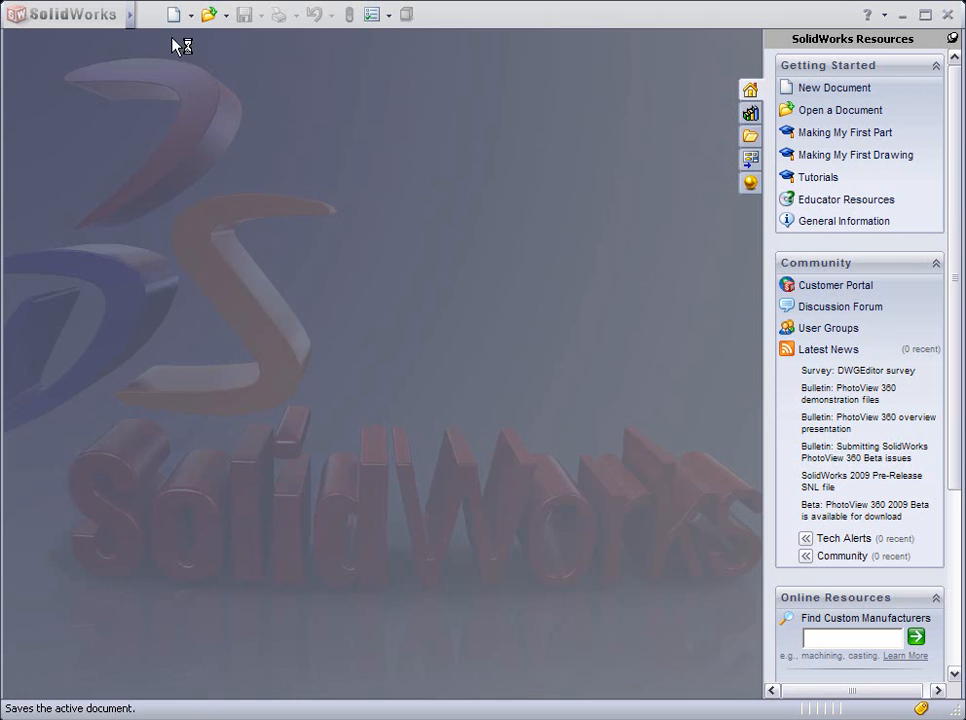
{"action": "mouse_move", "coordinate": [176, 24]}
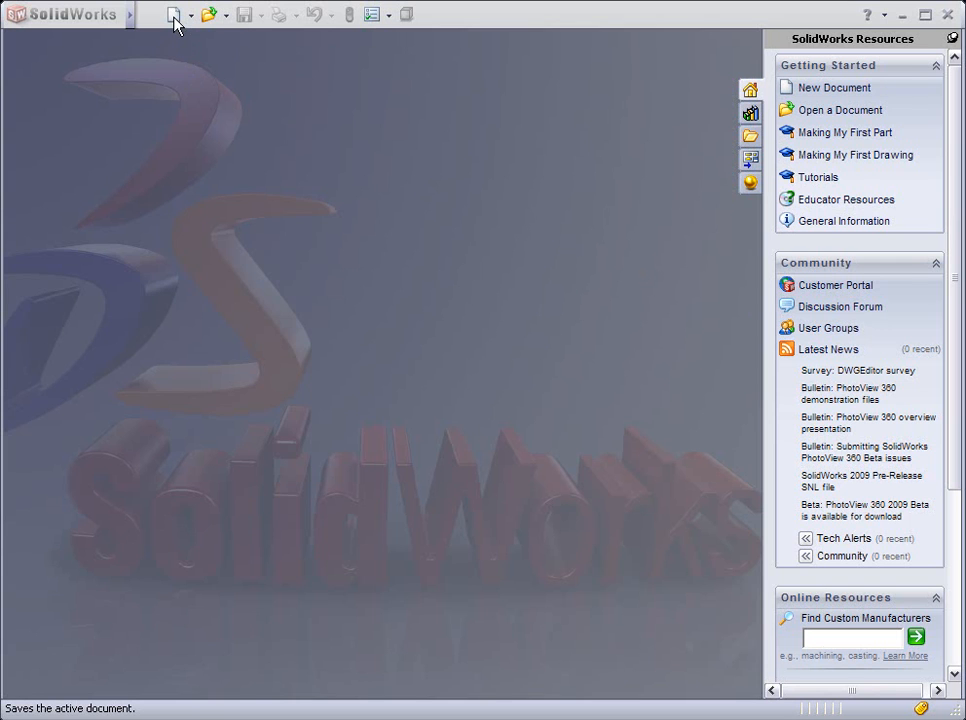
{"action": "mouse_move", "coordinate": [190, 24]}
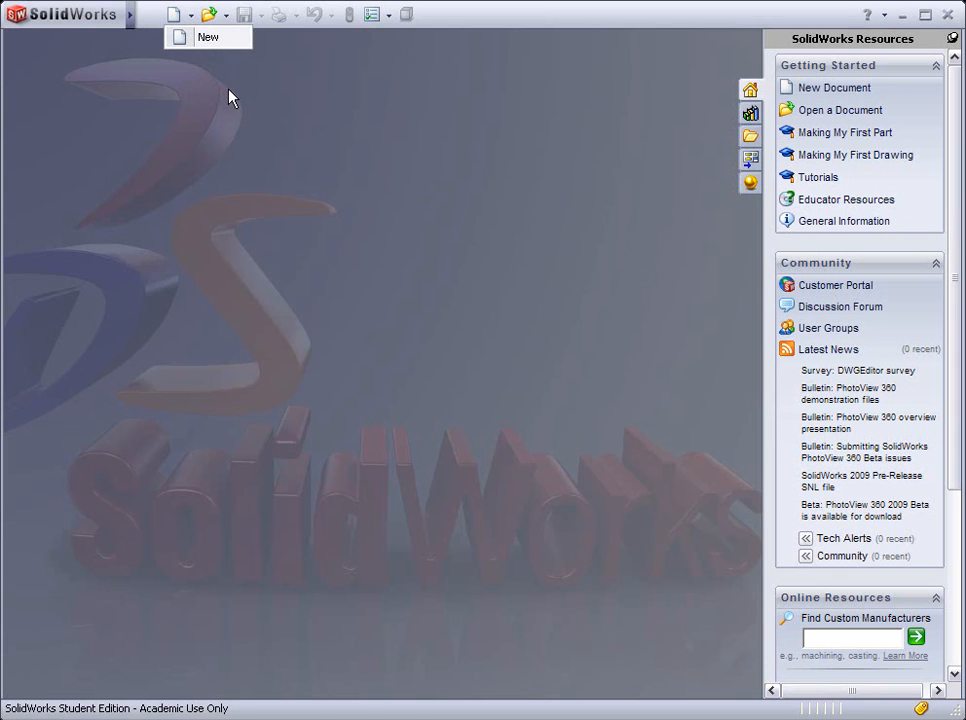
Step: Create a new Part document from the New SolidWorks Document dialog
{"action": "left_click", "coordinate": [208, 36]}
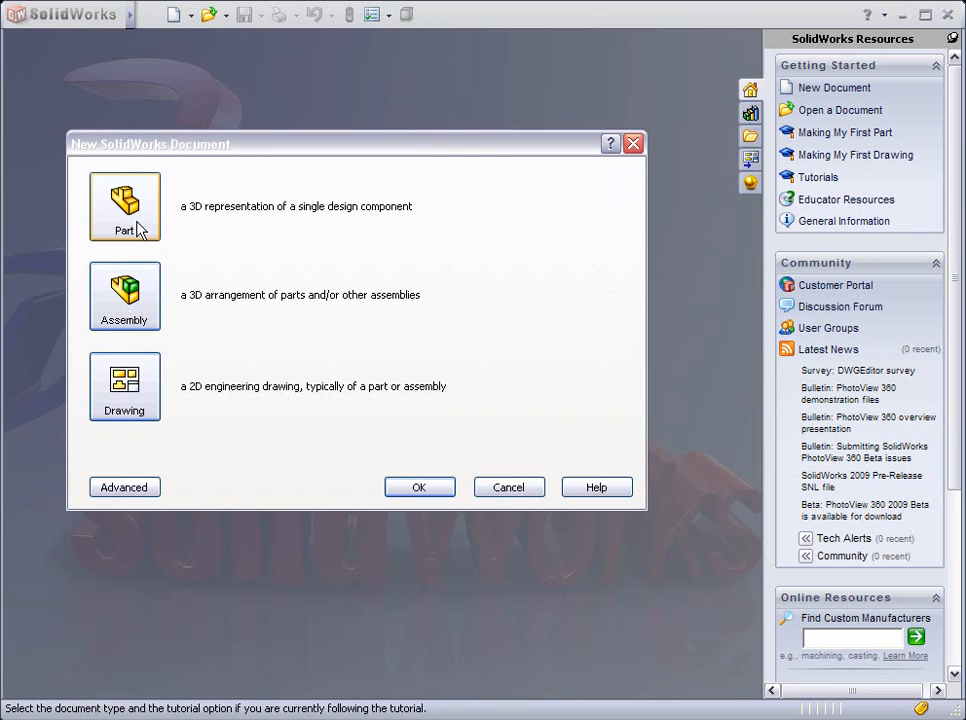
{"action": "mouse_move", "coordinate": [400, 480]}
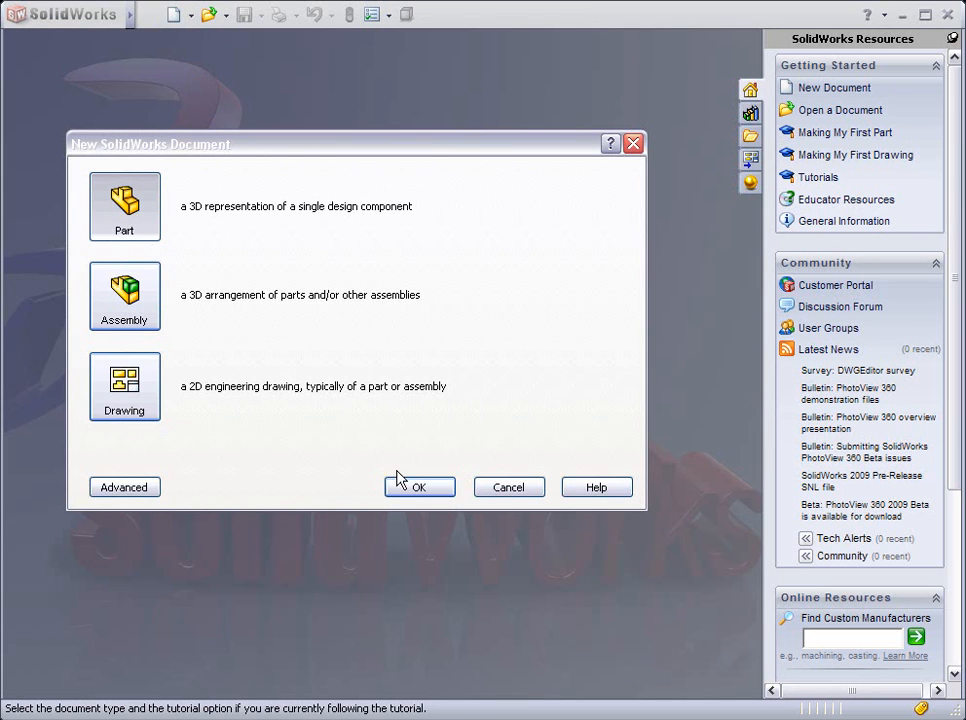
{"action": "left_click", "coordinate": [420, 488]}
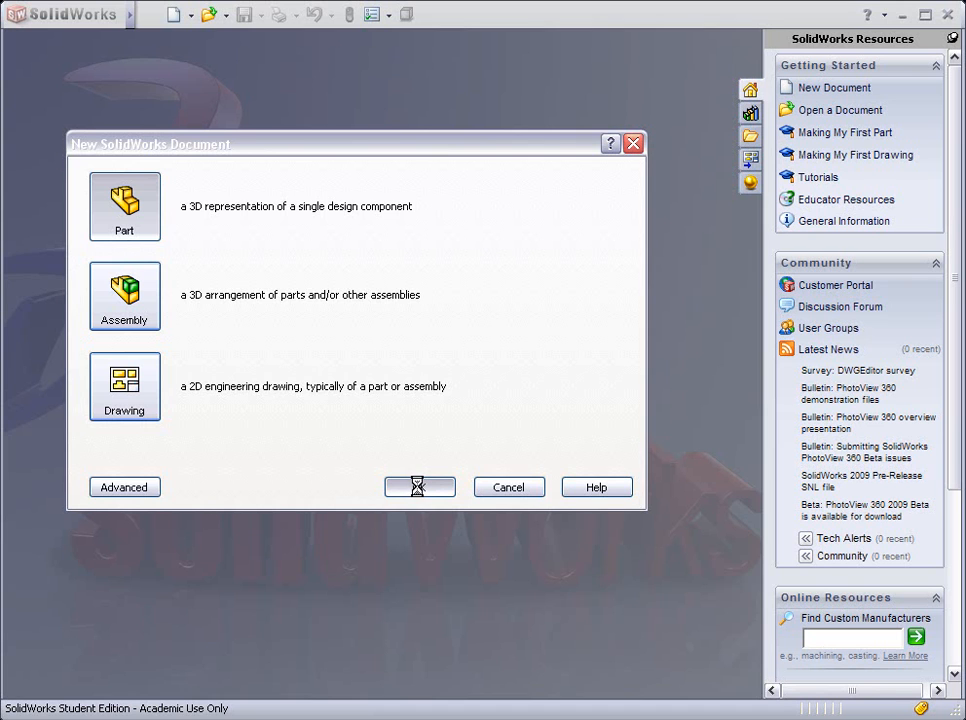
{"action": "left_click", "coordinate": [418, 488]}
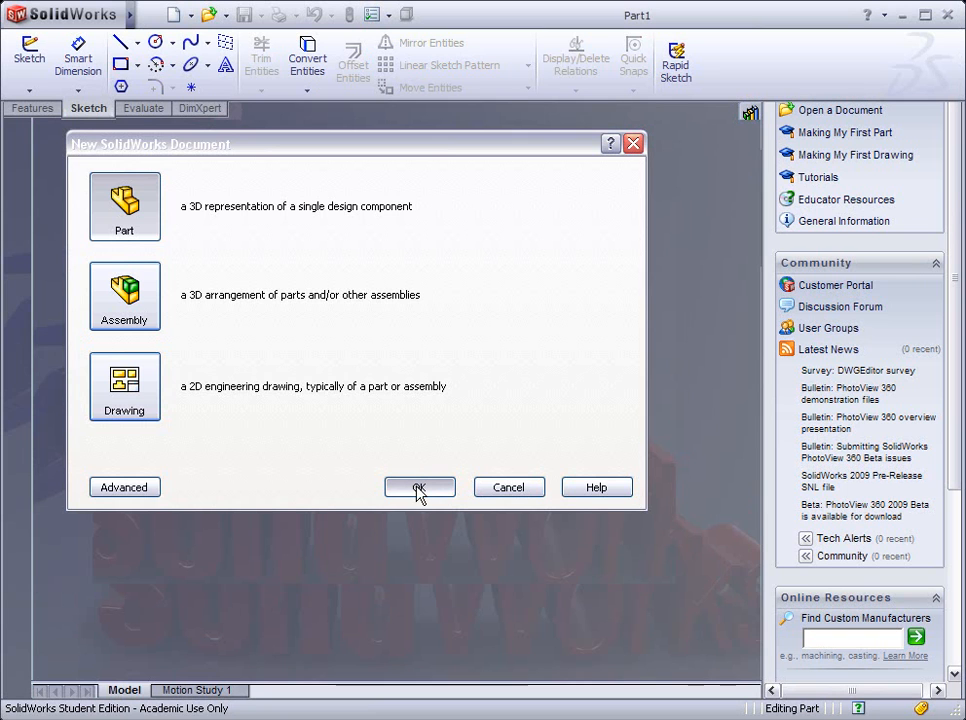
{"action": "left_click", "coordinate": [420, 488]}
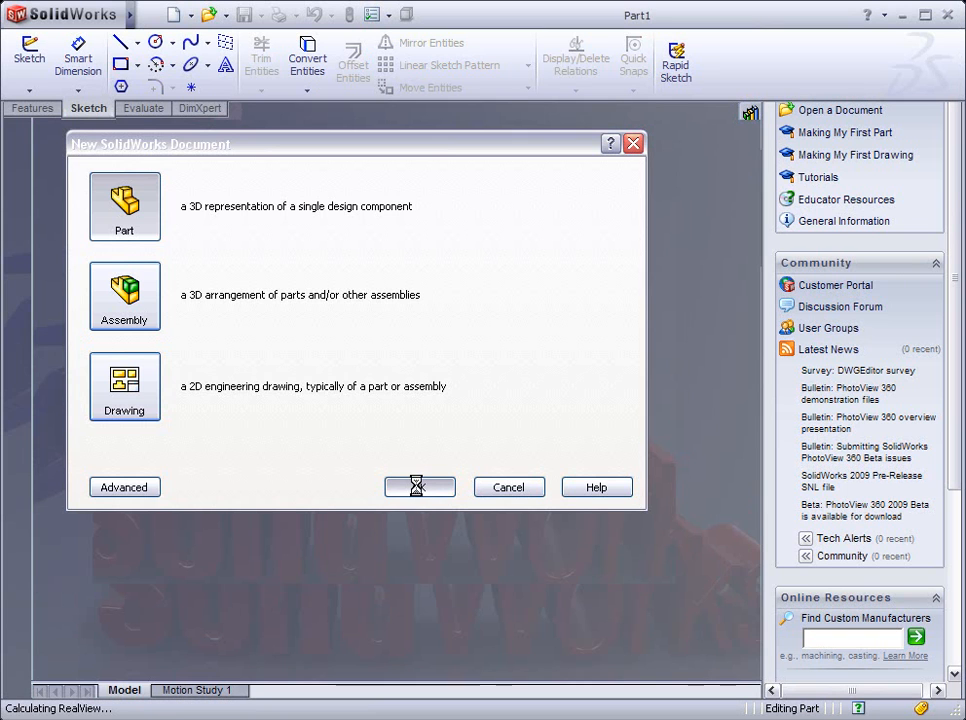
{"action": "left_click", "coordinate": [420, 488]}
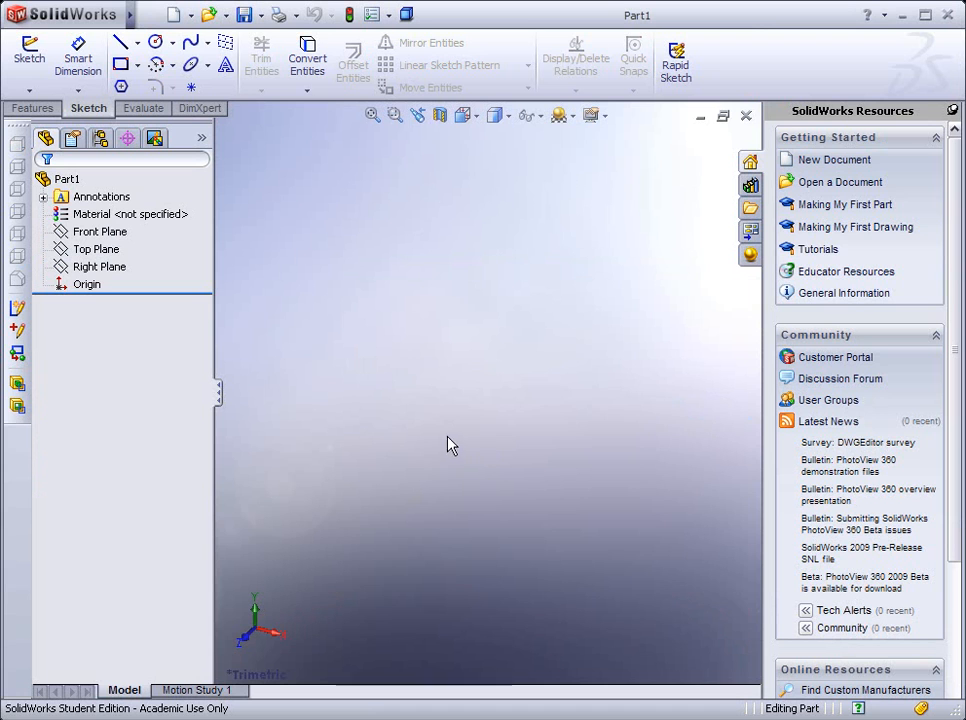
{"action": "mouse_move", "coordinate": [208, 276]}
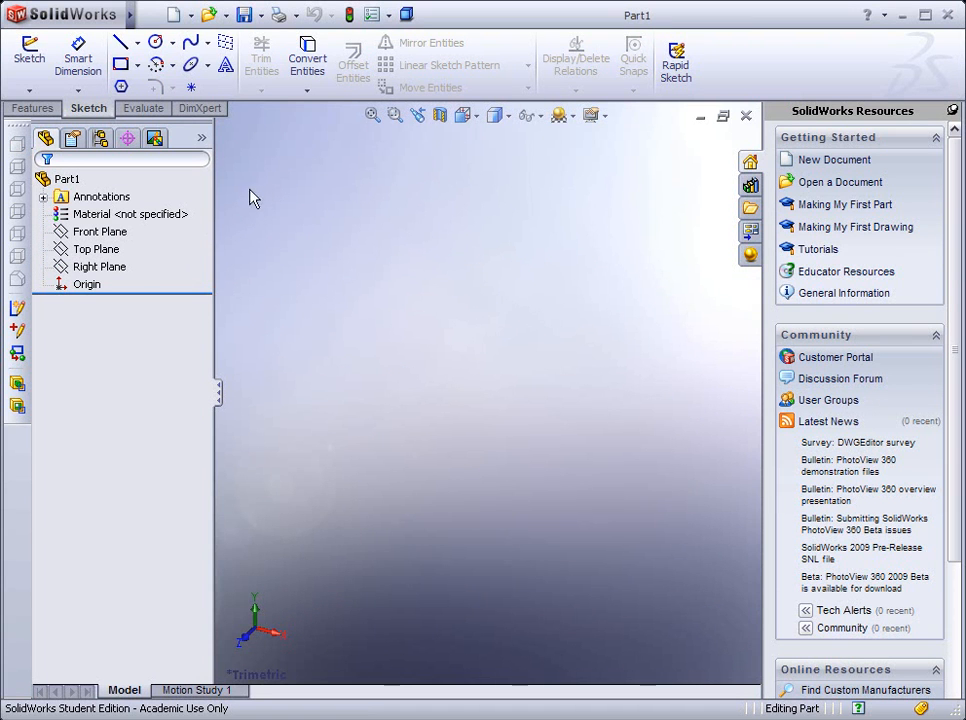
{"action": "mouse_move", "coordinate": [276, 188]}
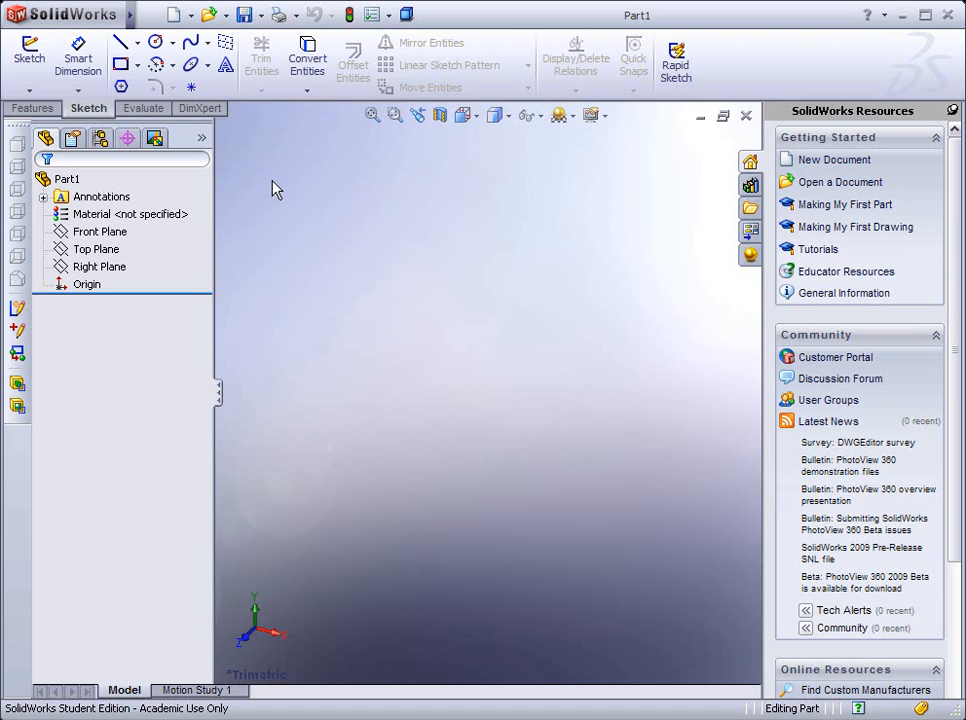
{"action": "mouse_move", "coordinate": [352, 64]}
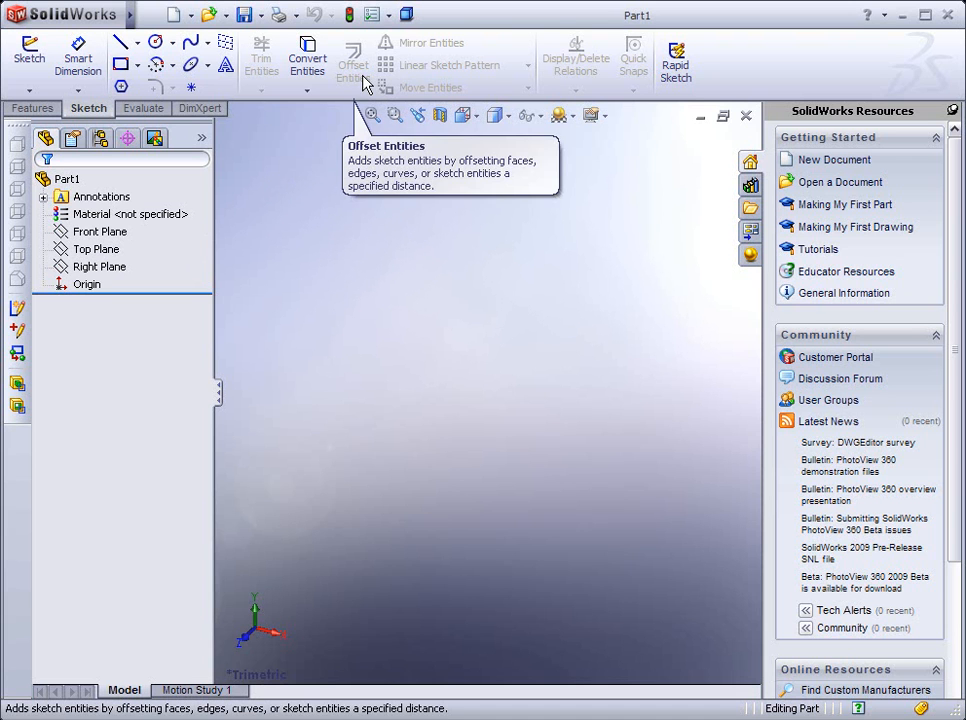
{"action": "mouse_move", "coordinate": [376, 16]}
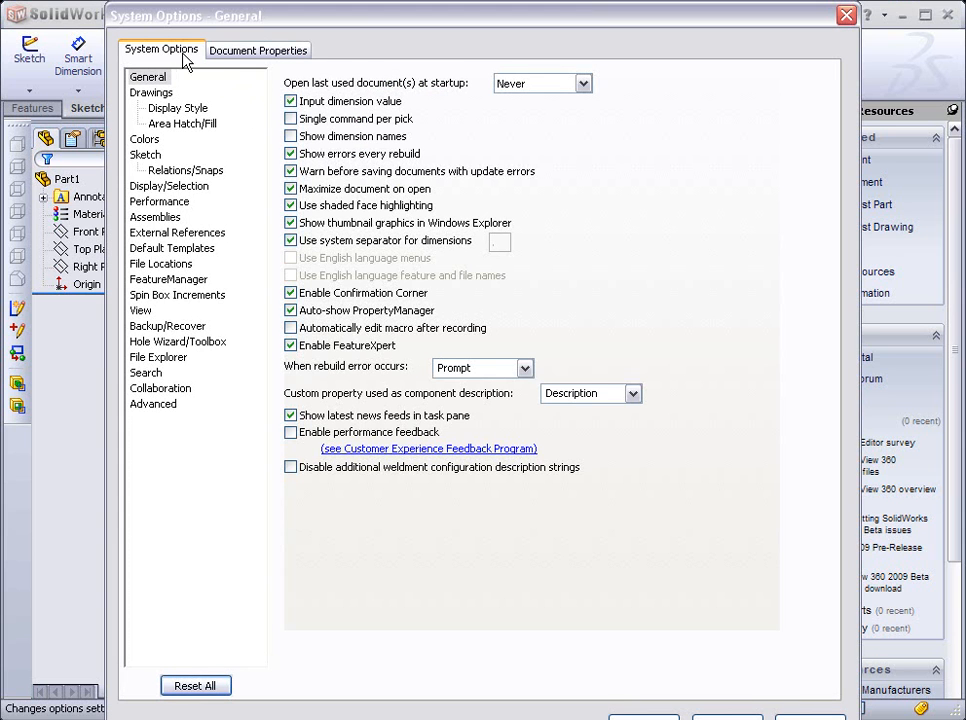
{"action": "mouse_move", "coordinate": [258, 50]}
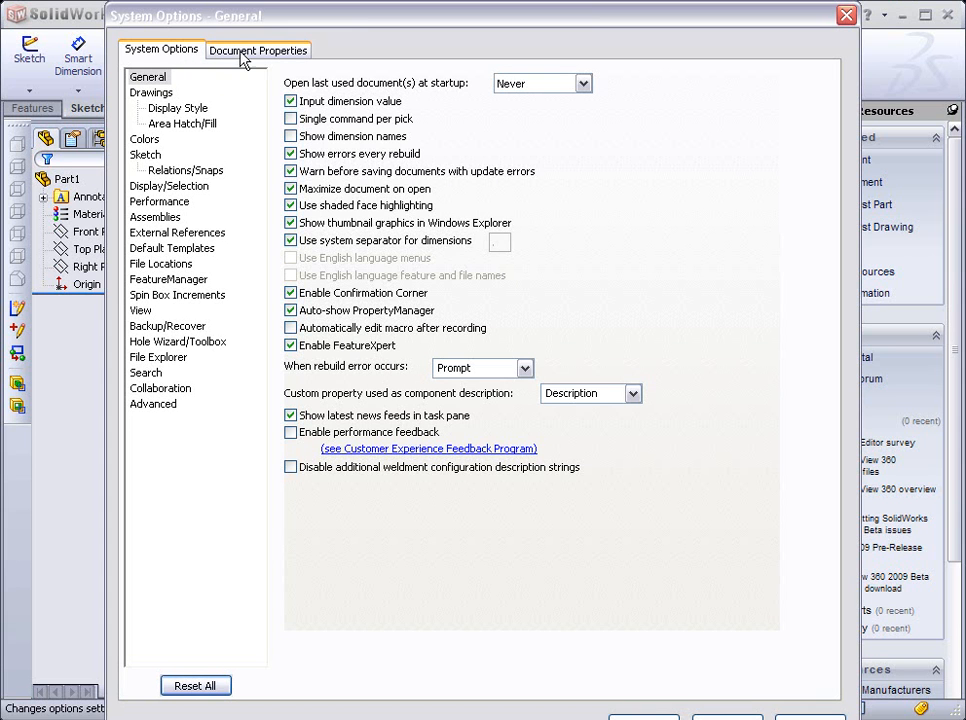
{"action": "mouse_move", "coordinate": [262, 60]}
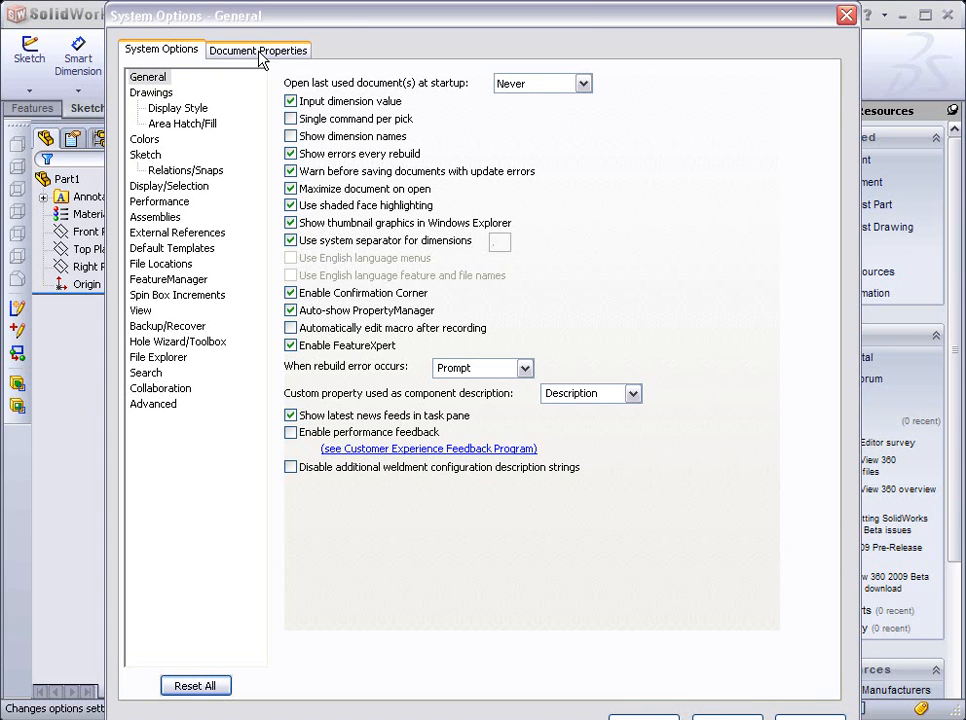
Step: Set Document Properties units to IPS and choose the length decimal places
{"action": "left_click", "coordinate": [258, 50]}
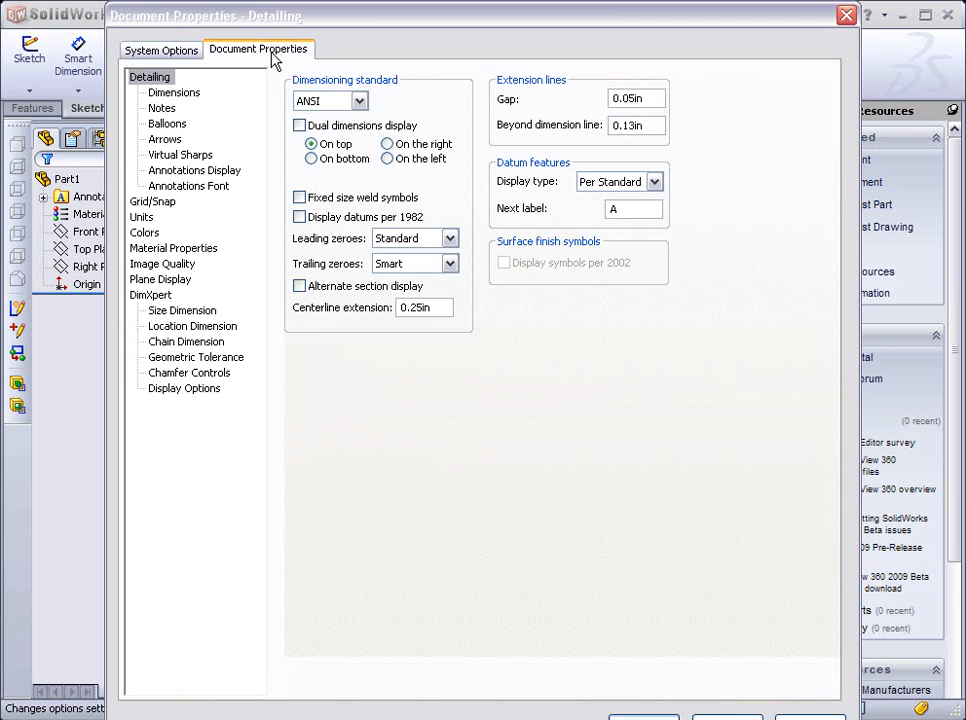
{"action": "mouse_move", "coordinate": [344, 112]}
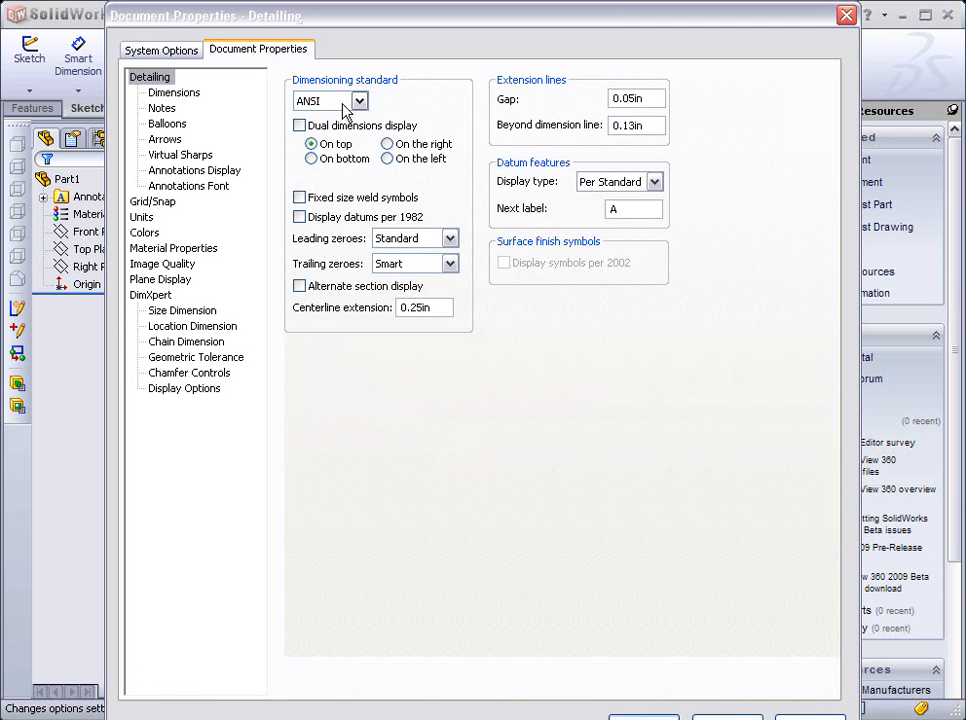
{"action": "left_click", "coordinate": [142, 216]}
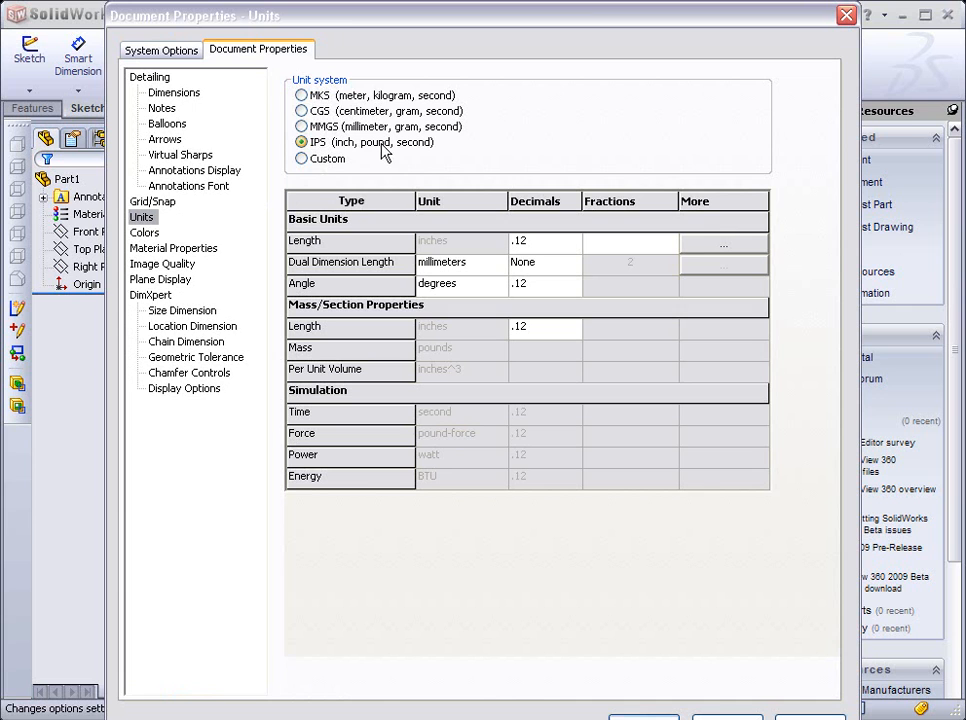
{"action": "mouse_move", "coordinate": [404, 158]}
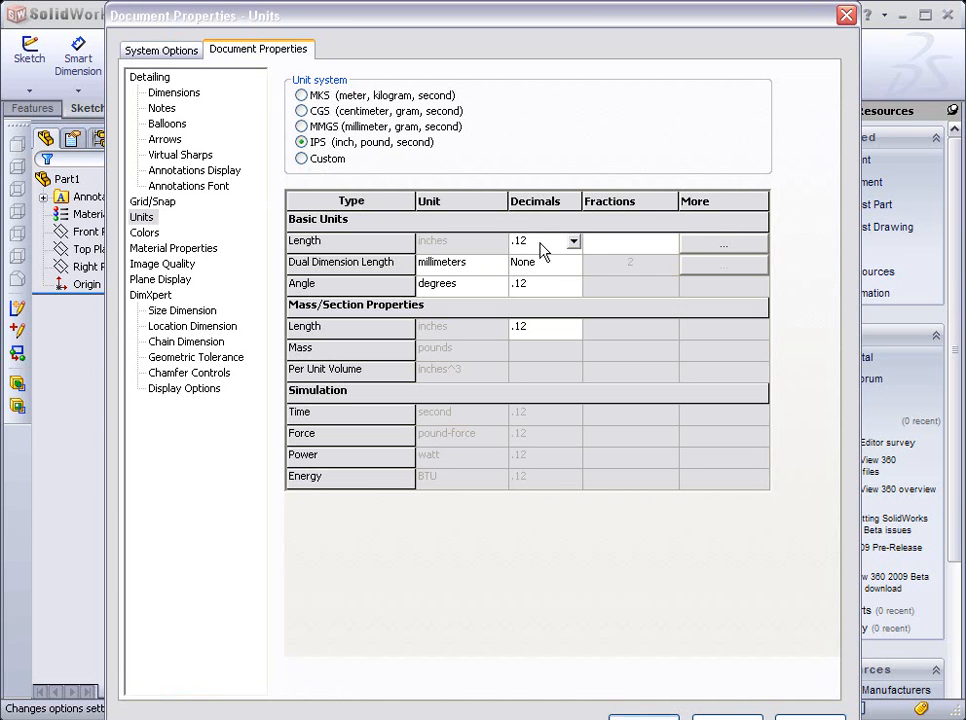
{"action": "left_click", "coordinate": [574, 240]}
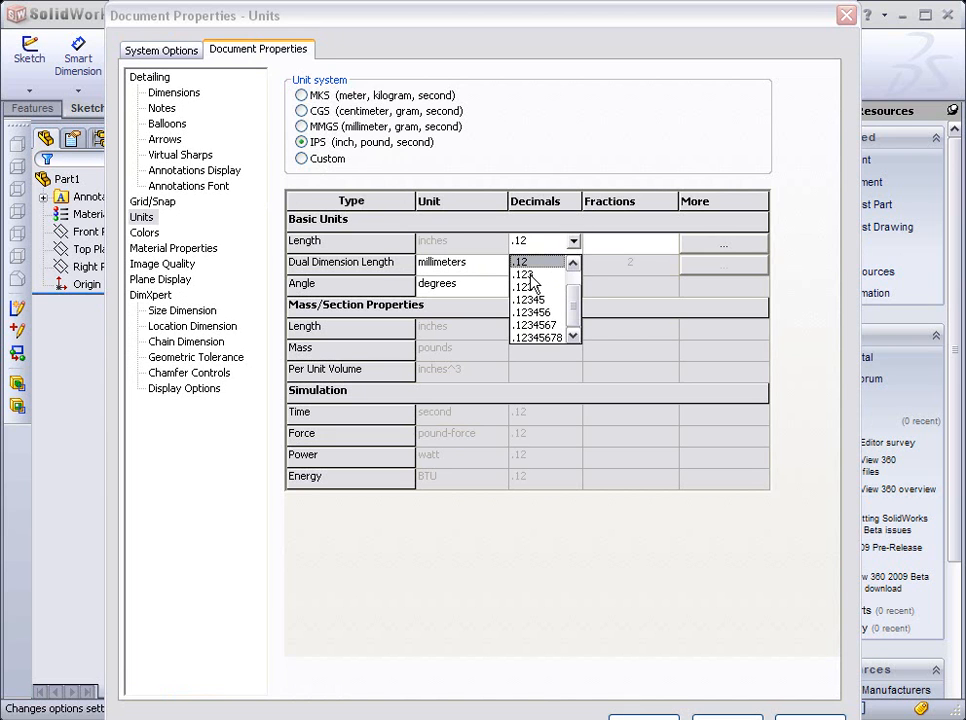
{"action": "left_click", "coordinate": [528, 274]}
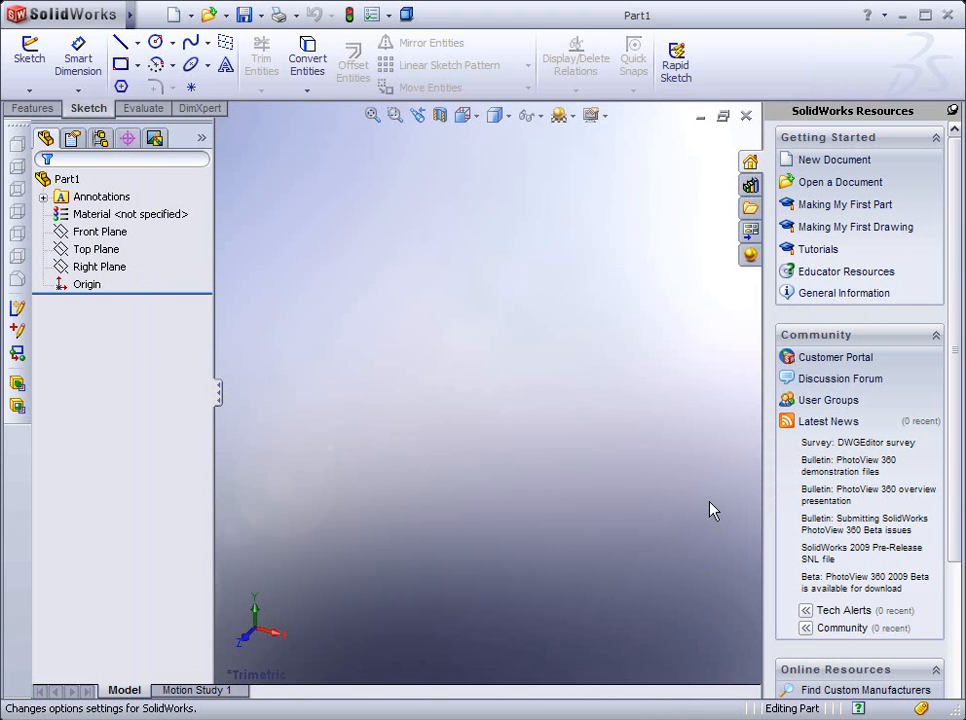
{"action": "mouse_move", "coordinate": [100, 232]}
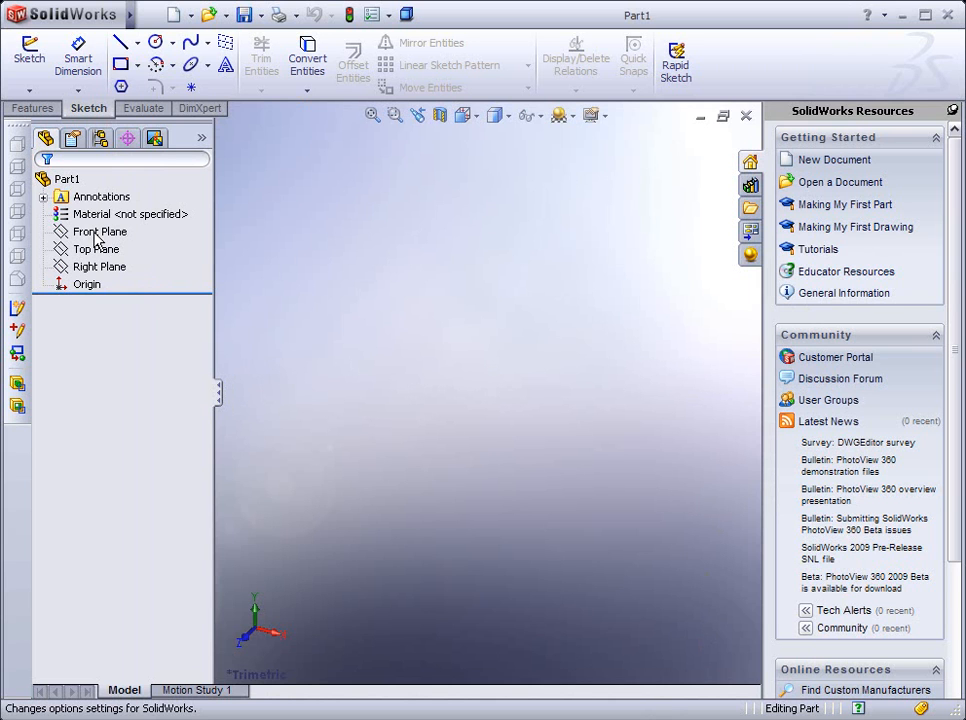
Step: Start Sketch1 on the Front Plane from the design tree
{"action": "left_click", "coordinate": [100, 232]}
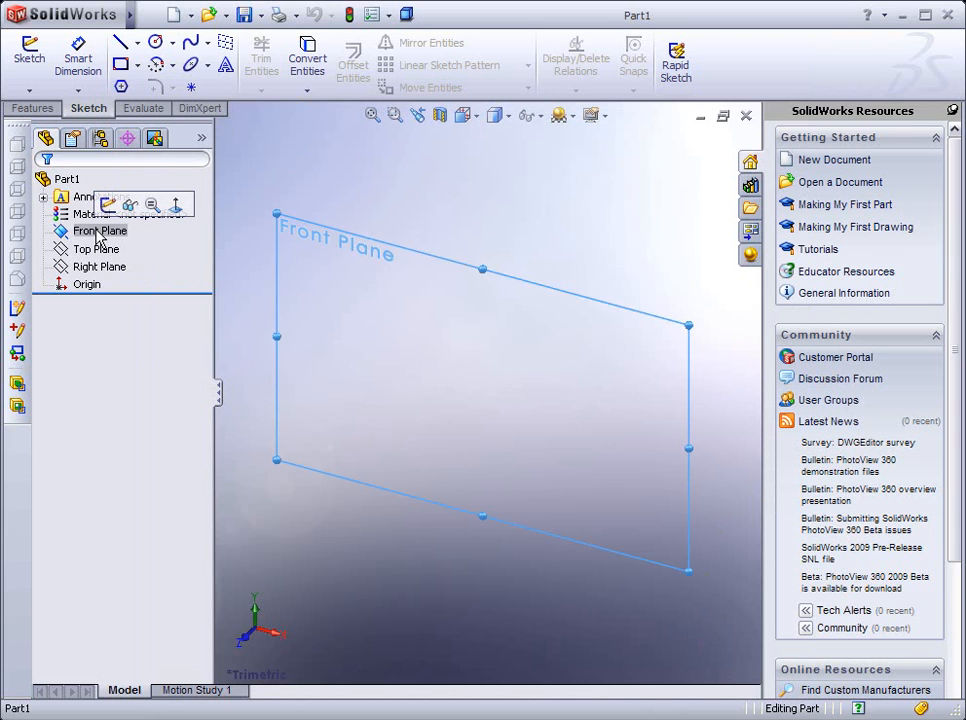
{"action": "mouse_move", "coordinate": [108, 204]}
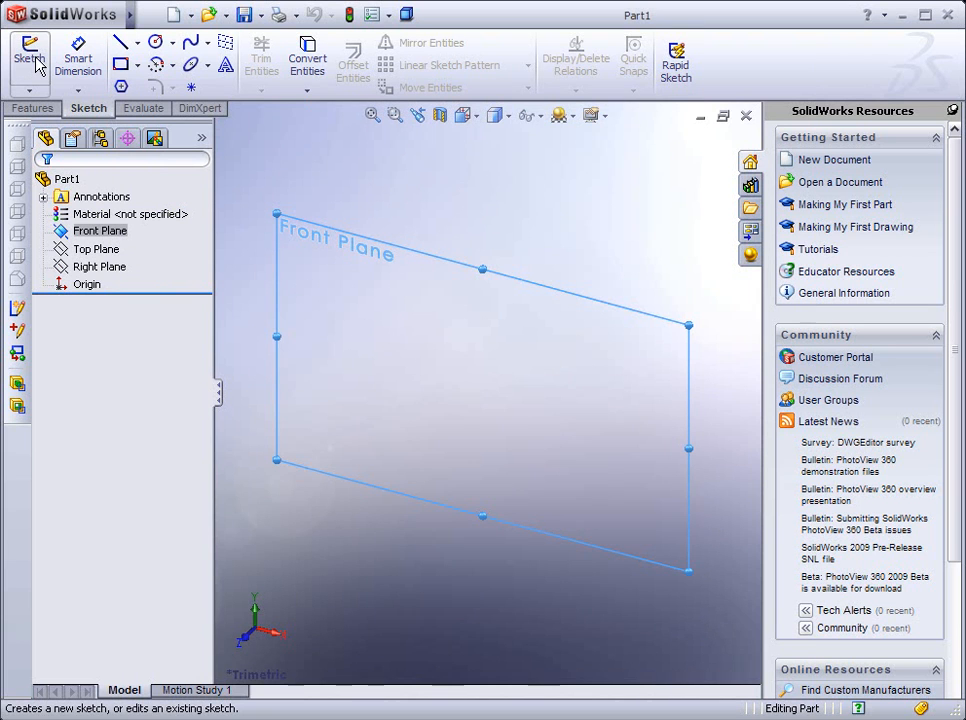
{"action": "left_click", "coordinate": [28, 58]}
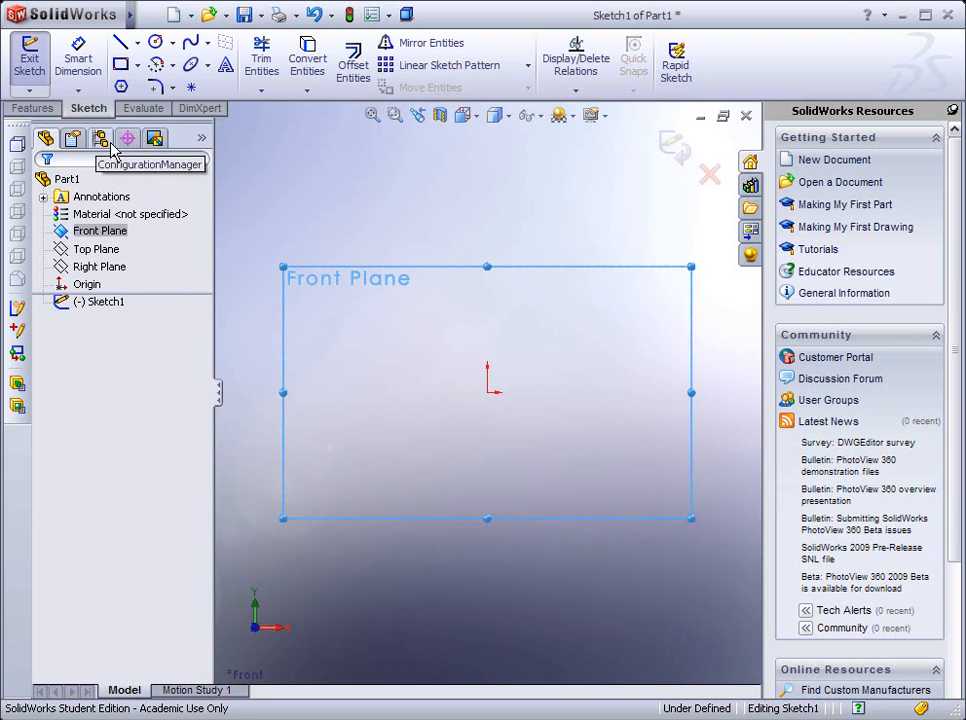
{"action": "mouse_move", "coordinate": [492, 406]}
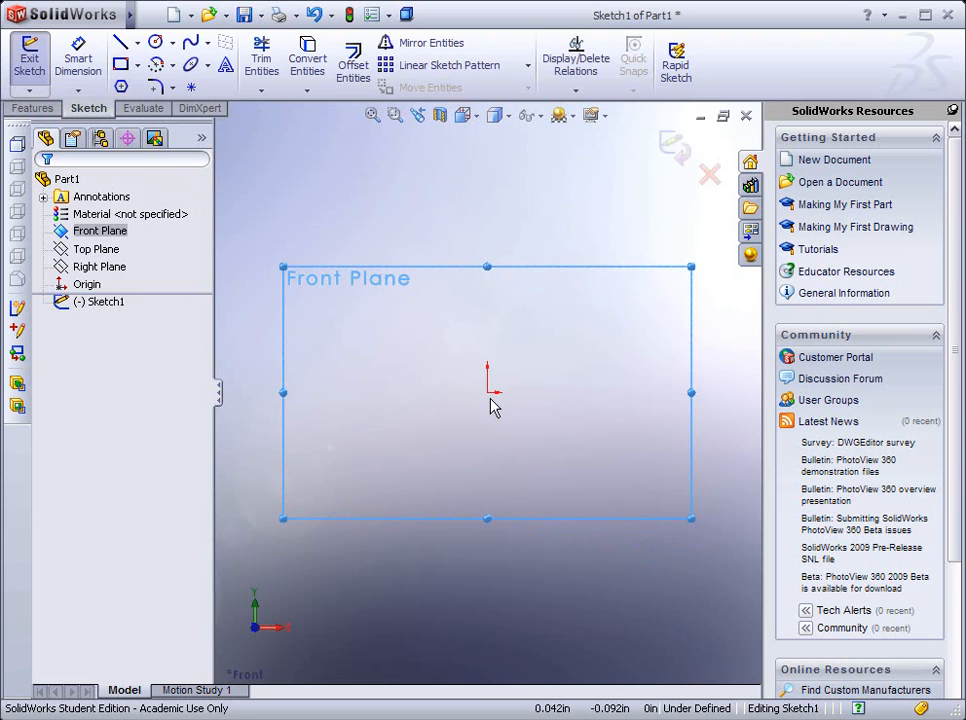
{"action": "mouse_move", "coordinate": [458, 406]}
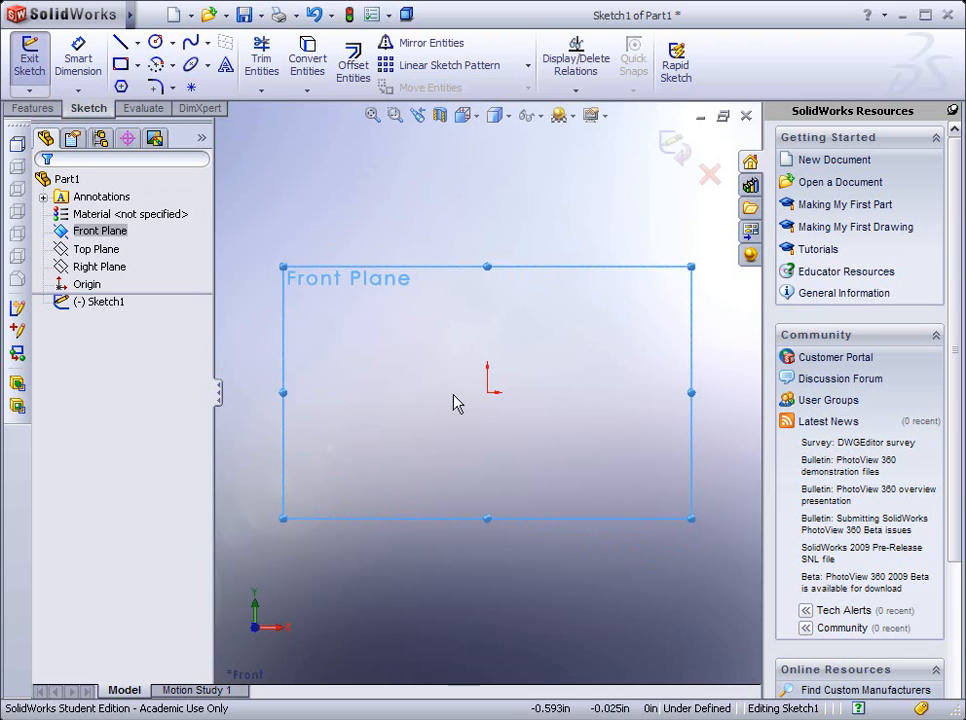
{"action": "mouse_move", "coordinate": [122, 72]}
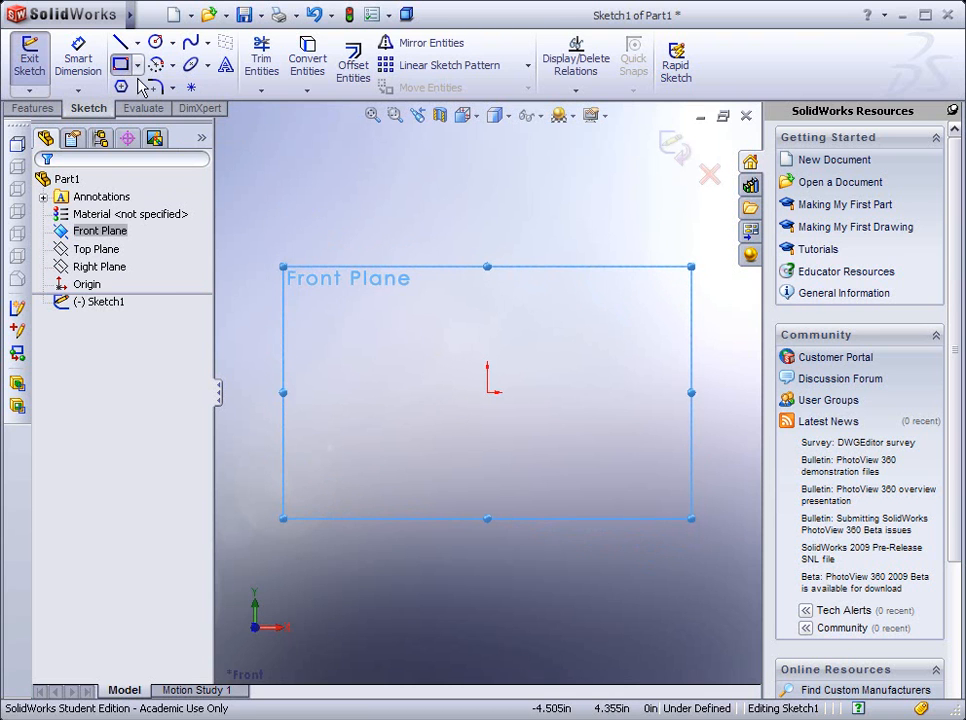
Step: Draw a corner rectangle from the origin up and to the right
{"action": "left_click", "coordinate": [120, 64]}
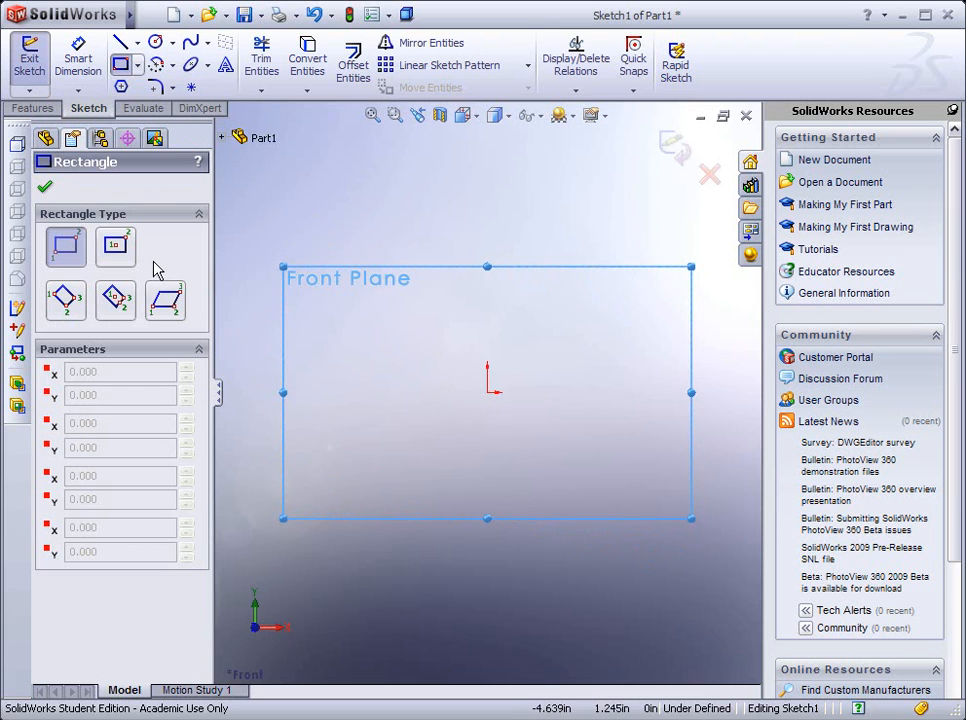
{"action": "mouse_move", "coordinate": [142, 288]}
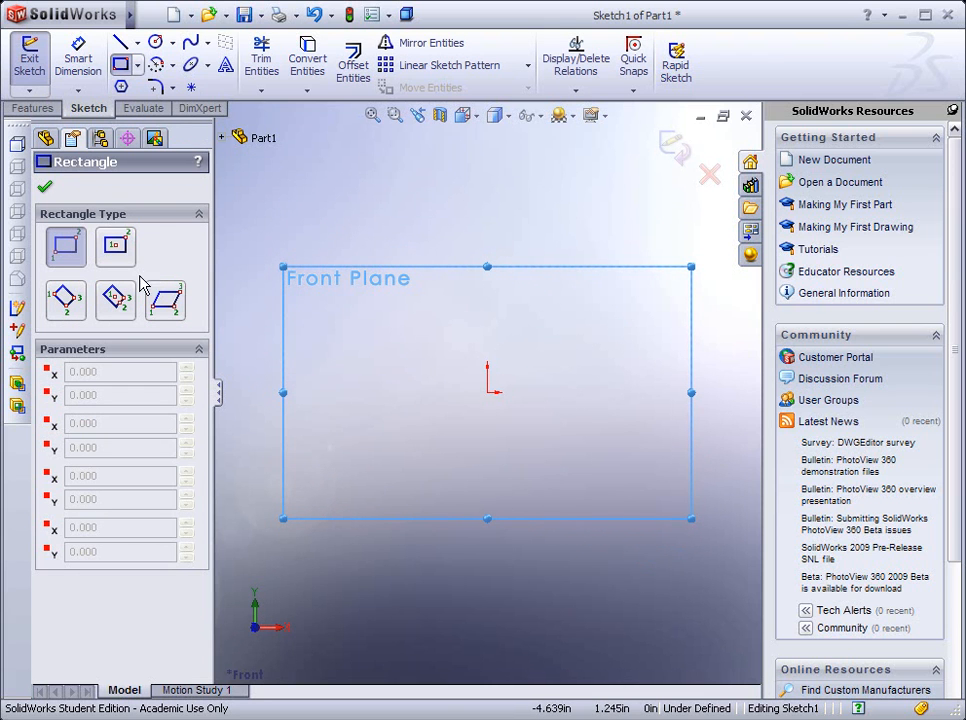
{"action": "mouse_move", "coordinate": [490, 396]}
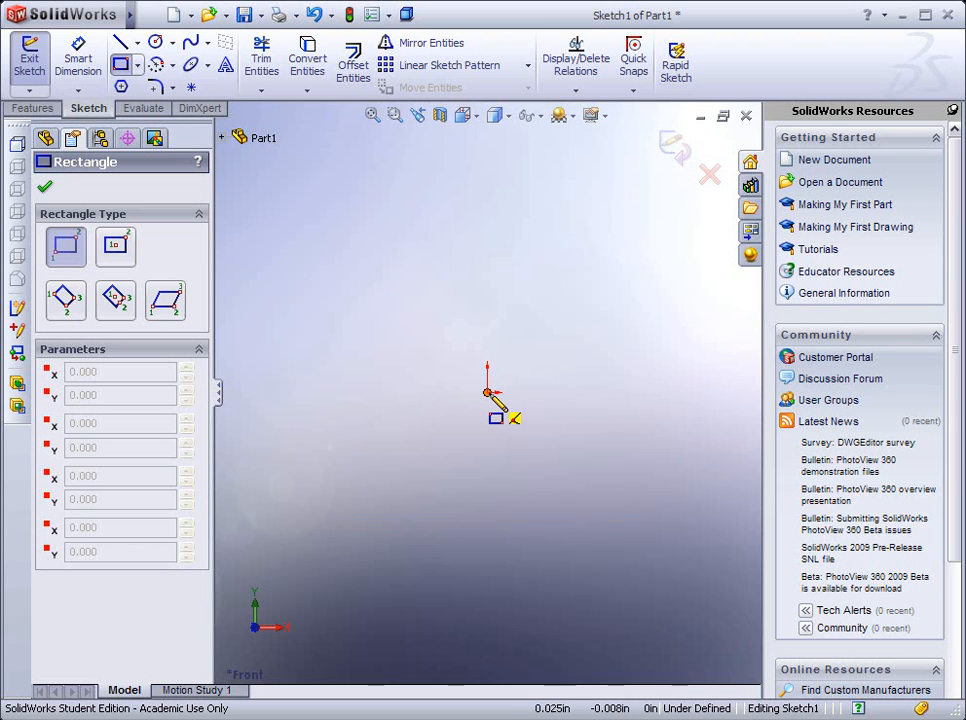
{"action": "left_click_drag", "start_coordinate": [488, 396], "coordinate": [616, 204]}
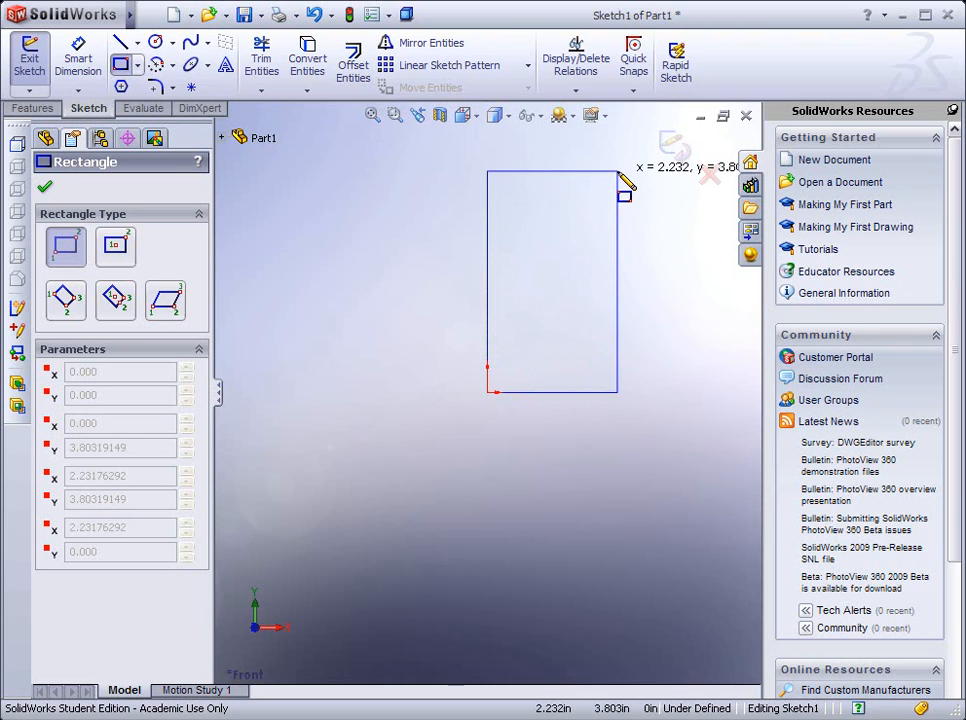
{"action": "mouse_move", "coordinate": [624, 182]}
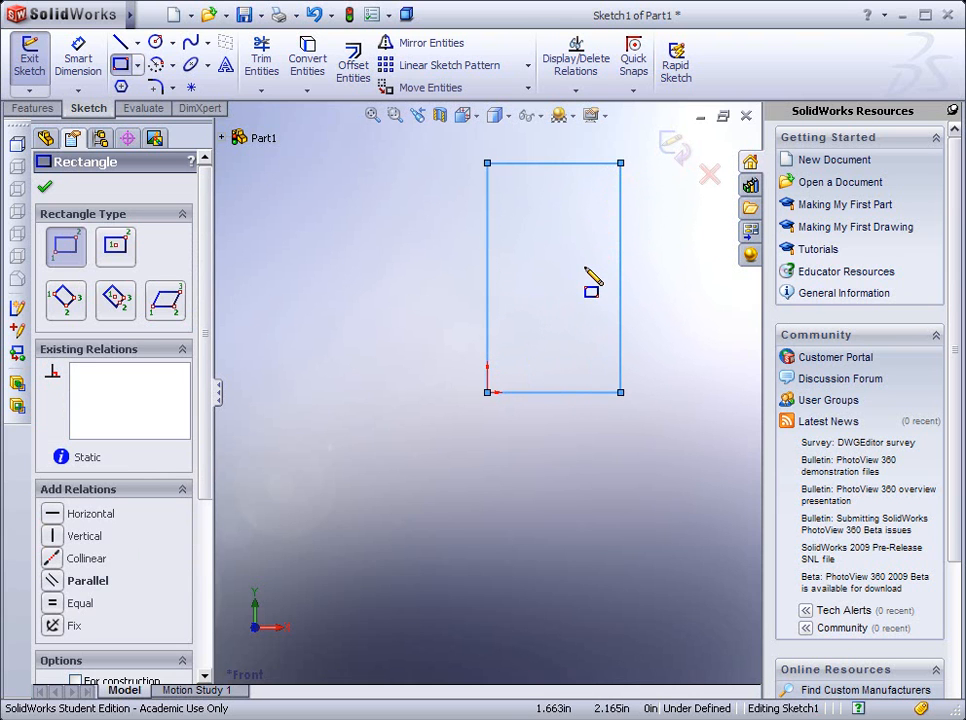
{"action": "mouse_move", "coordinate": [516, 282]}
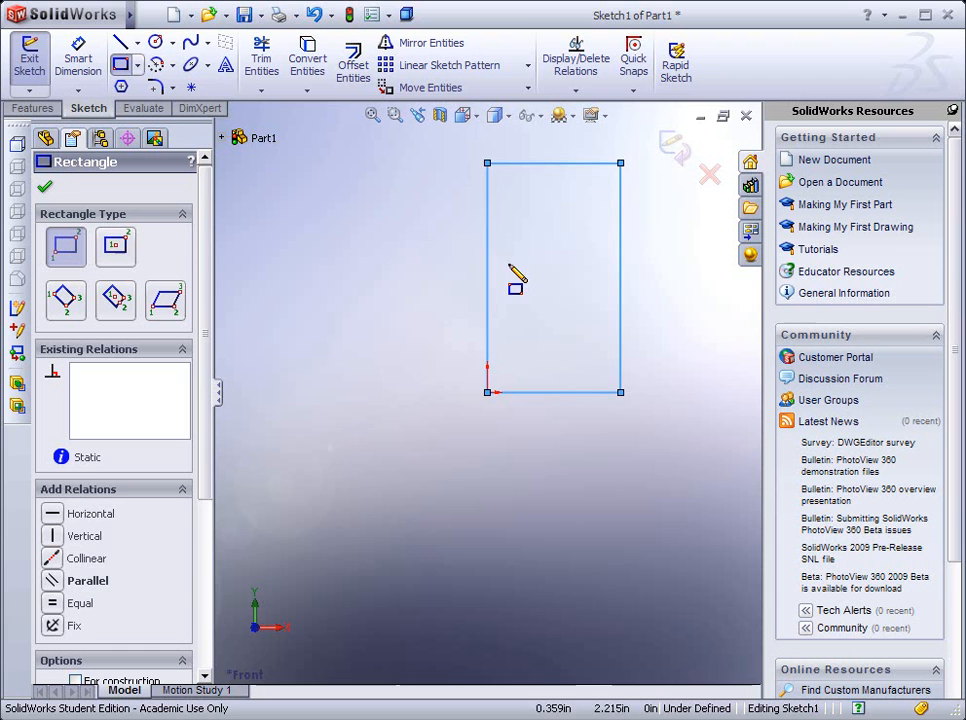
{"action": "mouse_move", "coordinate": [310, 222]}
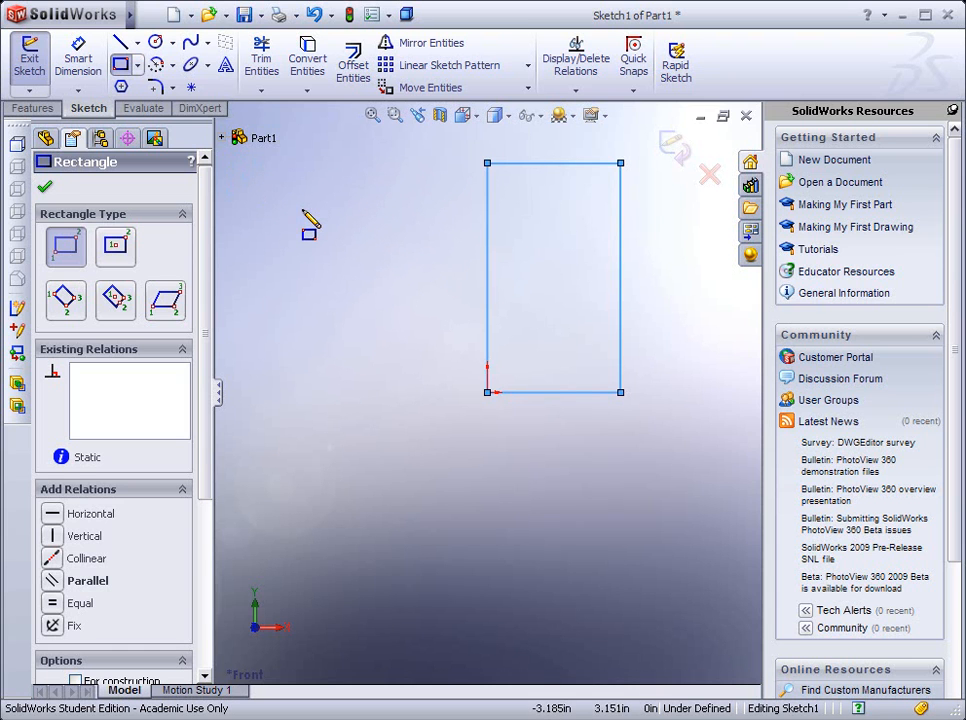
{"action": "mouse_move", "coordinate": [170, 120]}
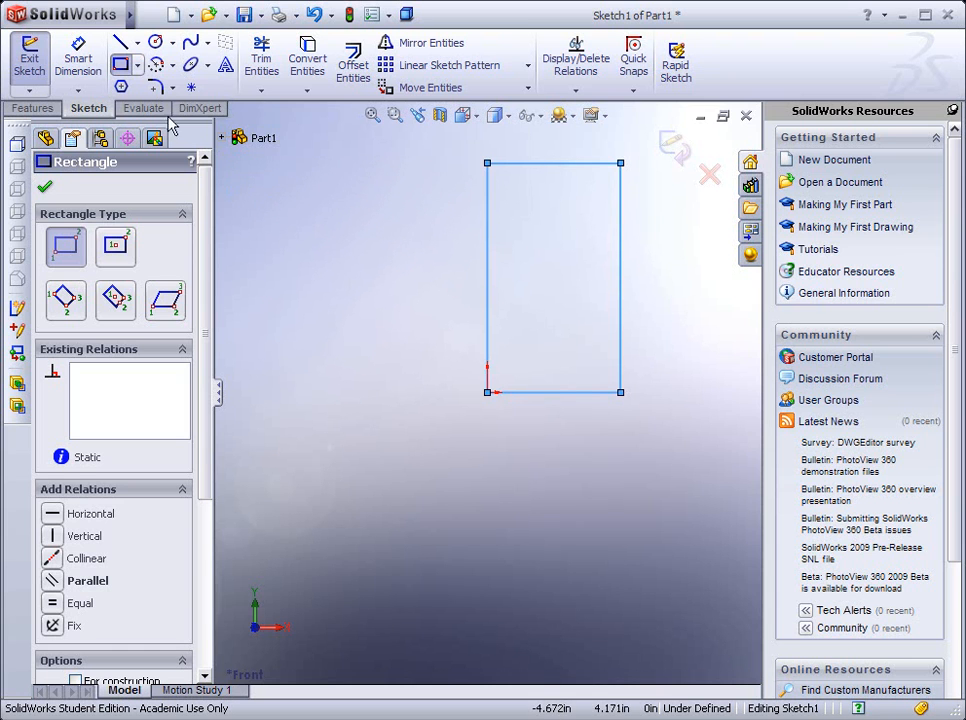
{"action": "mouse_move", "coordinate": [78, 60]}
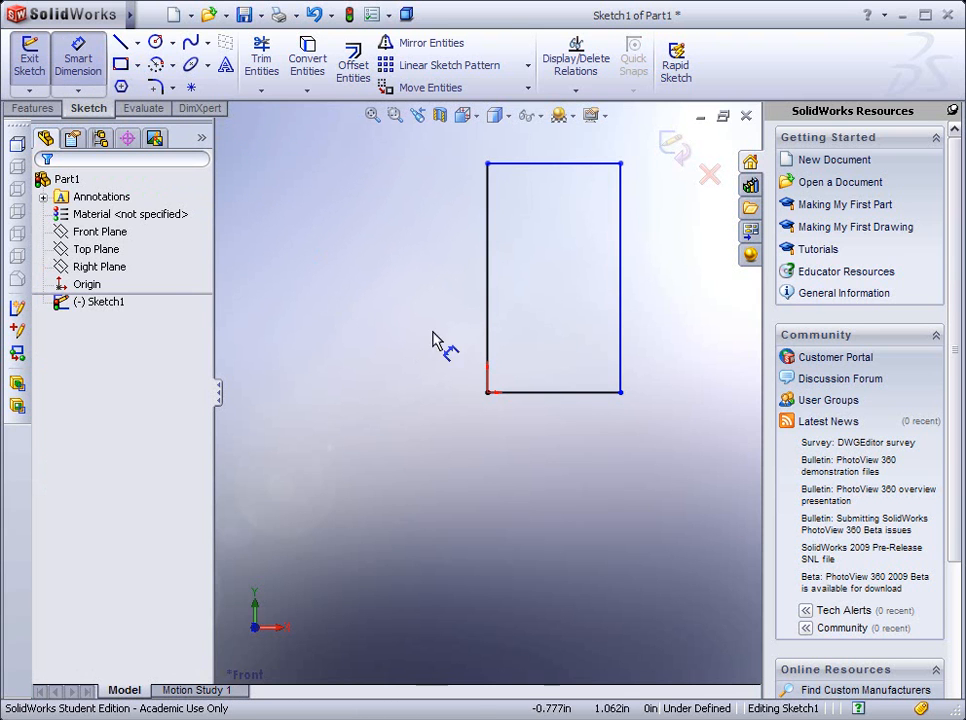
{"action": "mouse_move", "coordinate": [486, 336]}
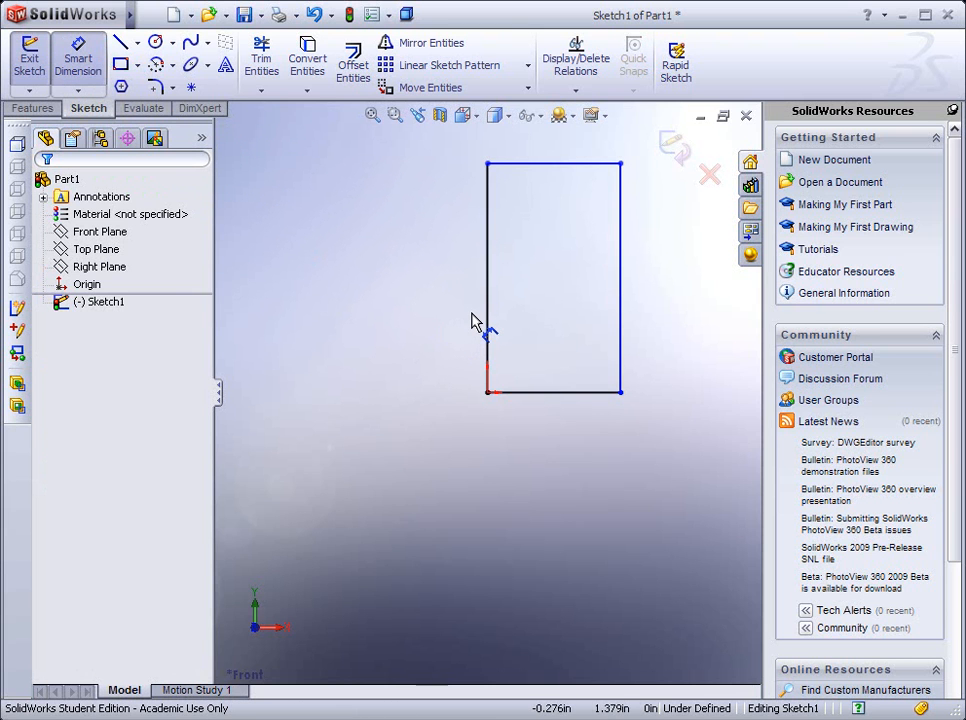
{"action": "mouse_move", "coordinate": [478, 300]}
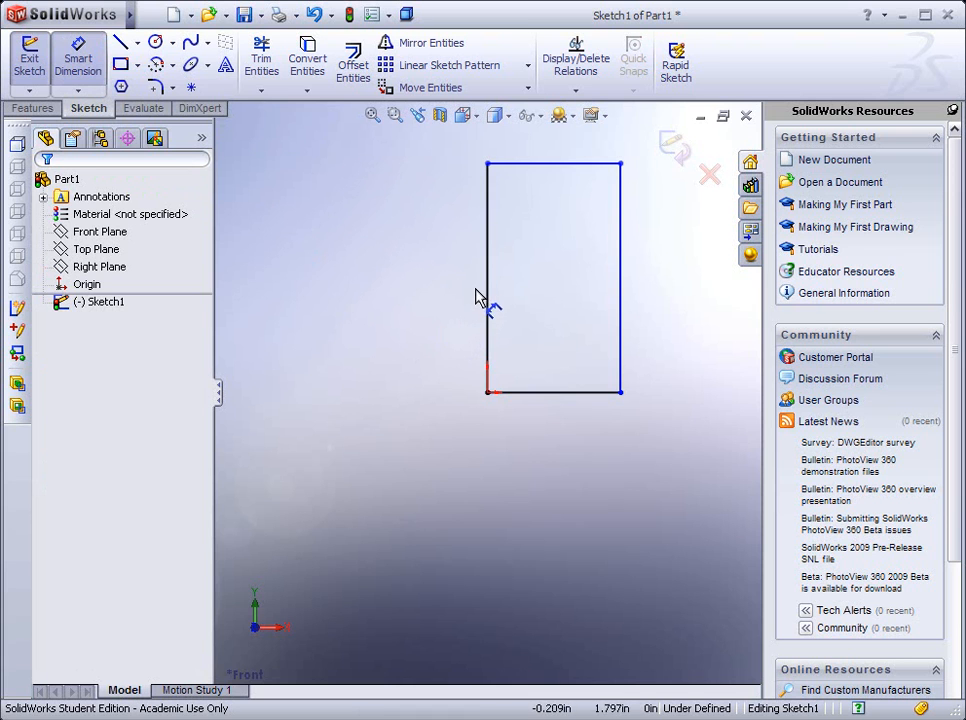
{"action": "mouse_move", "coordinate": [498, 290]}
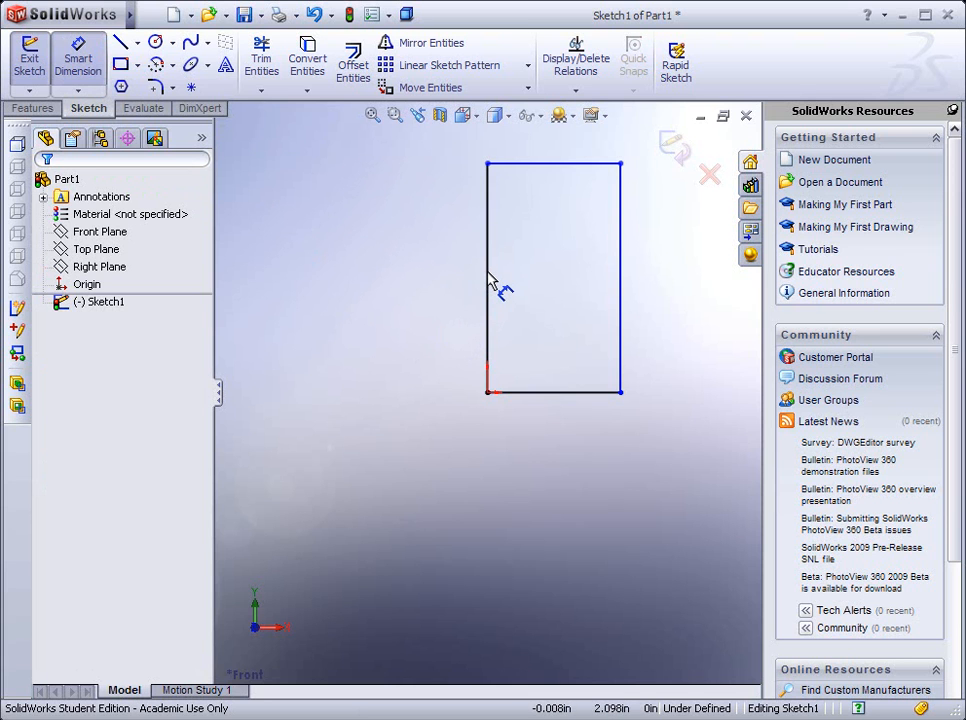
Step: Smart Dimension the rectangle 5 in tall on its left edge and 3 in wide on its bottom edge
{"action": "left_click", "coordinate": [488, 276]}
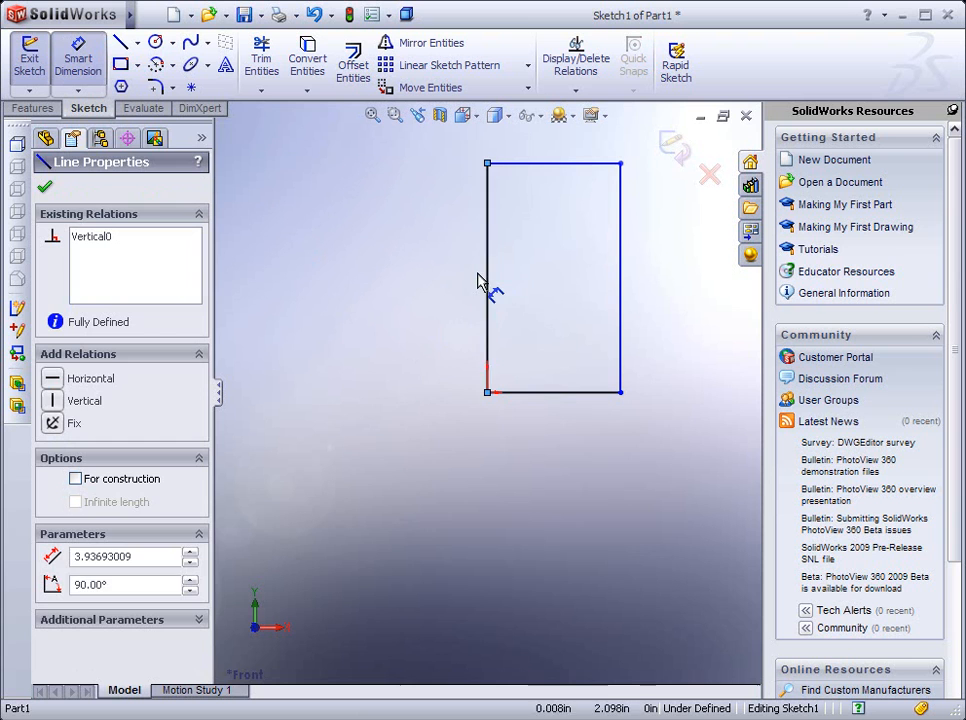
{"action": "left_click", "coordinate": [44, 188]}
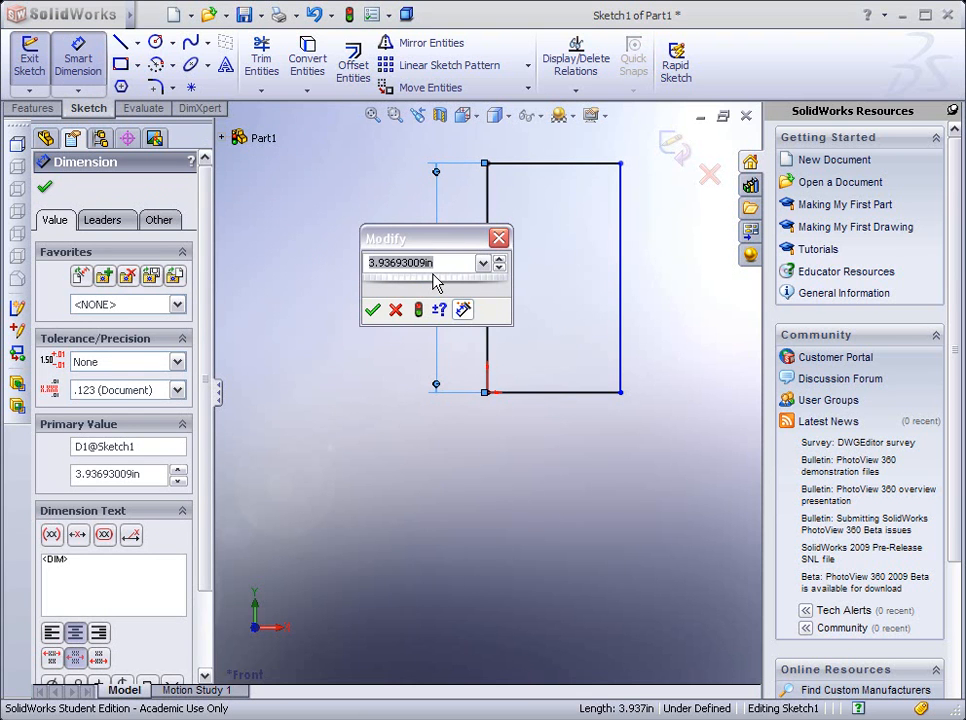
{"action": "type", "text": "5"}
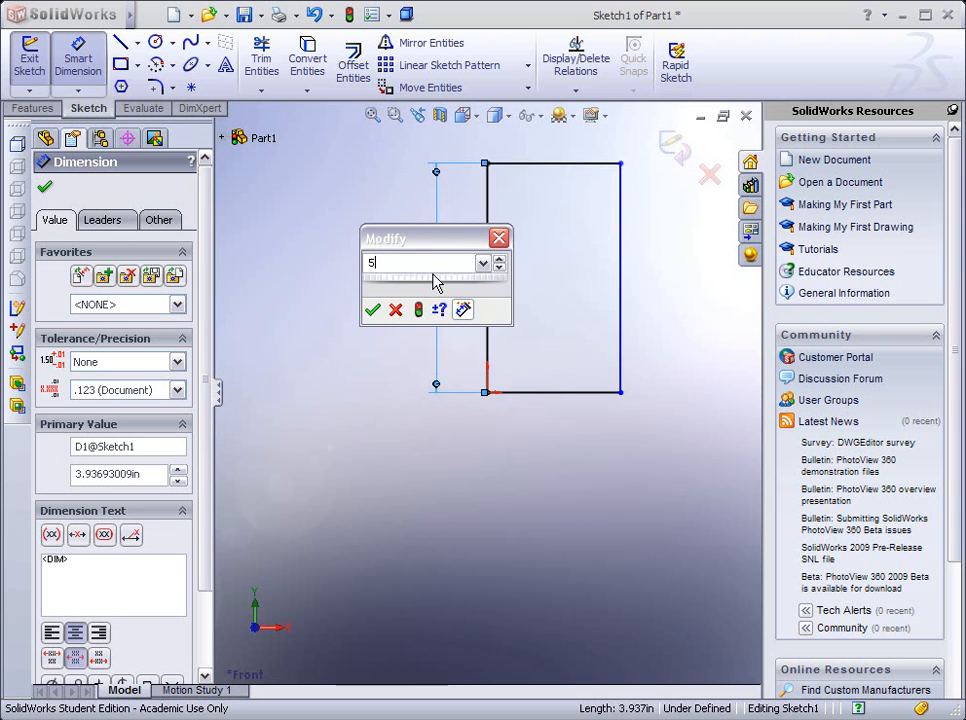
{"action": "left_click", "coordinate": [372, 310]}
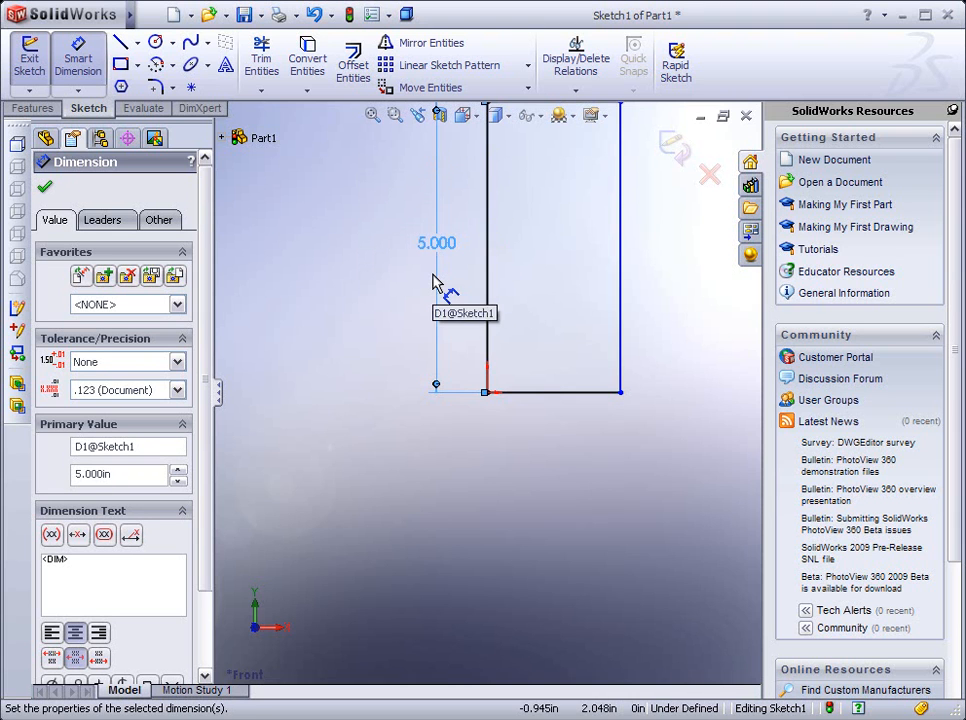
{"action": "mouse_move", "coordinate": [544, 400]}
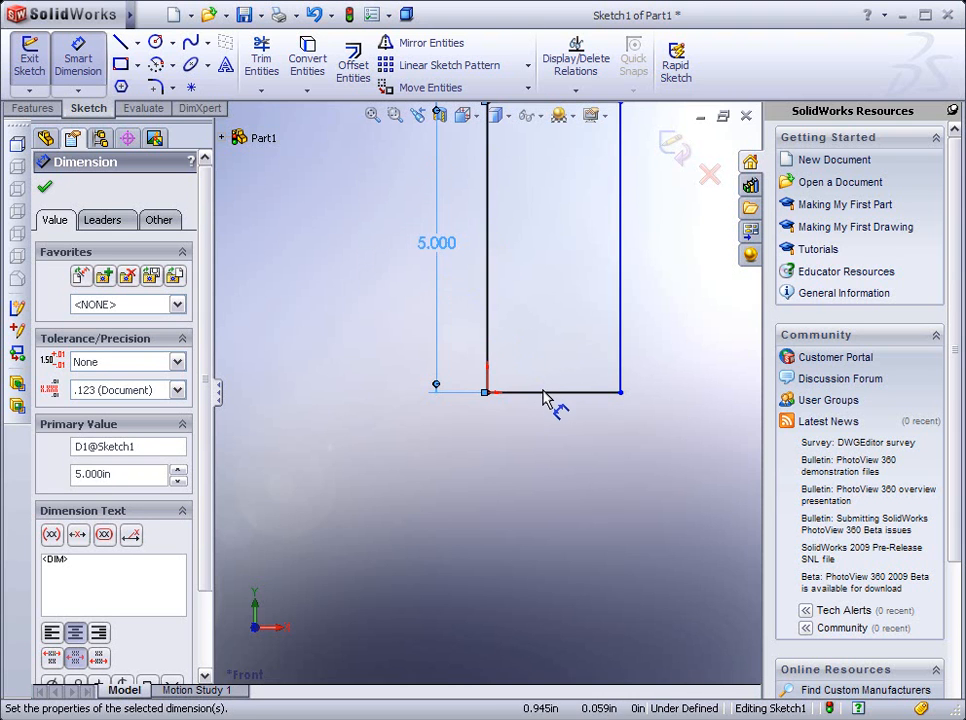
{"action": "left_click", "coordinate": [550, 390]}
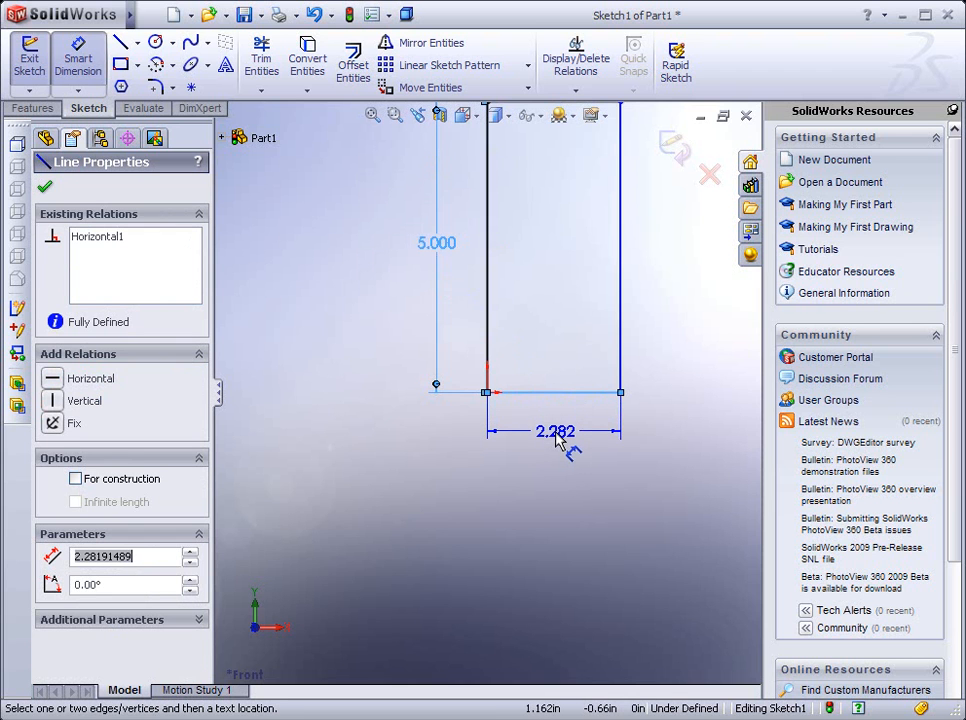
{"action": "left_click", "coordinate": [44, 186]}
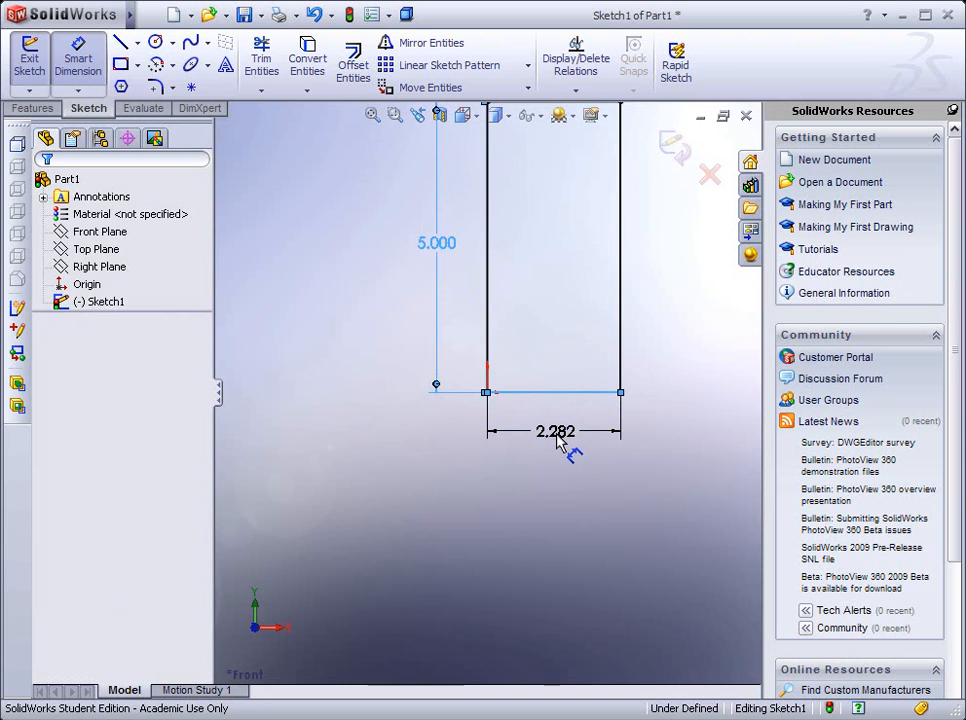
{"action": "left_click", "coordinate": [556, 432]}
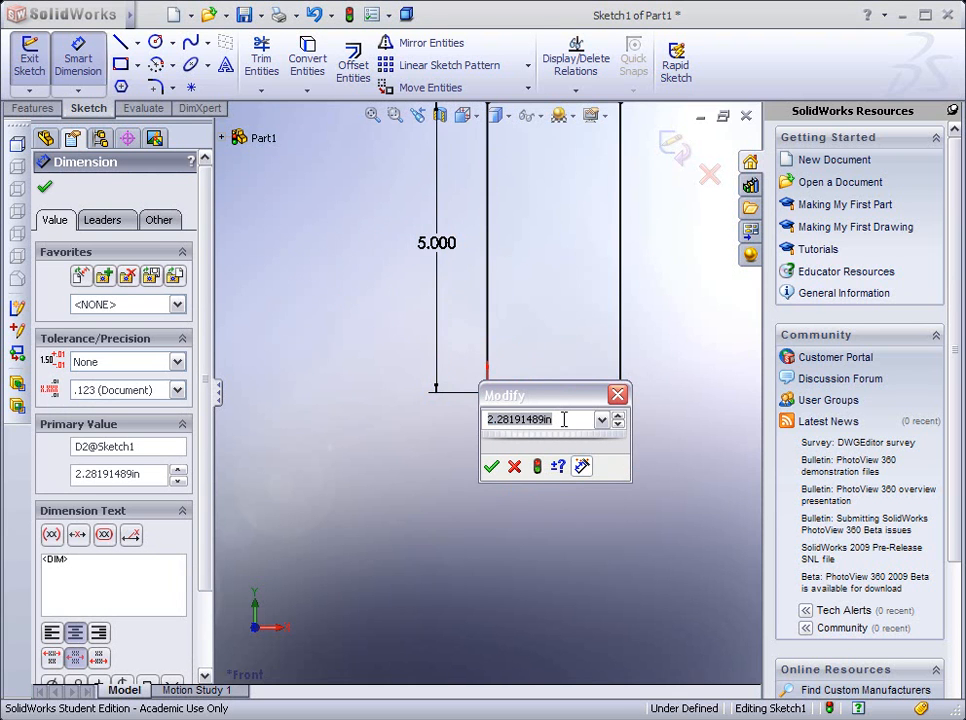
{"action": "type", "text": "3"}
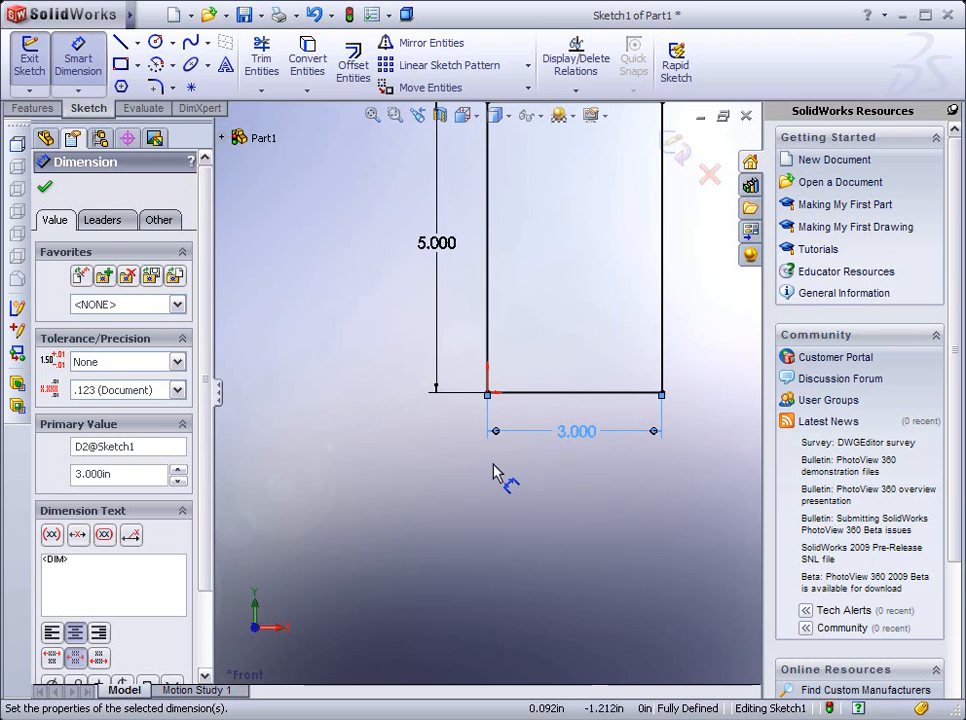
{"action": "mouse_move", "coordinate": [360, 204]}
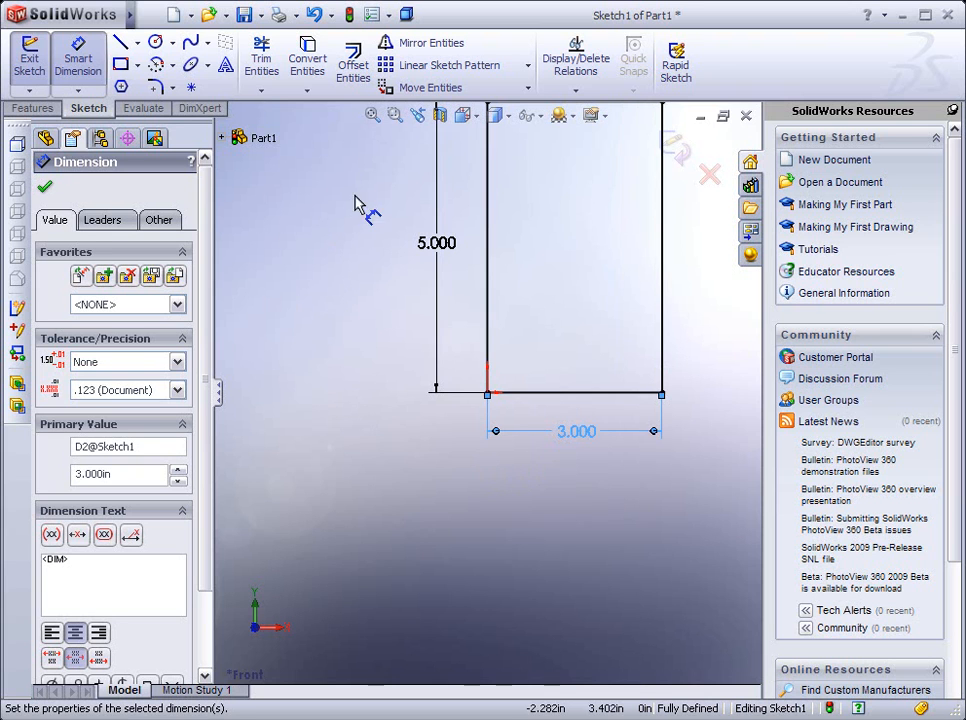
{"action": "mouse_move", "coordinate": [372, 114]}
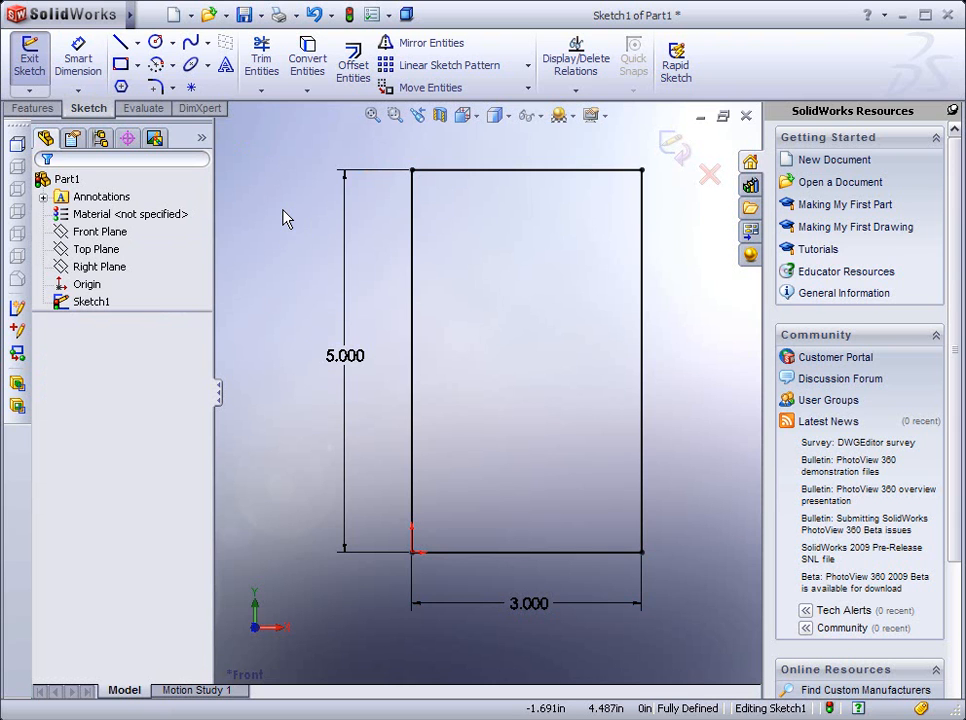
{"action": "mouse_move", "coordinate": [296, 250]}
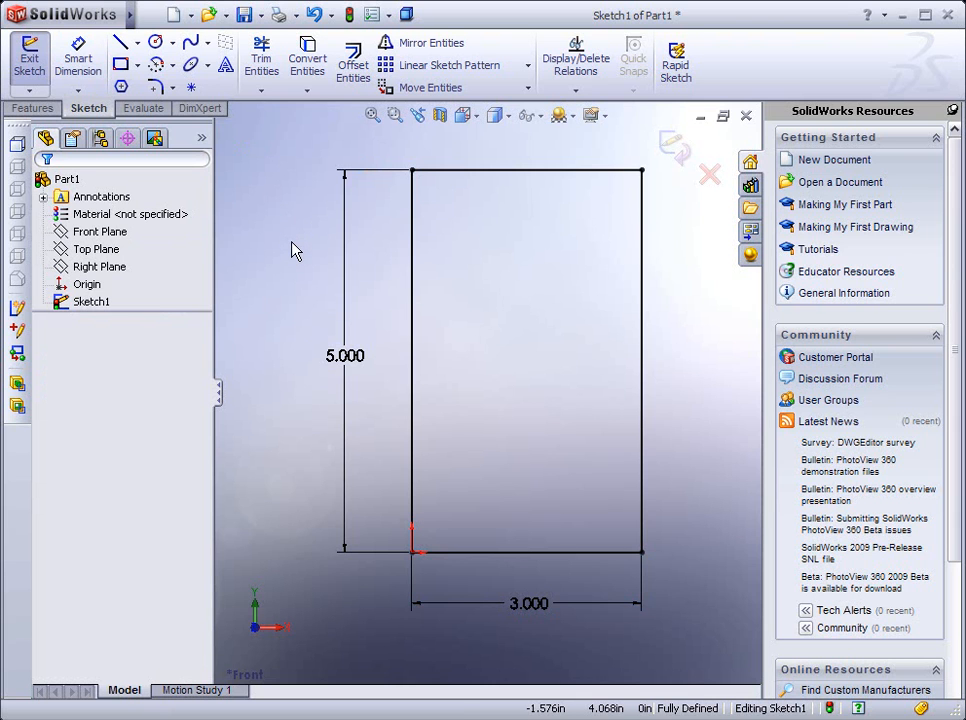
{"action": "mouse_move", "coordinate": [284, 228]}
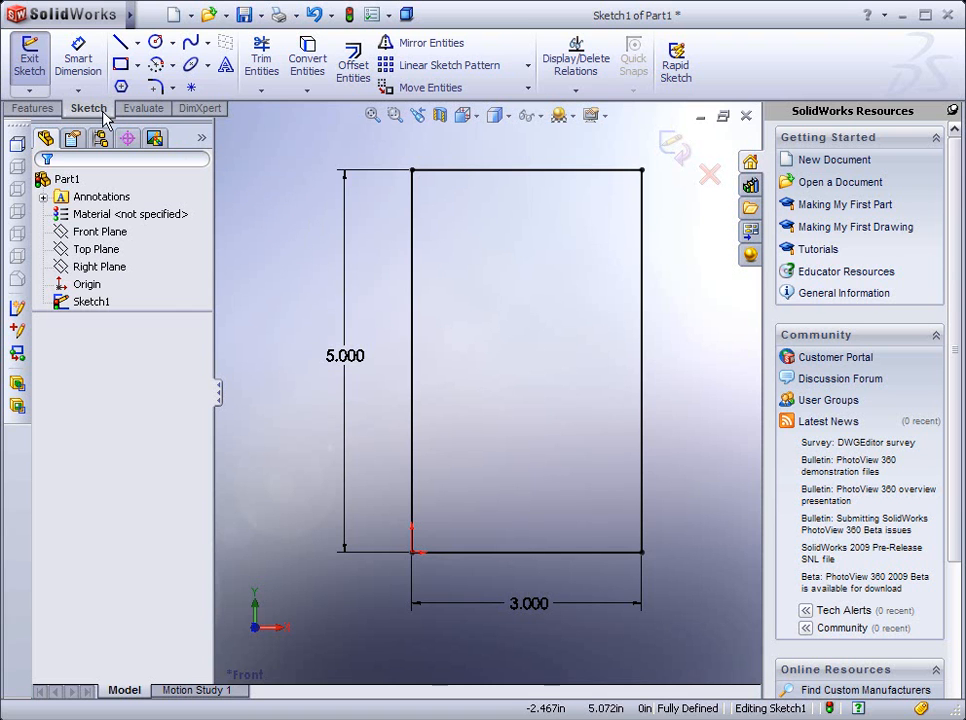
{"action": "mouse_move", "coordinate": [32, 108]}
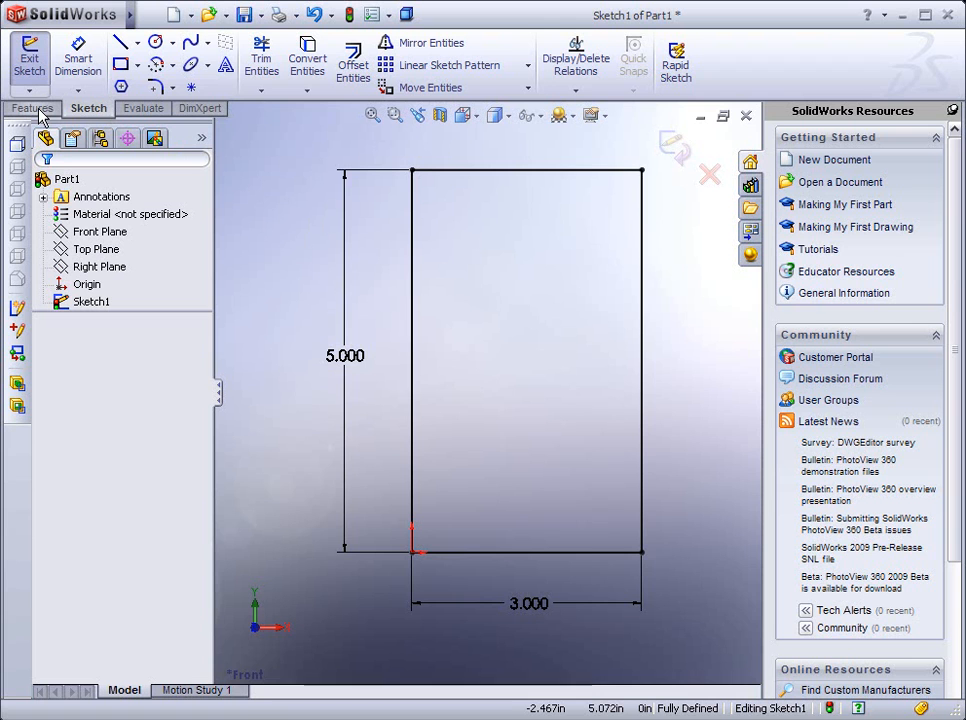
Step: Start an Extruded Boss/Base of the rectangle at 0.500 in blind depth
{"action": "left_click", "coordinate": [32, 108]}
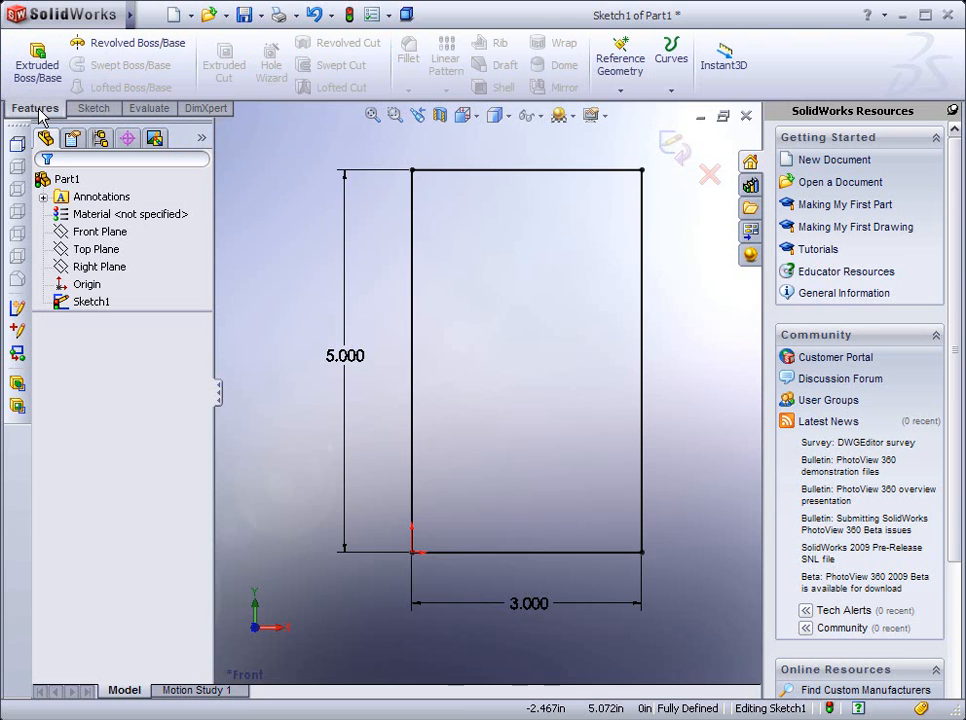
{"action": "mouse_move", "coordinate": [36, 62]}
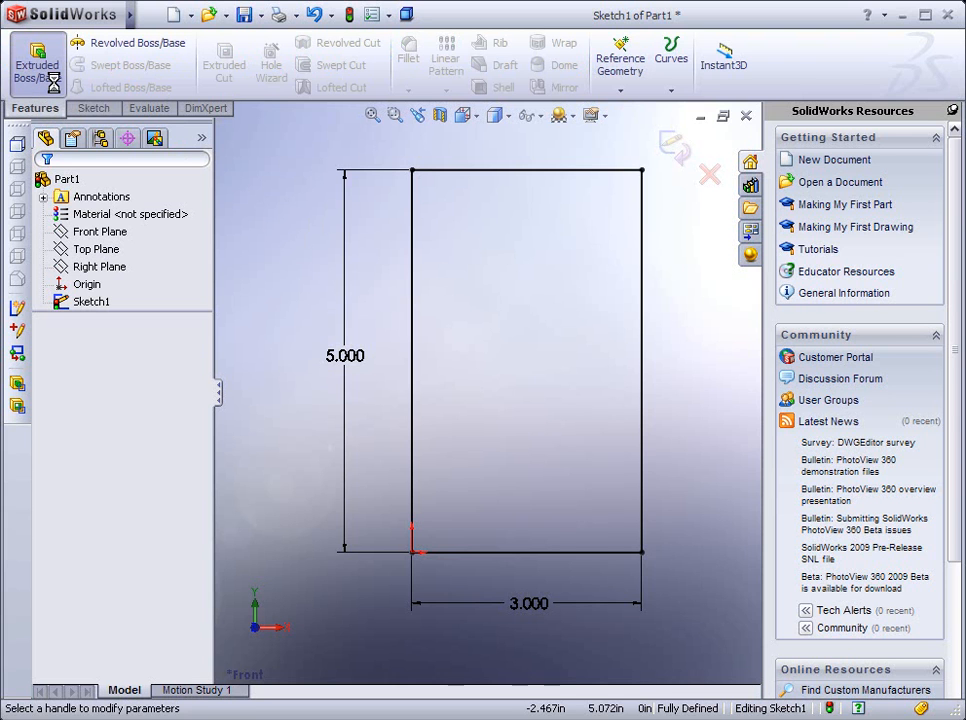
{"action": "left_click", "coordinate": [36, 64]}
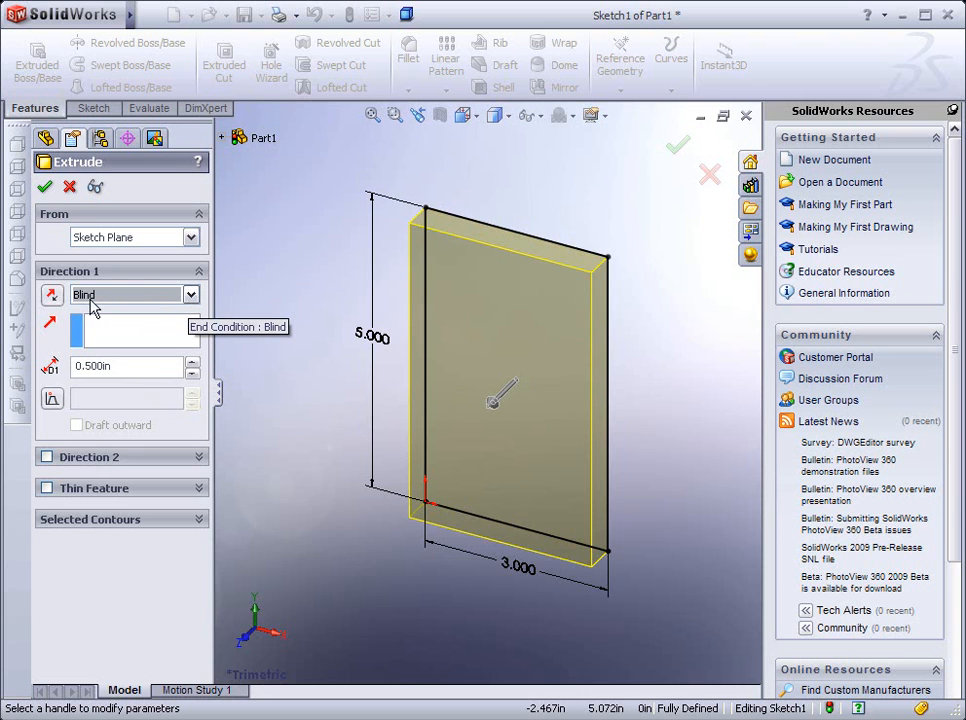
{"action": "mouse_move", "coordinate": [132, 304]}
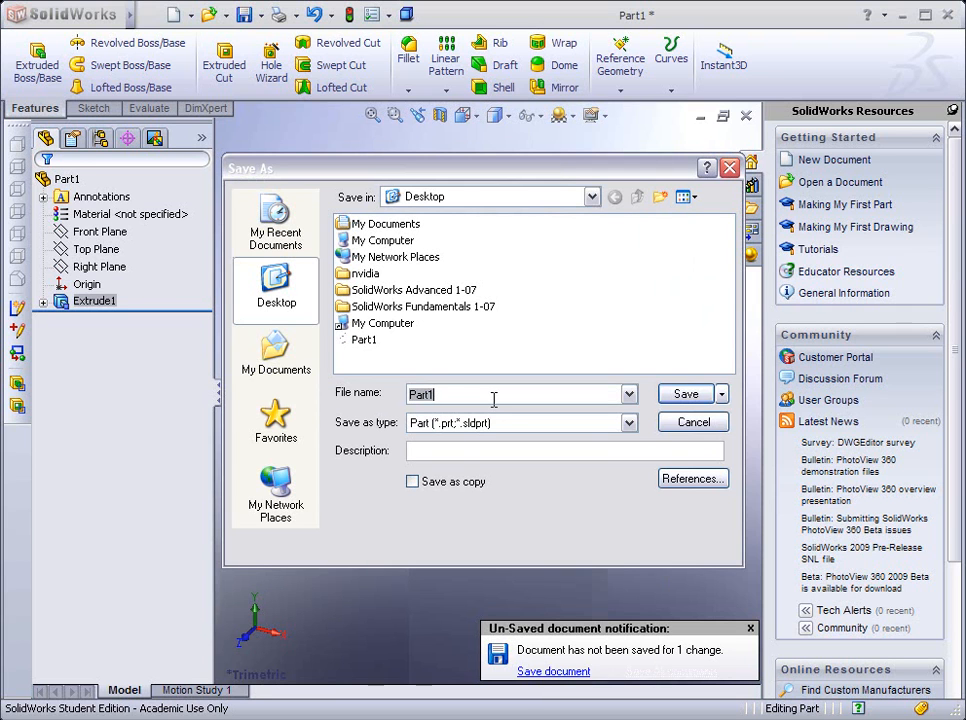
Step: Save the part to the Desktop as E1
{"action": "type", "text": "E1"}
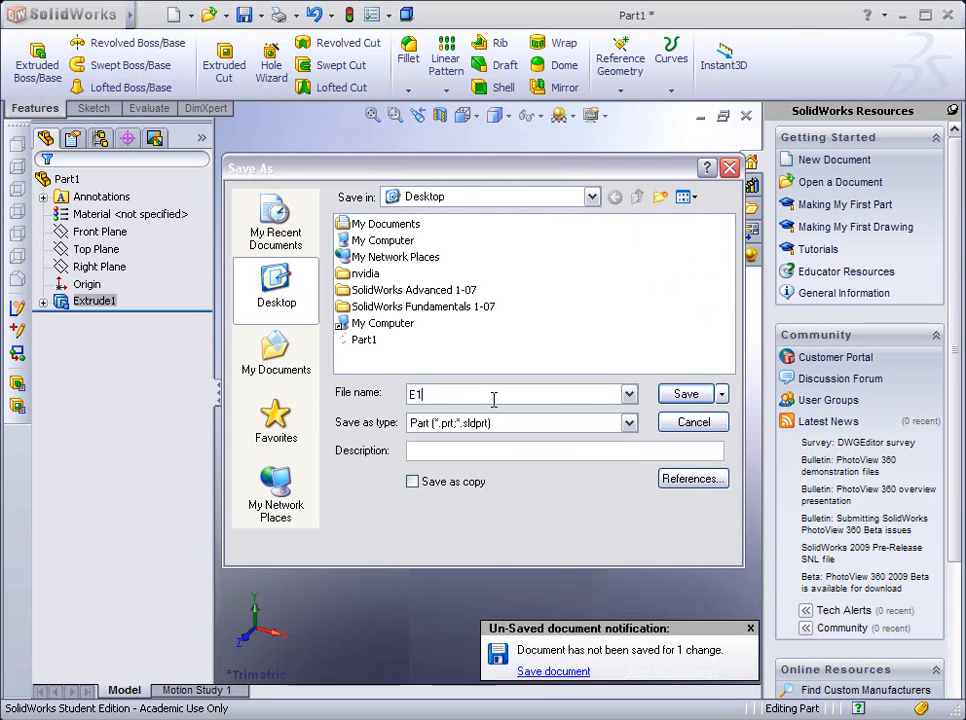
{"action": "mouse_move", "coordinate": [686, 392]}
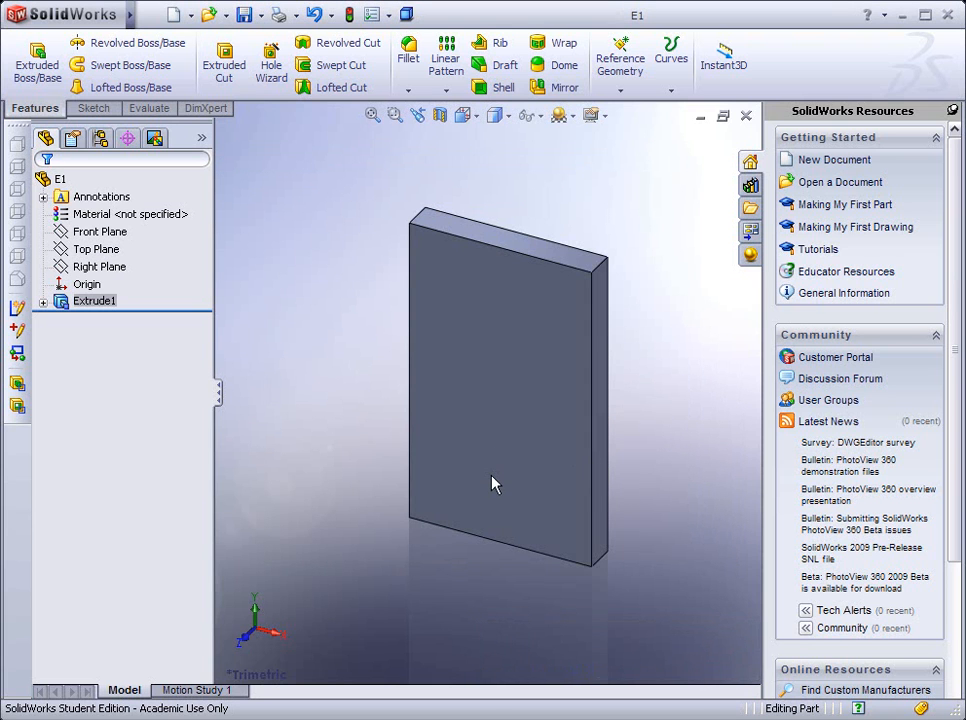
{"action": "mouse_move", "coordinate": [490, 448]}
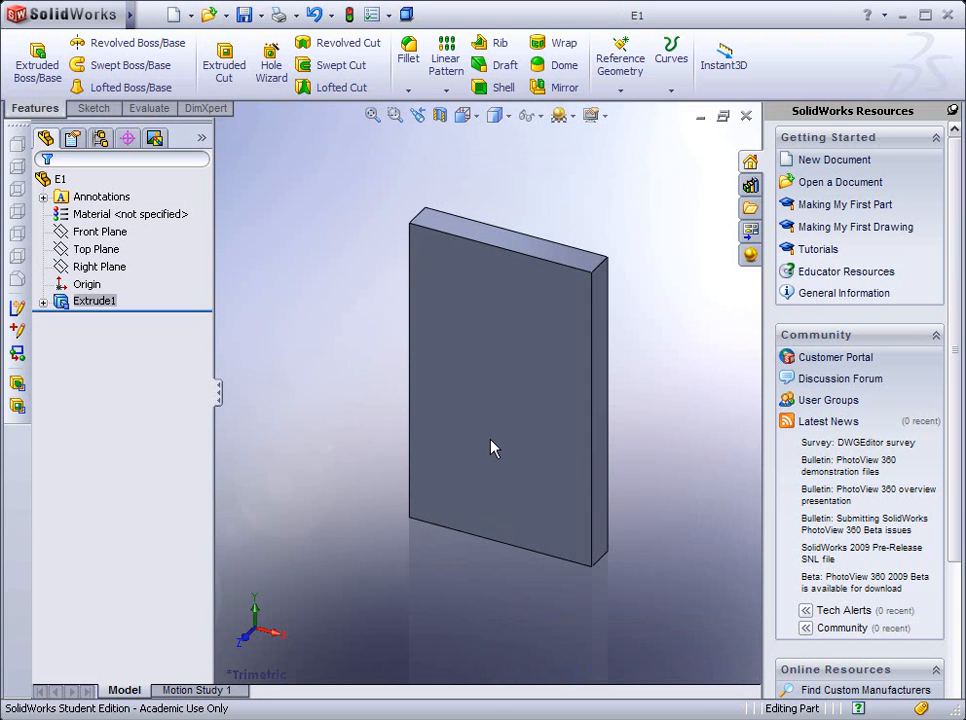
{"action": "mouse_move", "coordinate": [502, 438]}
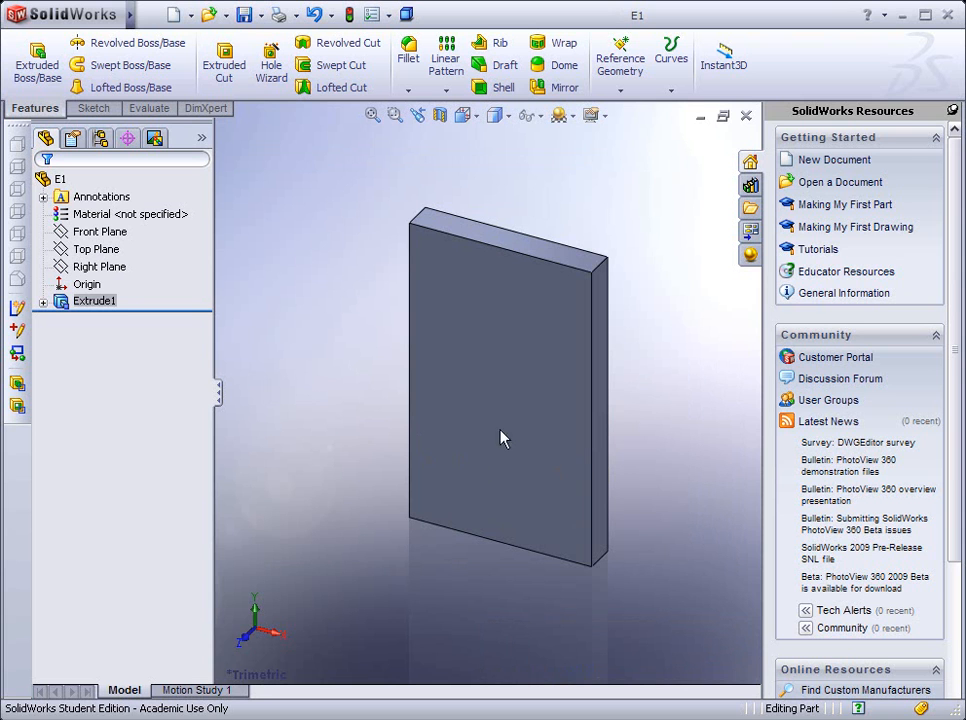
Step: Start Sketch2 on the block's large front face
{"action": "left_click", "coordinate": [500, 440]}
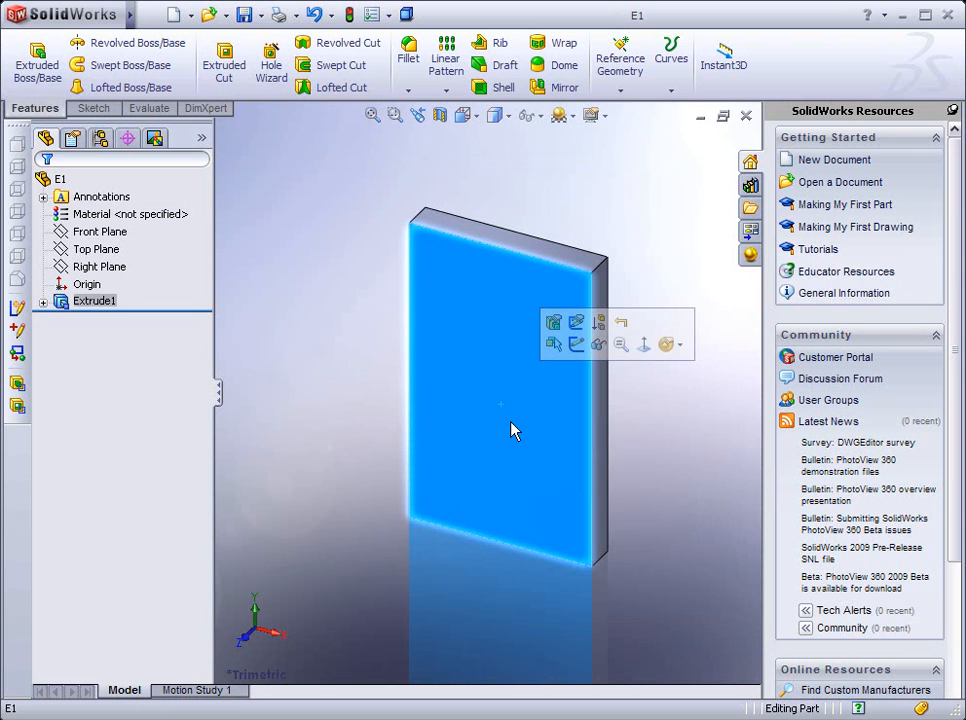
{"action": "mouse_move", "coordinate": [576, 344]}
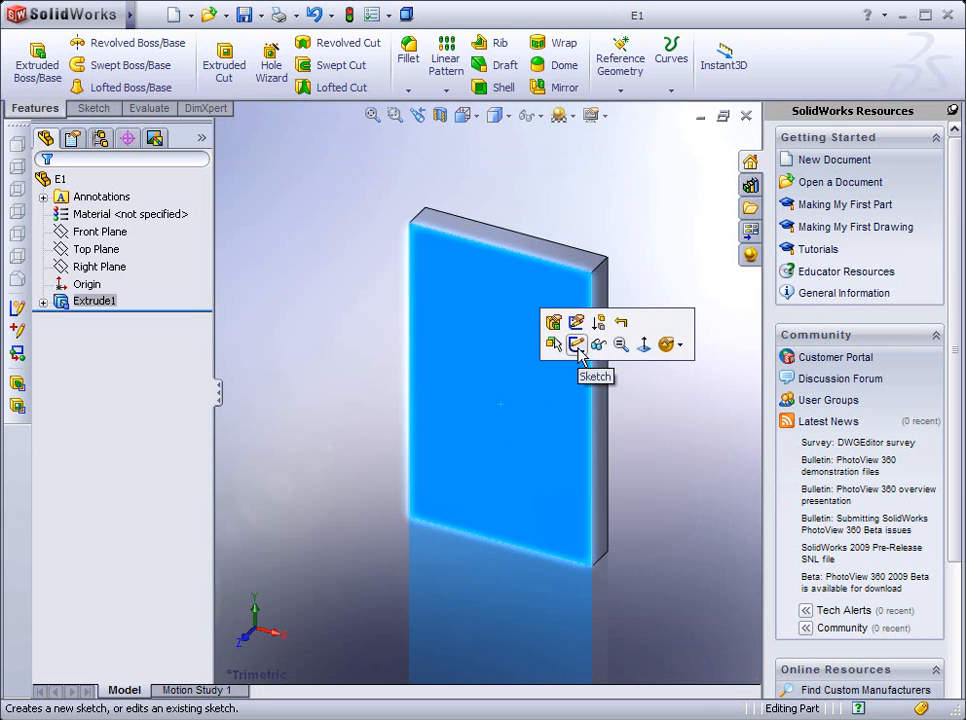
{"action": "left_click", "coordinate": [576, 344]}
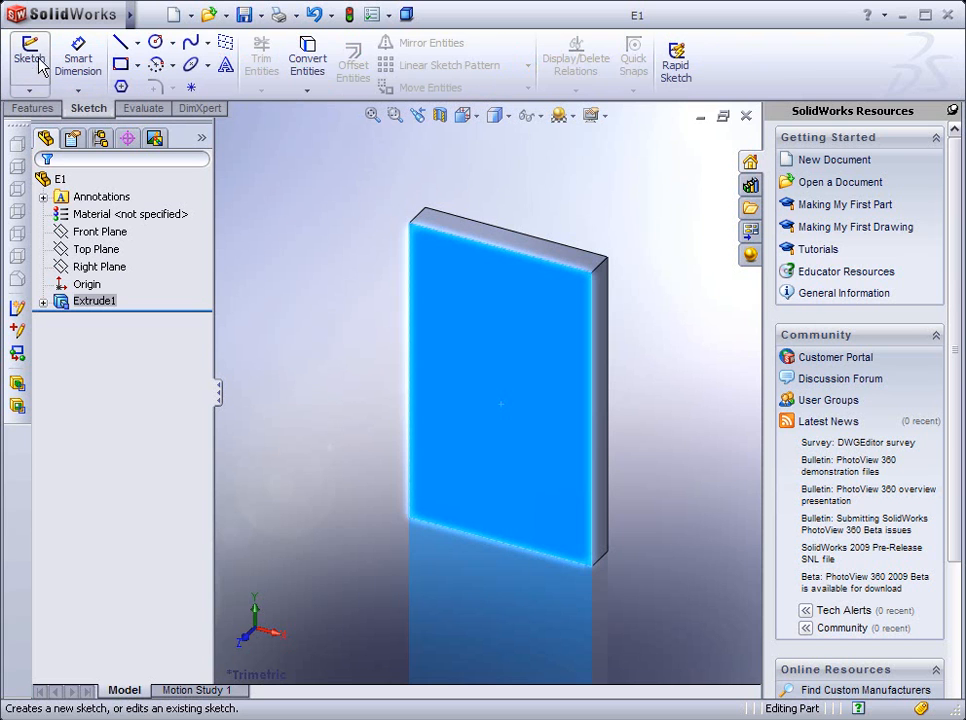
{"action": "left_click", "coordinate": [28, 56]}
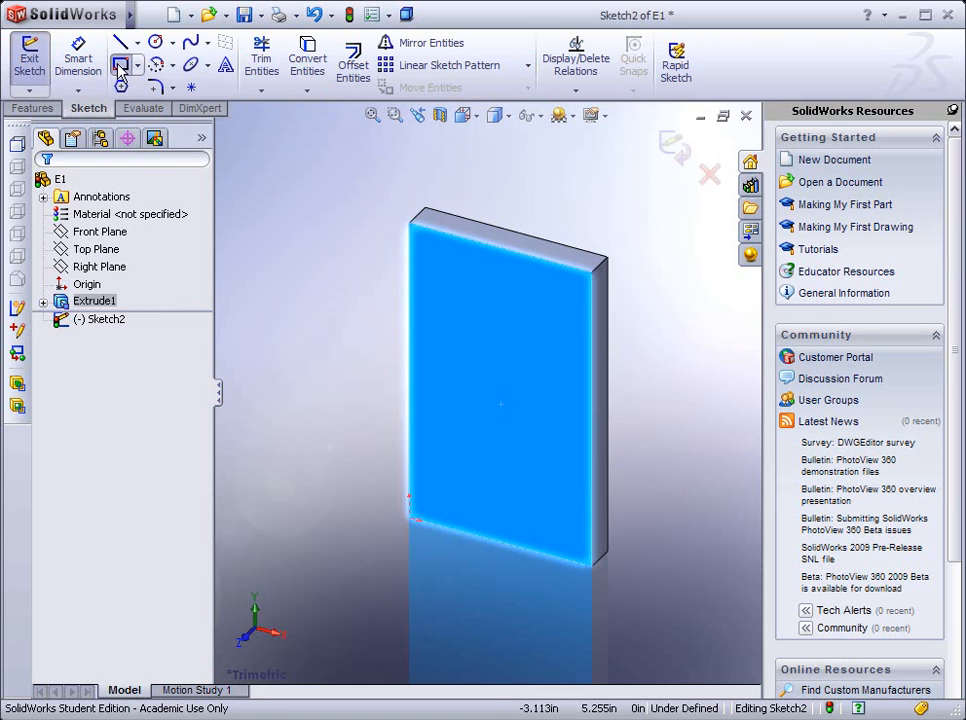
Step: Draw a corner rectangle from the face's bottom-left corner across to its right edge
{"action": "left_click", "coordinate": [120, 68]}
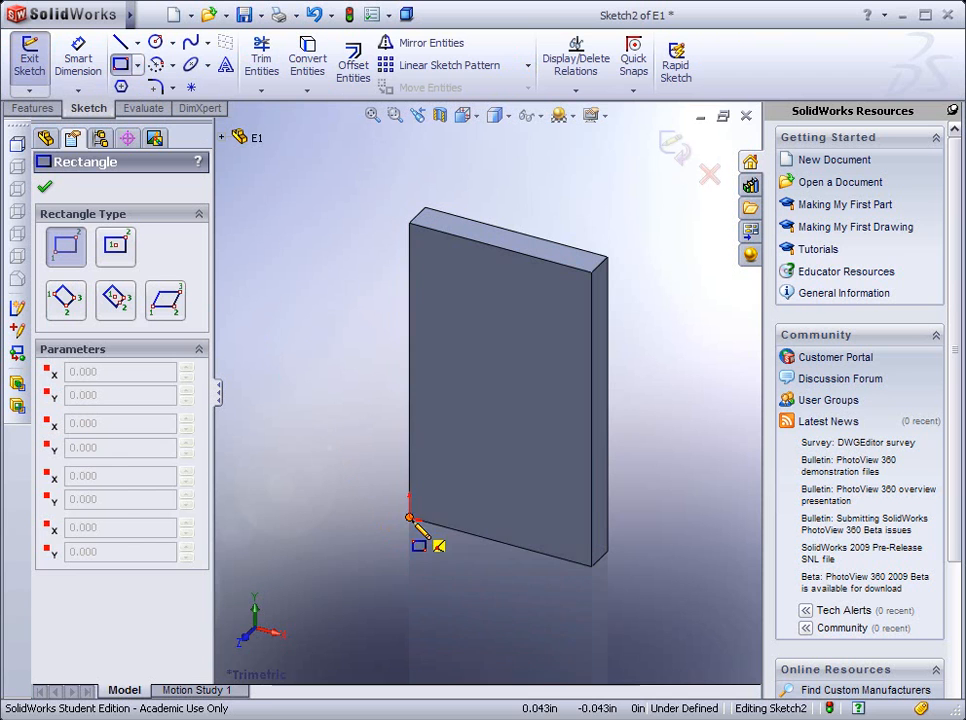
{"action": "left_click_drag", "start_coordinate": [410, 518], "coordinate": [596, 510]}
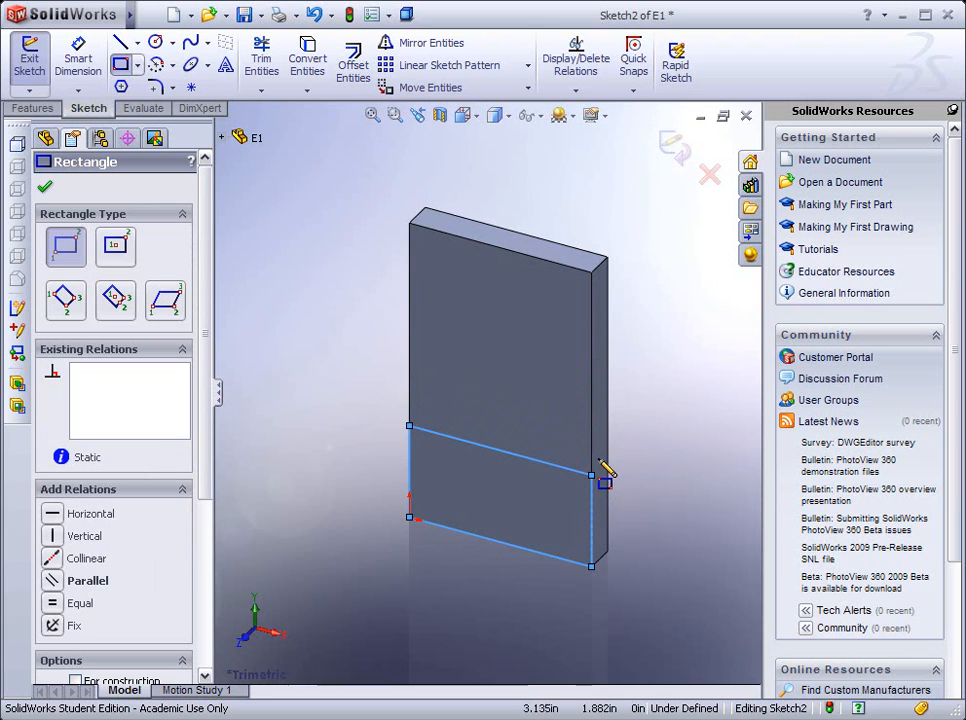
{"action": "mouse_move", "coordinate": [448, 470]}
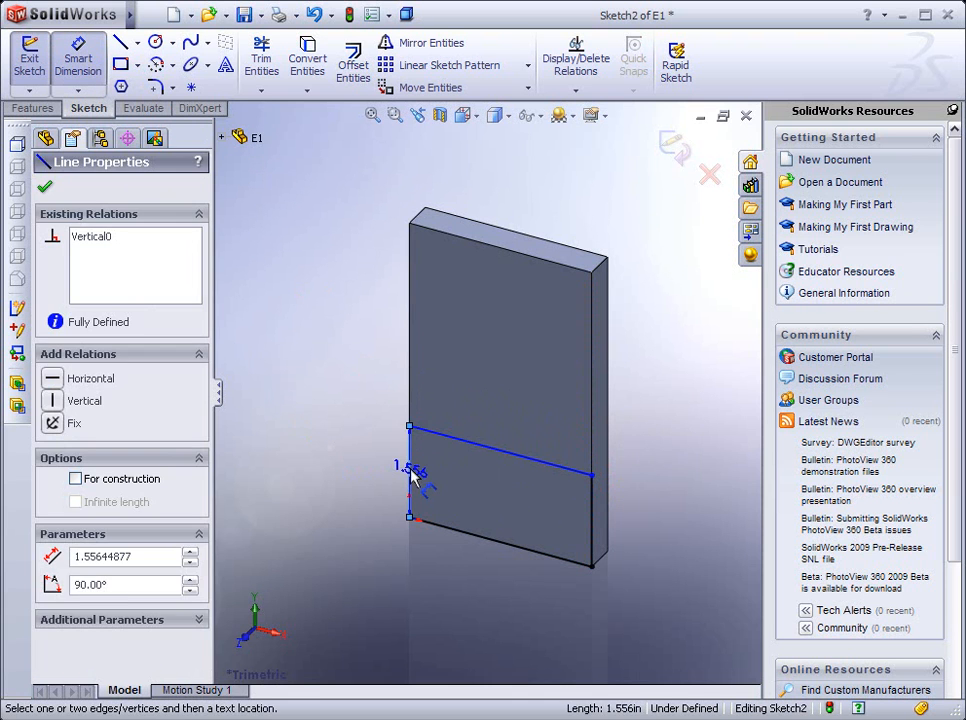
Step: Dimension the rectangle 1.5 in tall, then place a 3.000 width dimension on its bottom edge
{"action": "left_click", "coordinate": [340, 452]}
{"action": "type", "text": "1."}
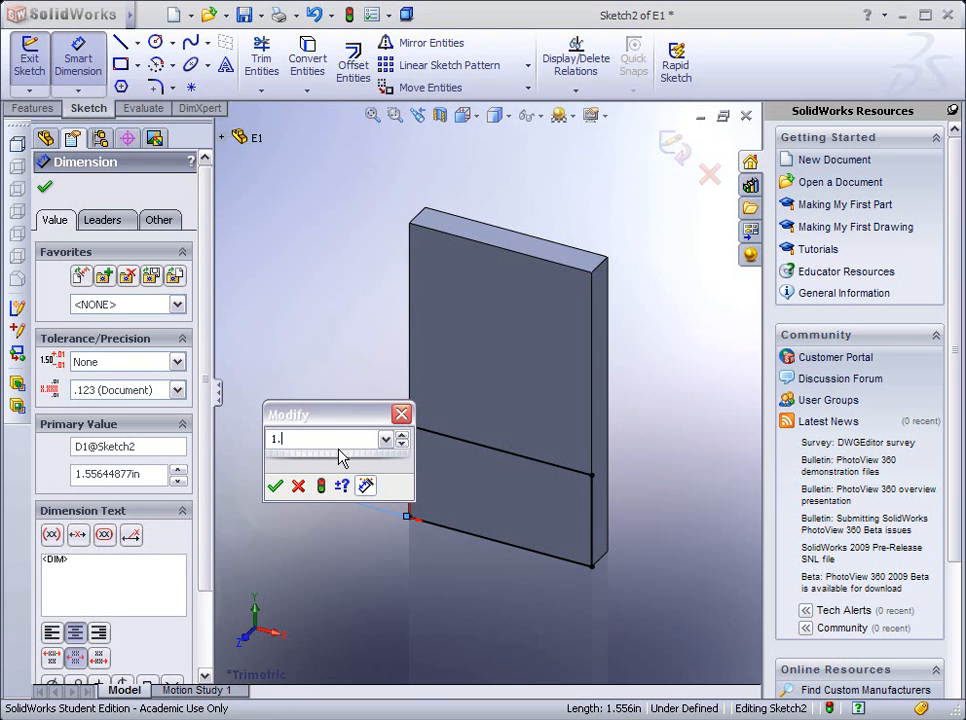
{"action": "left_click", "coordinate": [276, 486]}
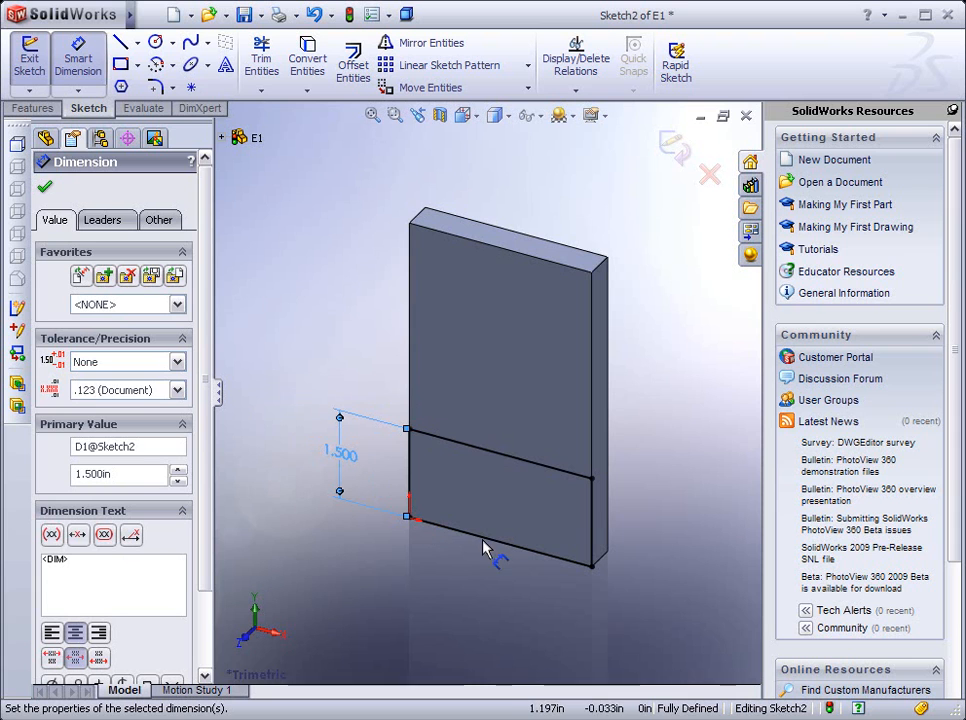
{"action": "left_click", "coordinate": [500, 564]}
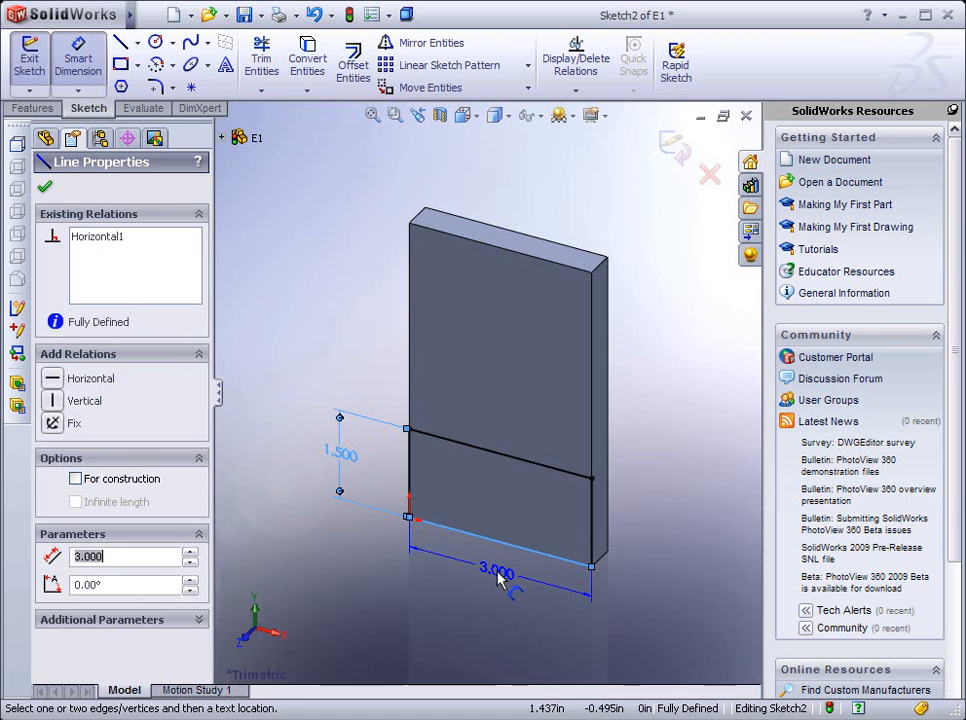
{"action": "mouse_move", "coordinate": [520, 584]}
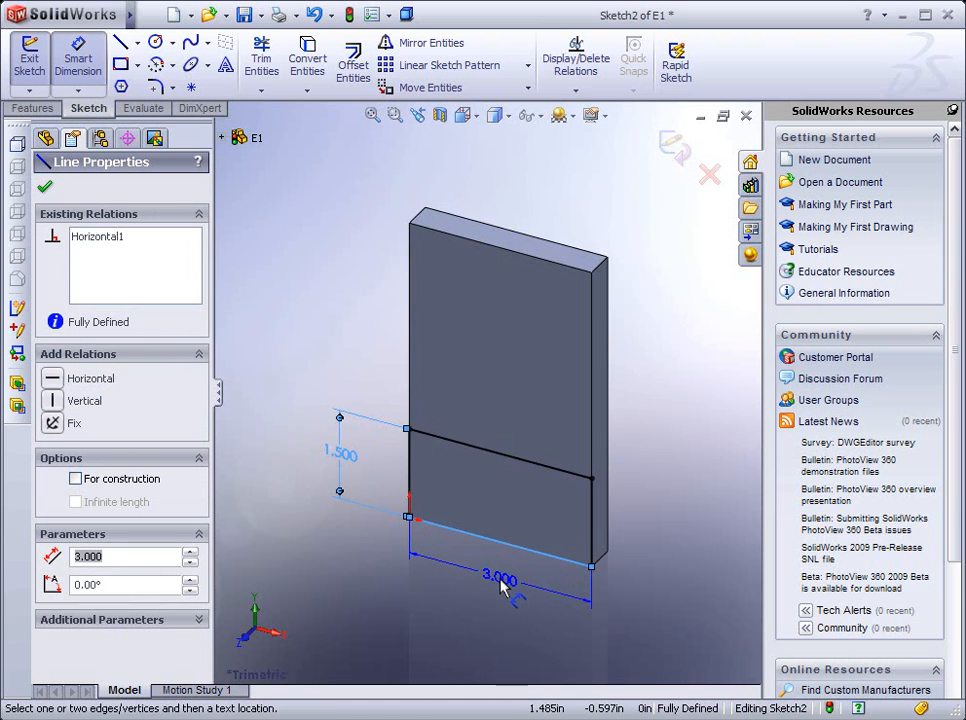
{"action": "left_click", "coordinate": [500, 576]}
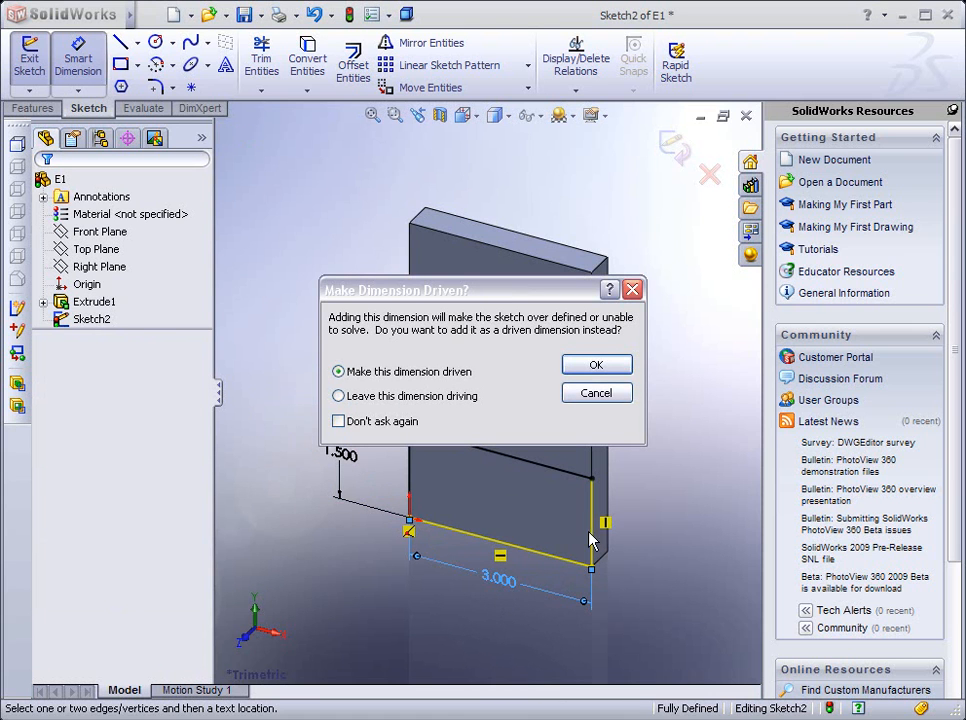
{"action": "mouse_move", "coordinate": [596, 528]}
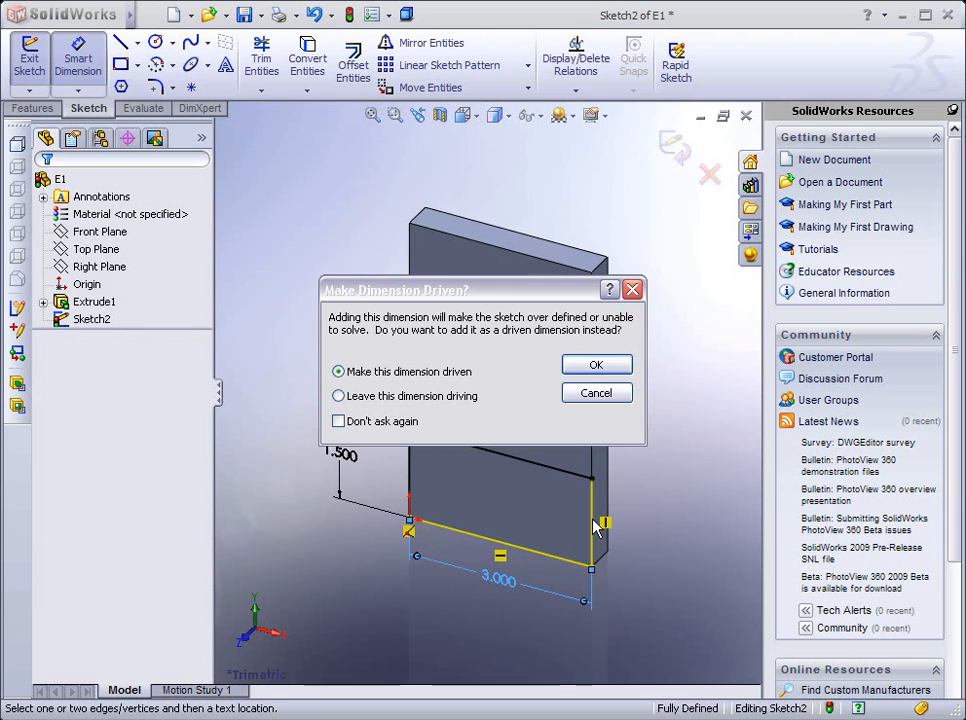
{"action": "mouse_move", "coordinate": [596, 492]}
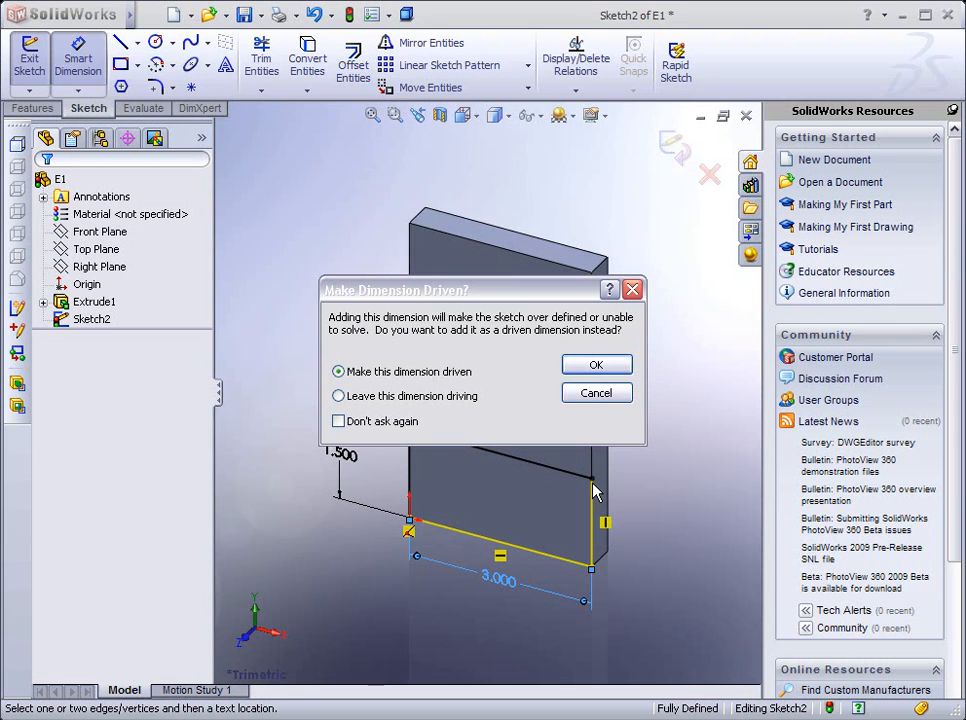
{"action": "mouse_move", "coordinate": [596, 478]}
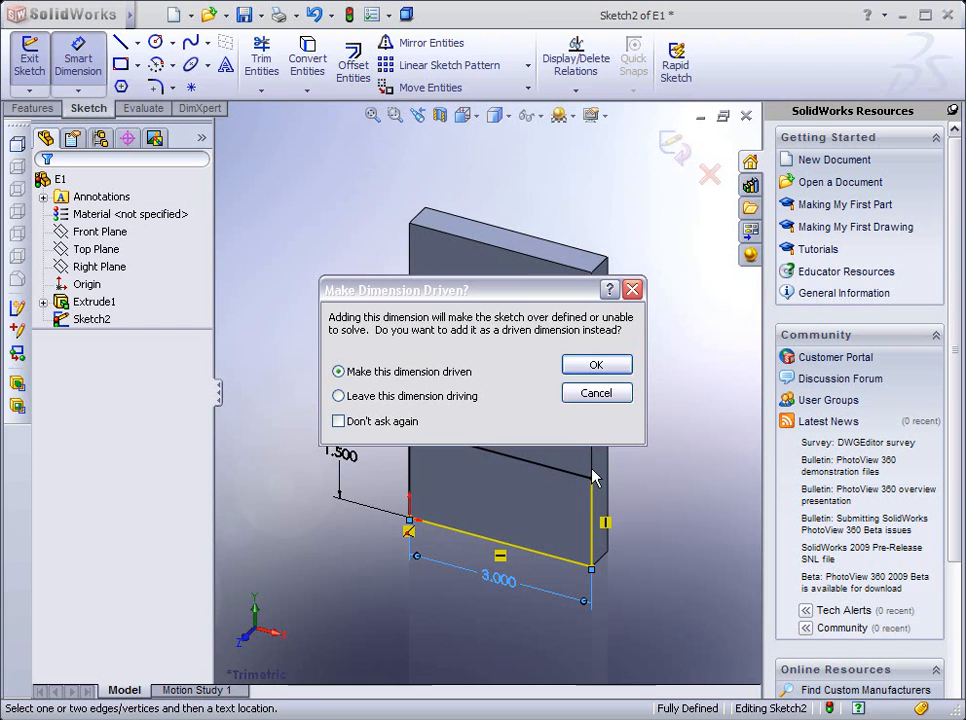
{"action": "mouse_move", "coordinate": [500, 578]}
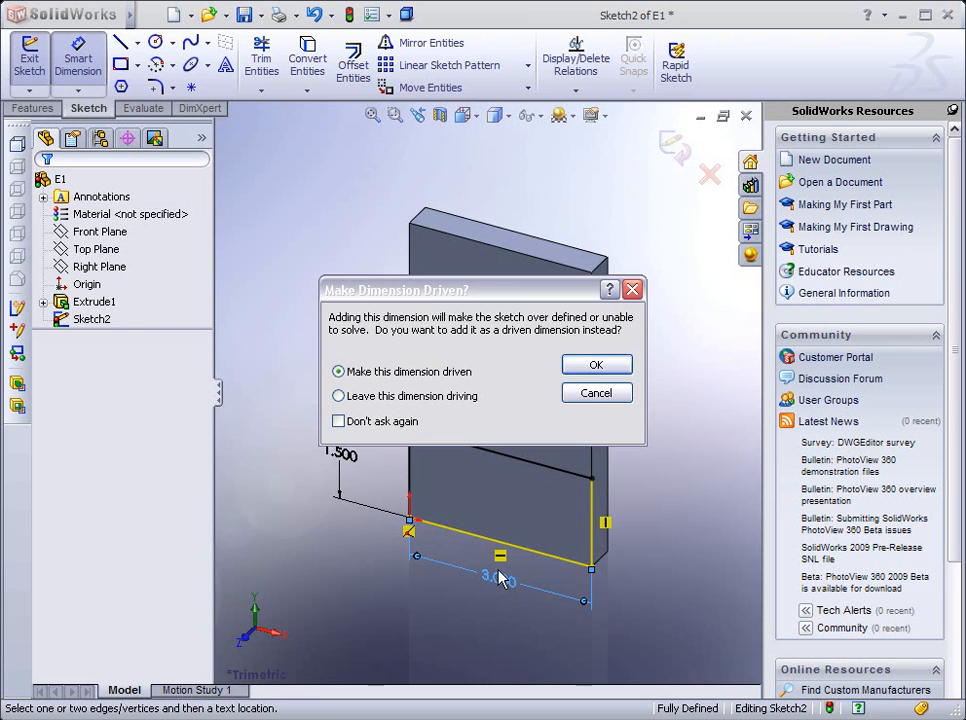
{"action": "mouse_move", "coordinate": [500, 576]}
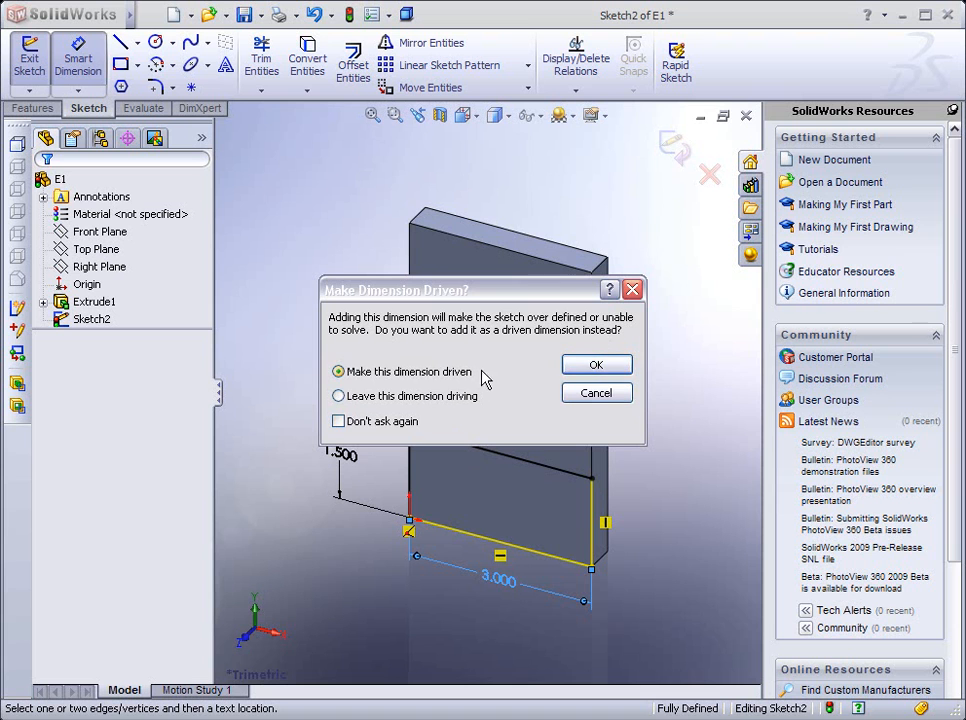
Step: Accept making the 3.000 width a driven reference dimension
{"action": "left_click", "coordinate": [596, 364]}
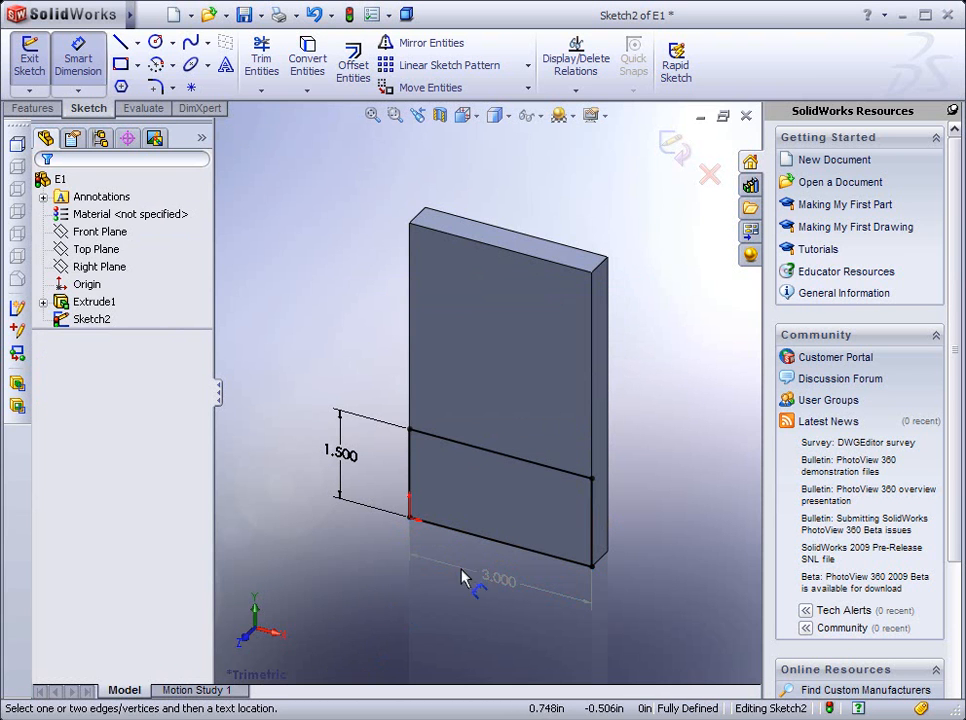
{"action": "mouse_move", "coordinate": [496, 584]}
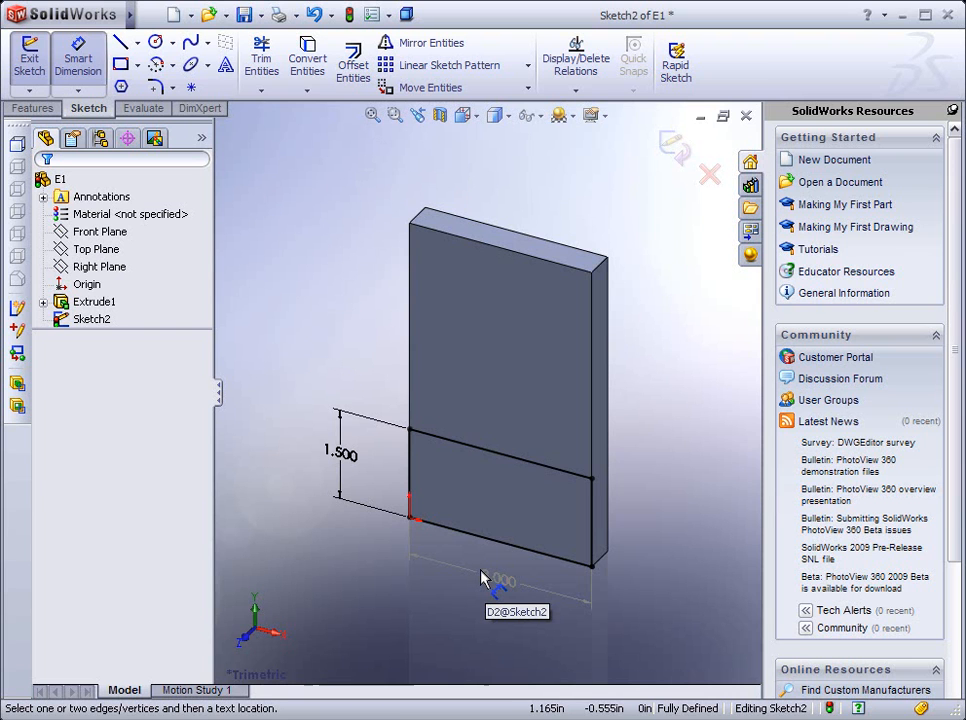
{"action": "mouse_move", "coordinate": [496, 512]}
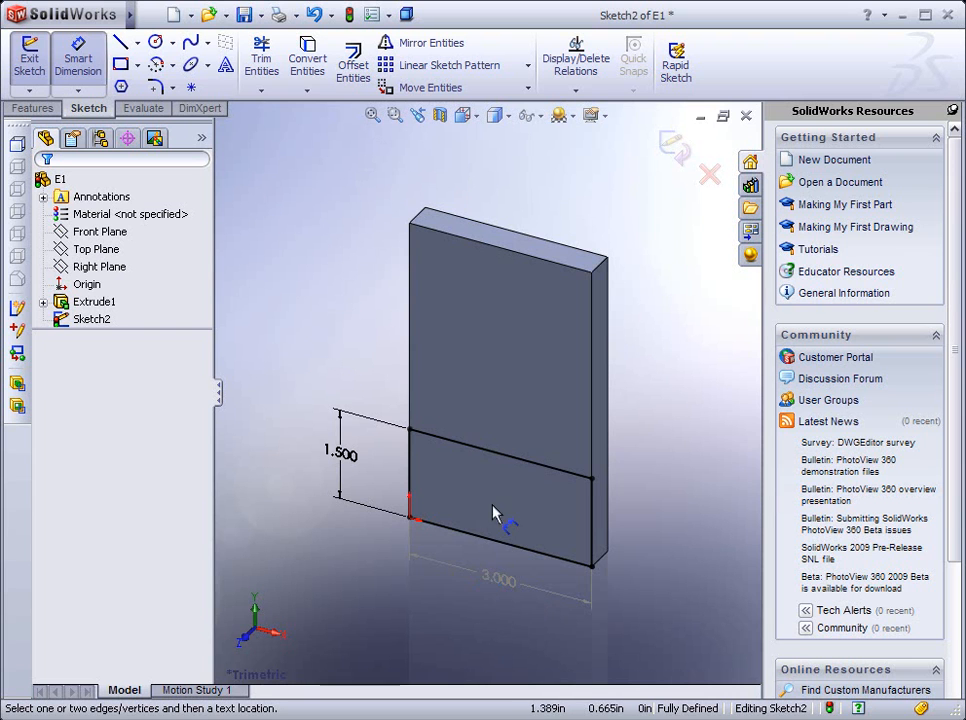
Step: Extrude Sketch2's rectangle 0.500 in Blind to add the raised lower block (Extrude2)
{"action": "left_click", "coordinate": [500, 580]}
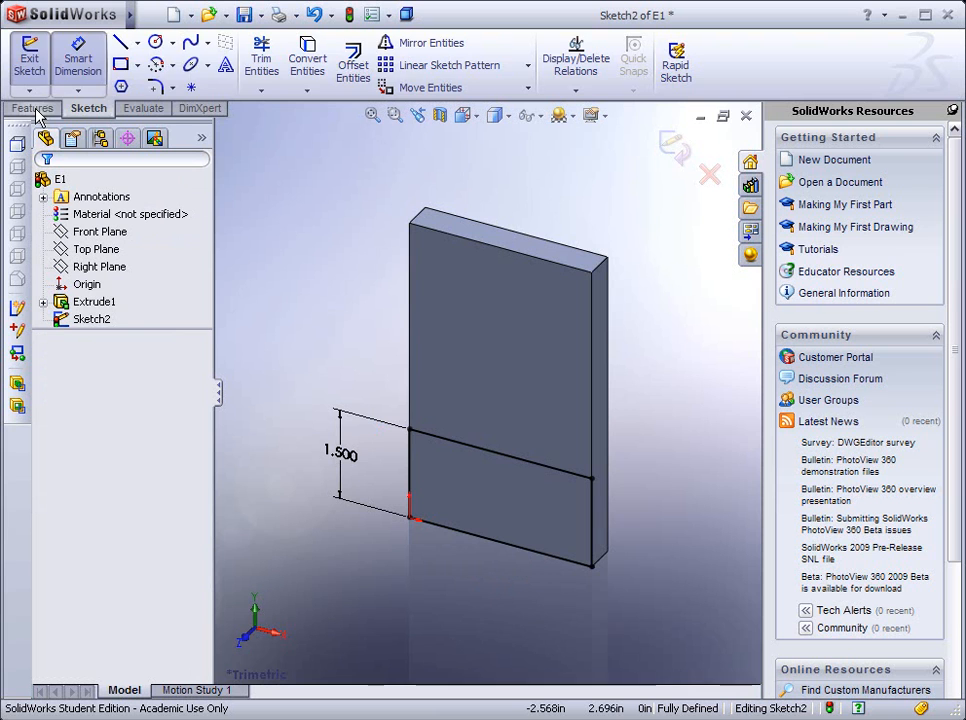
{"action": "left_click", "coordinate": [34, 108]}
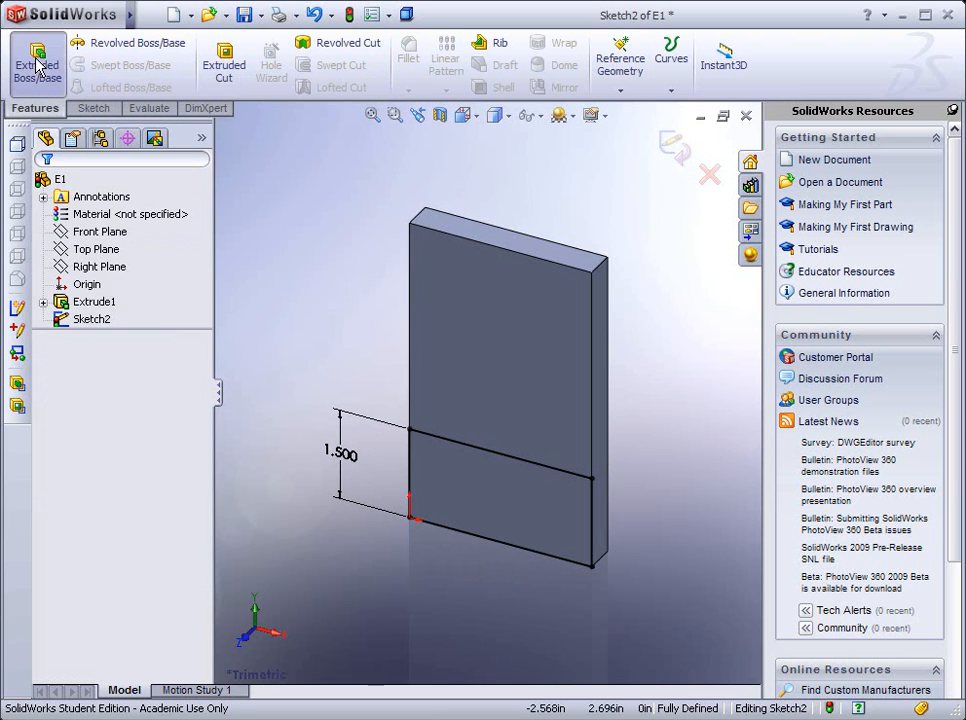
{"action": "left_click", "coordinate": [36, 64]}
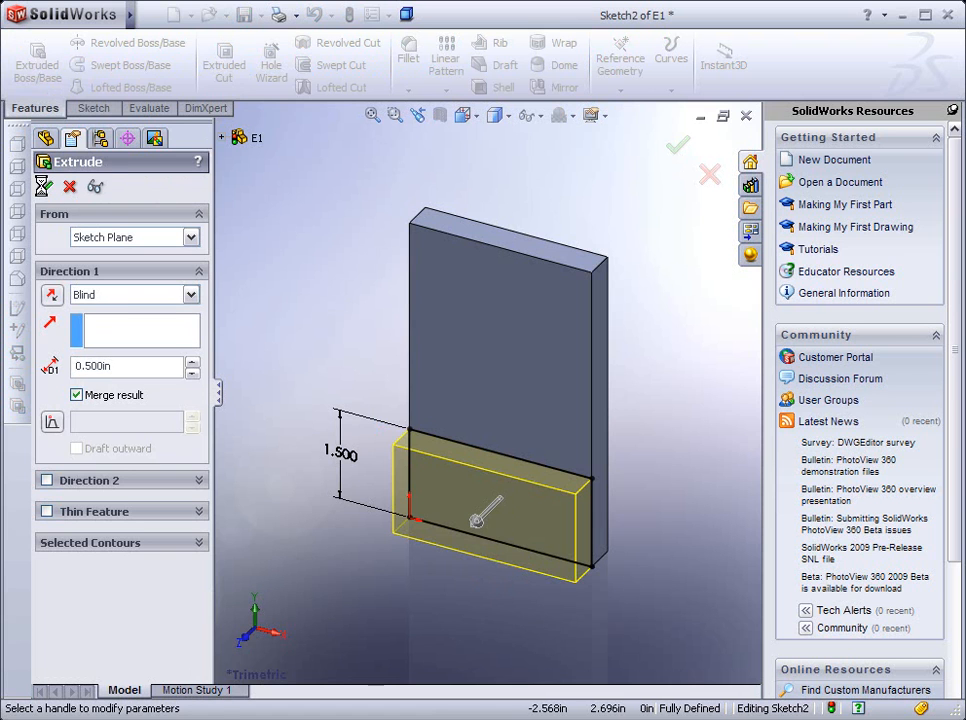
{"action": "left_click", "coordinate": [676, 144]}
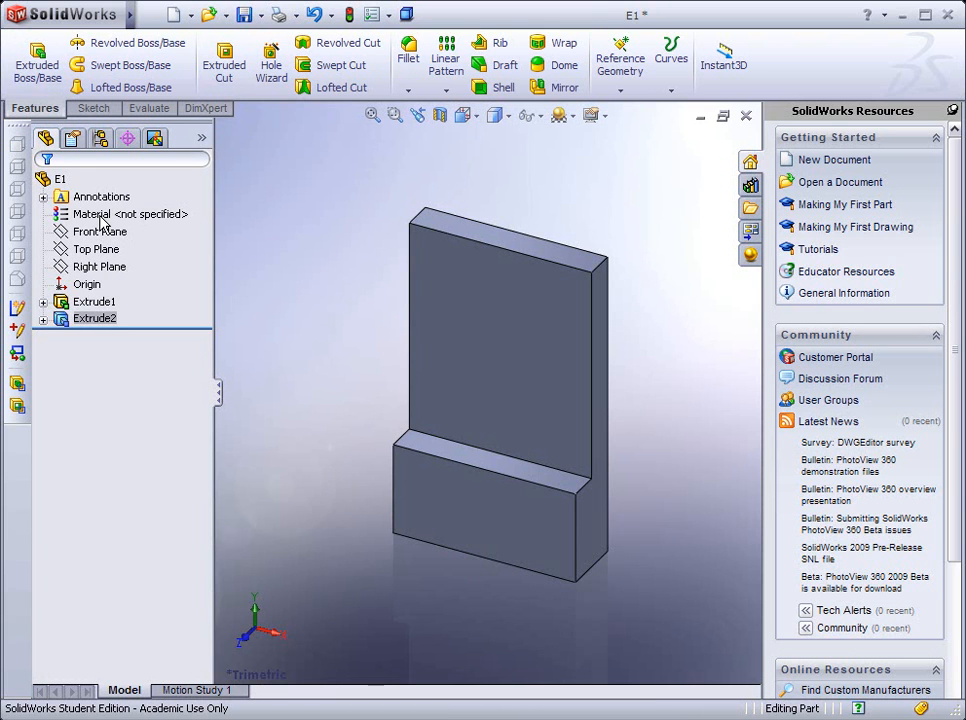
{"action": "mouse_move", "coordinate": [130, 232]}
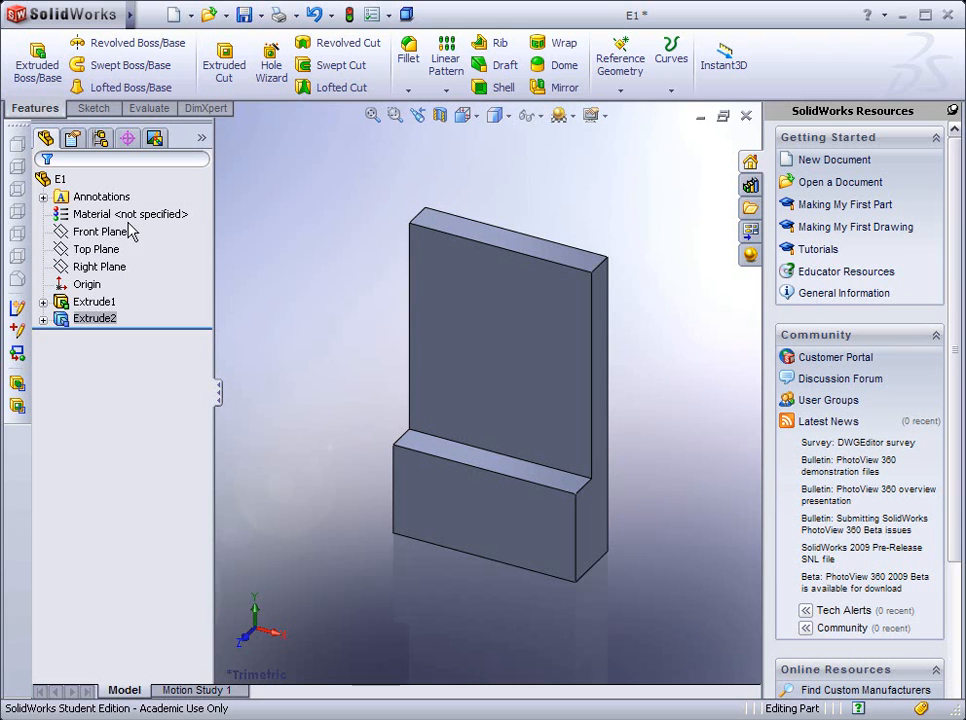
{"action": "mouse_move", "coordinate": [388, 384]}
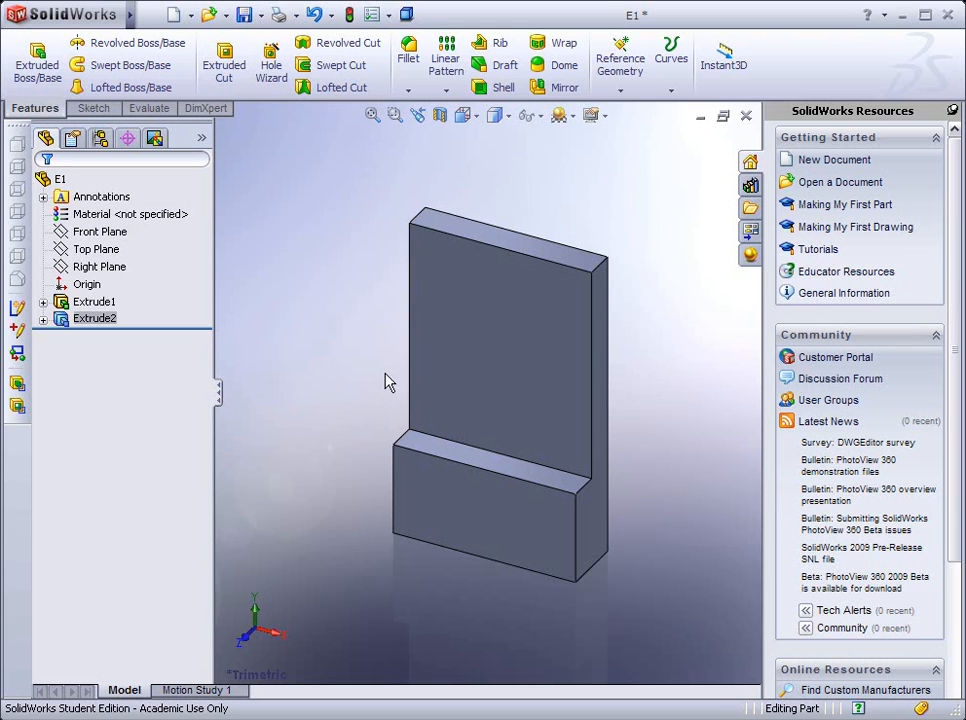
{"action": "mouse_move", "coordinate": [508, 378]}
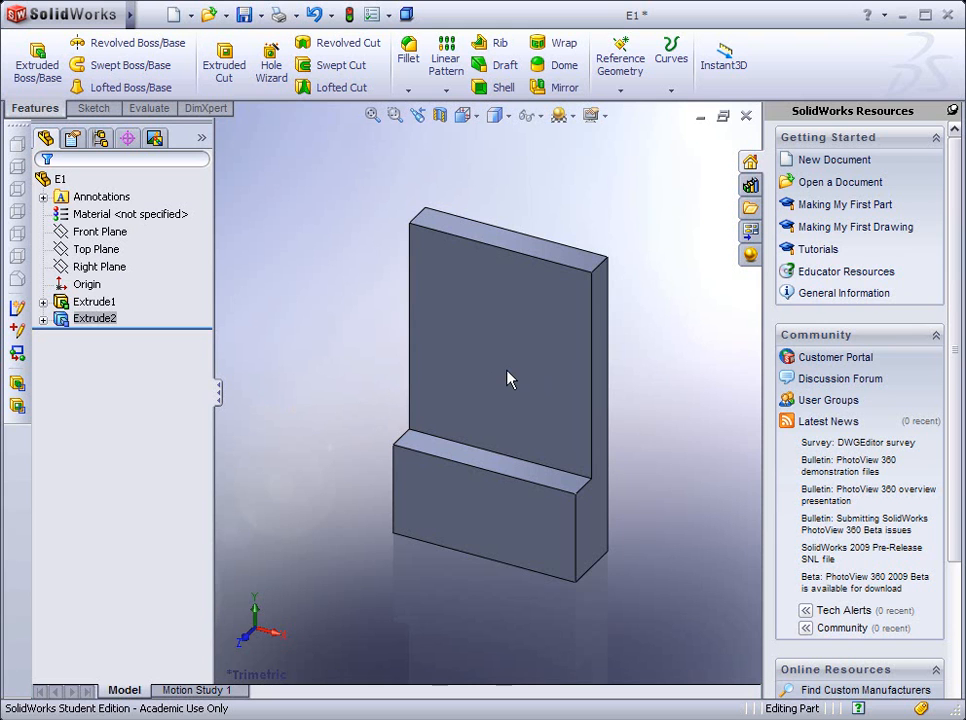
{"action": "left_click_drag", "start_coordinate": [510, 378], "coordinate": [450, 376]}
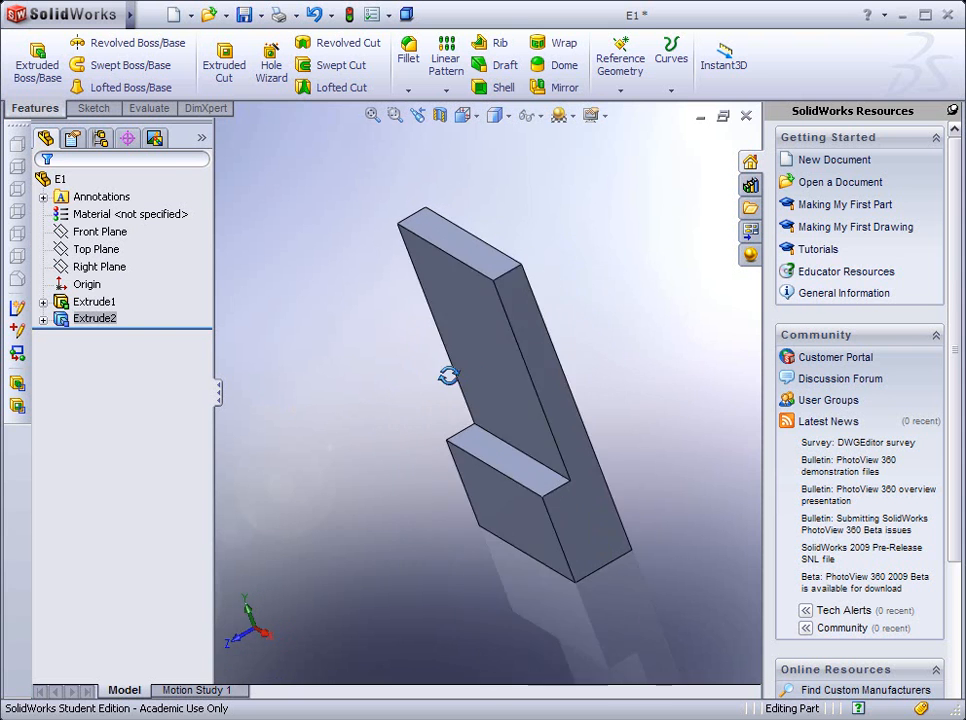
{"action": "left_click_drag", "start_coordinate": [450, 376], "coordinate": [504, 344]}
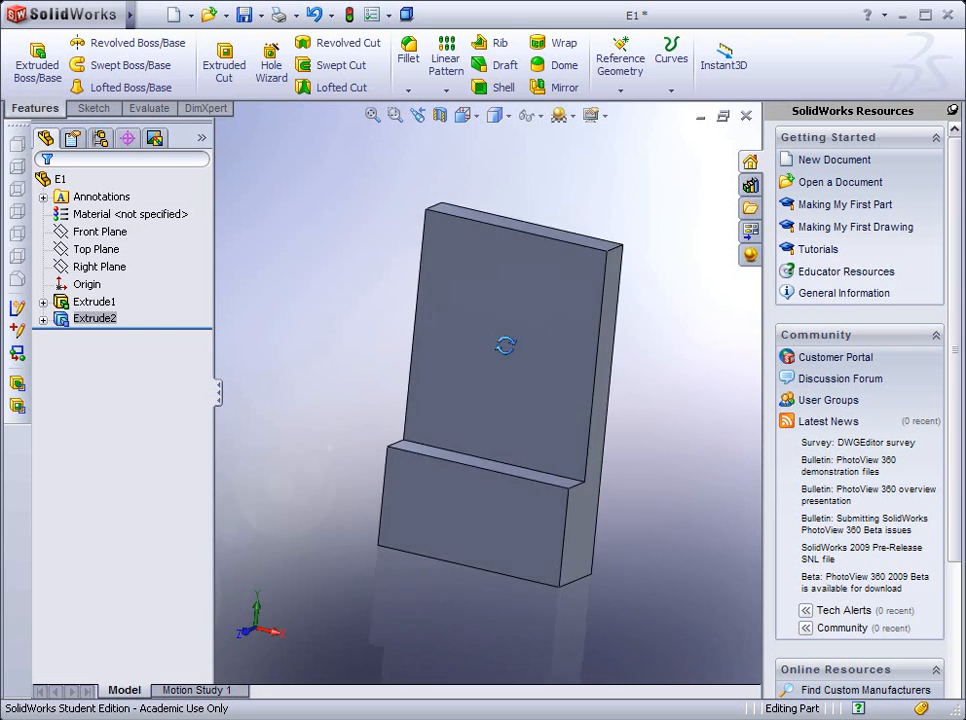
{"action": "left_click_drag", "start_coordinate": [520, 340], "coordinate": [490, 360]}
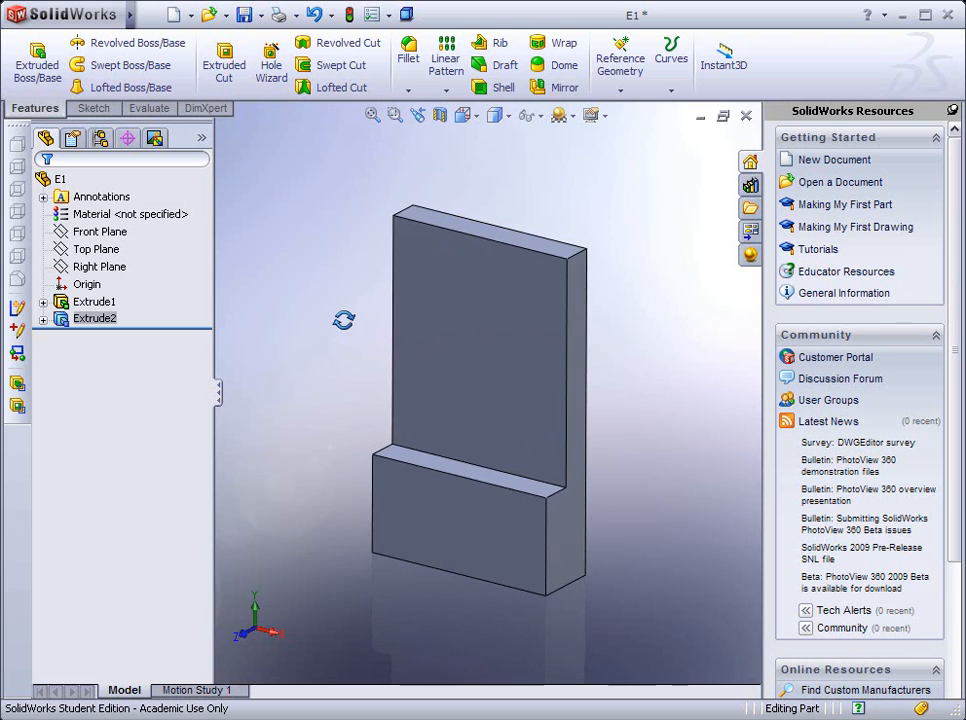
{"action": "left_click", "coordinate": [480, 340]}
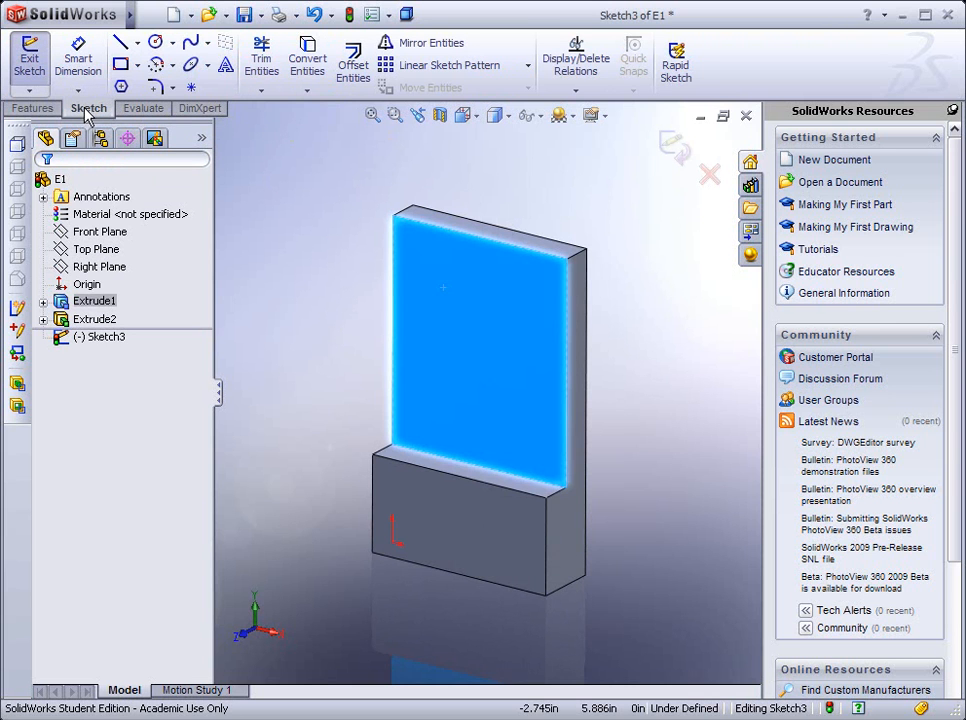
{"action": "mouse_move", "coordinate": [108, 118]}
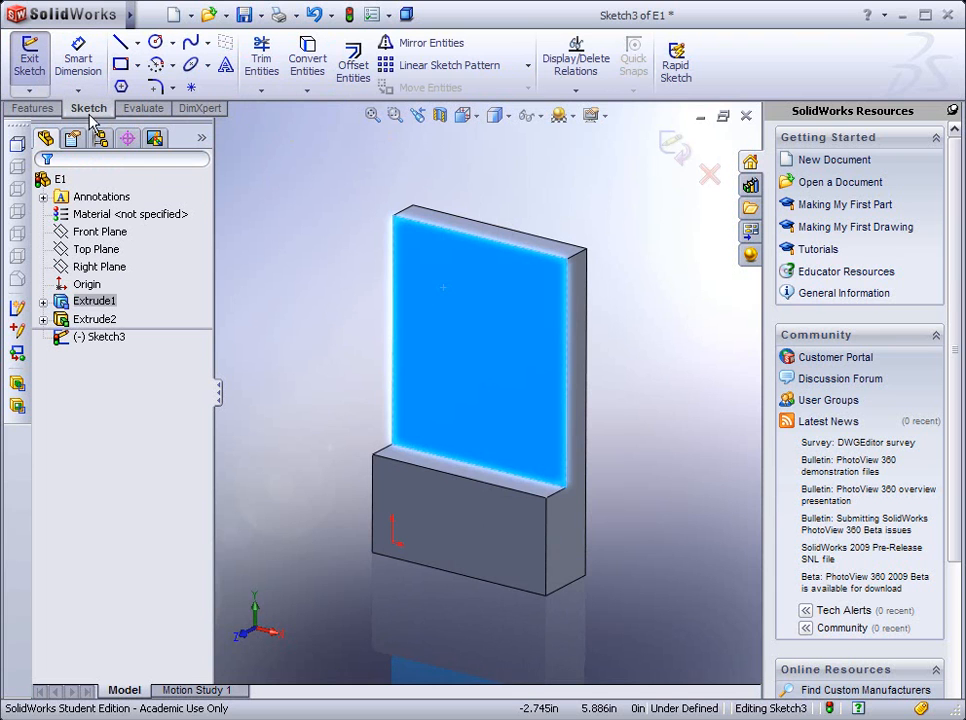
{"action": "mouse_move", "coordinate": [370, 292]}
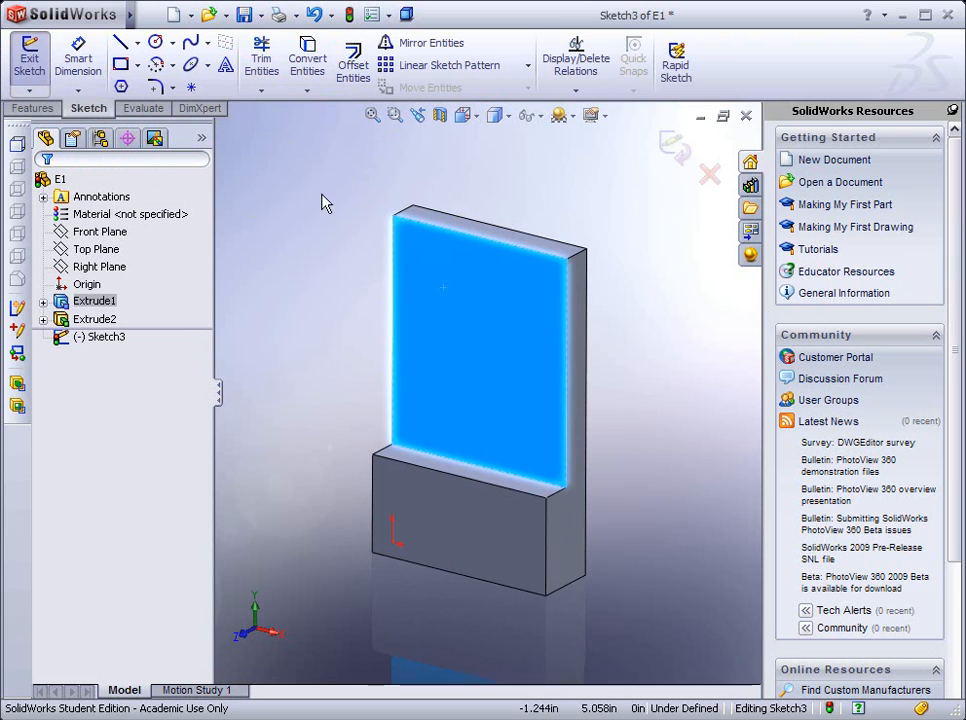
{"action": "mouse_move", "coordinate": [476, 290]}
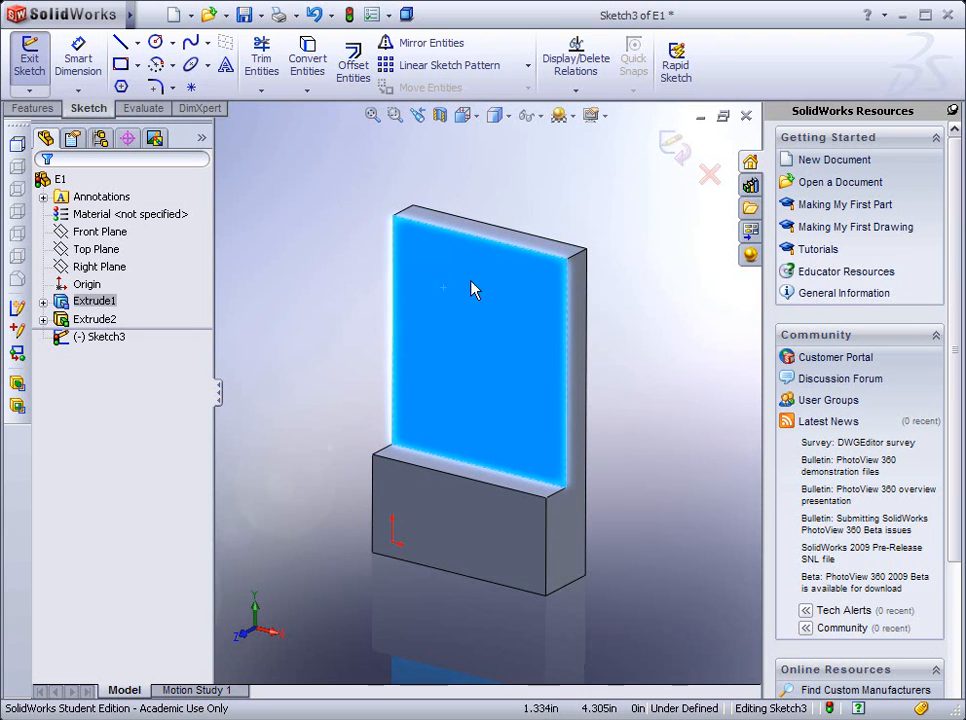
{"action": "mouse_move", "coordinate": [450, 288]}
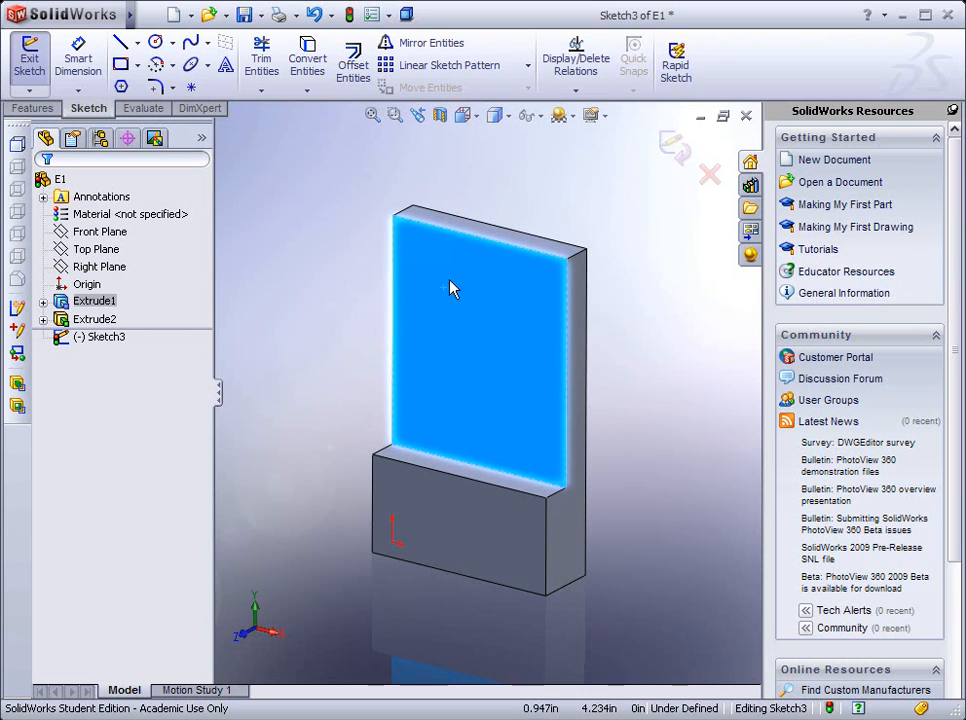
{"action": "mouse_move", "coordinate": [160, 42]}
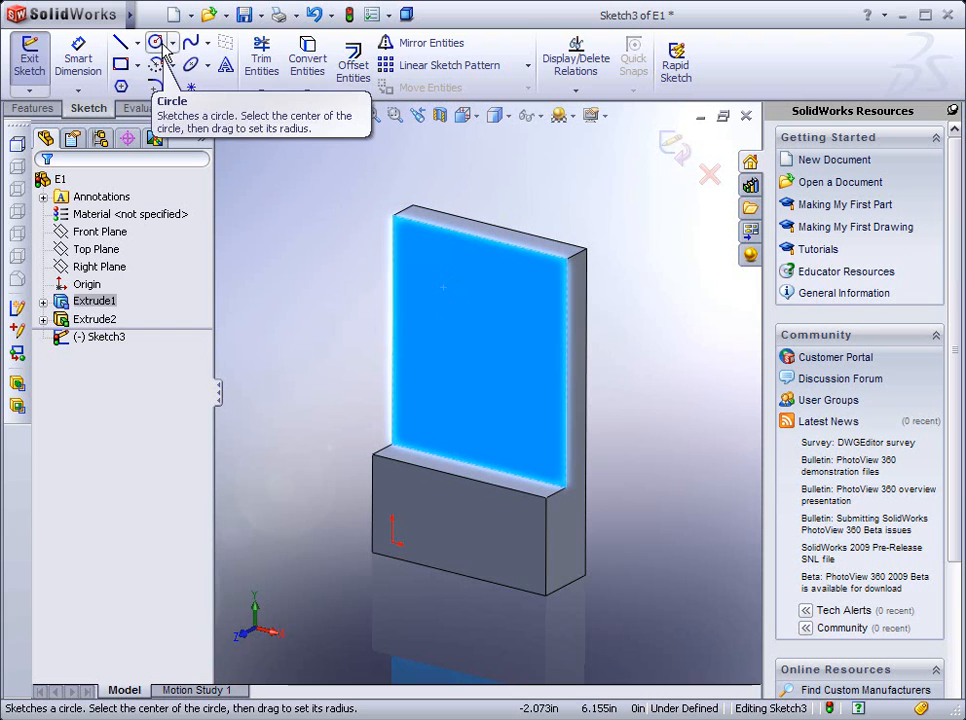
Step: Draw a circle near the top-left corner of the plate's front face
{"action": "left_click", "coordinate": [156, 42]}
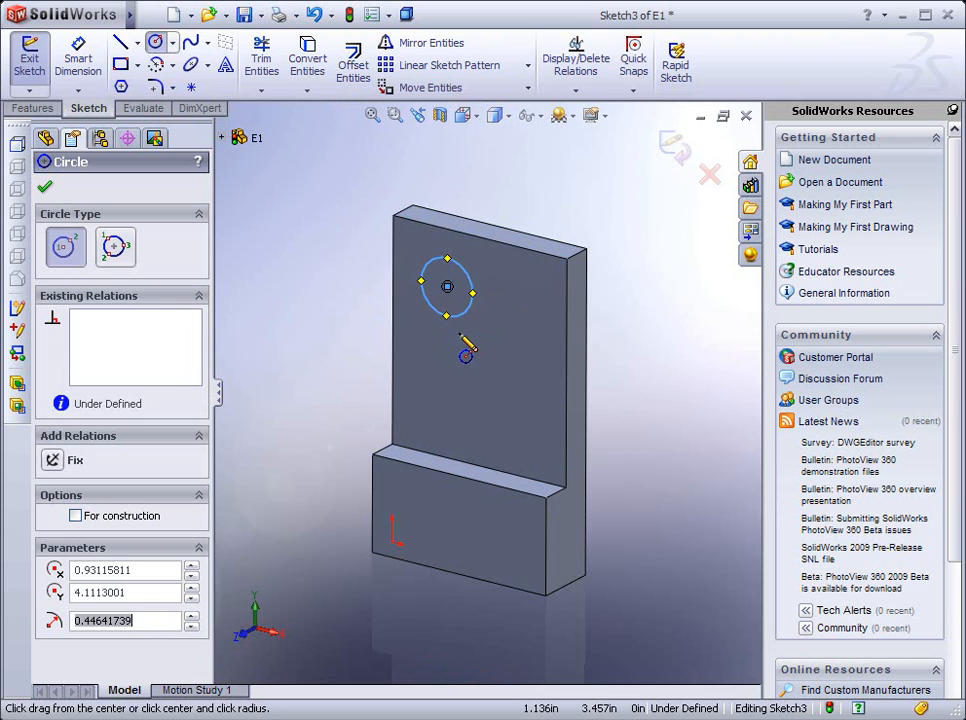
{"action": "left_click", "coordinate": [44, 188]}
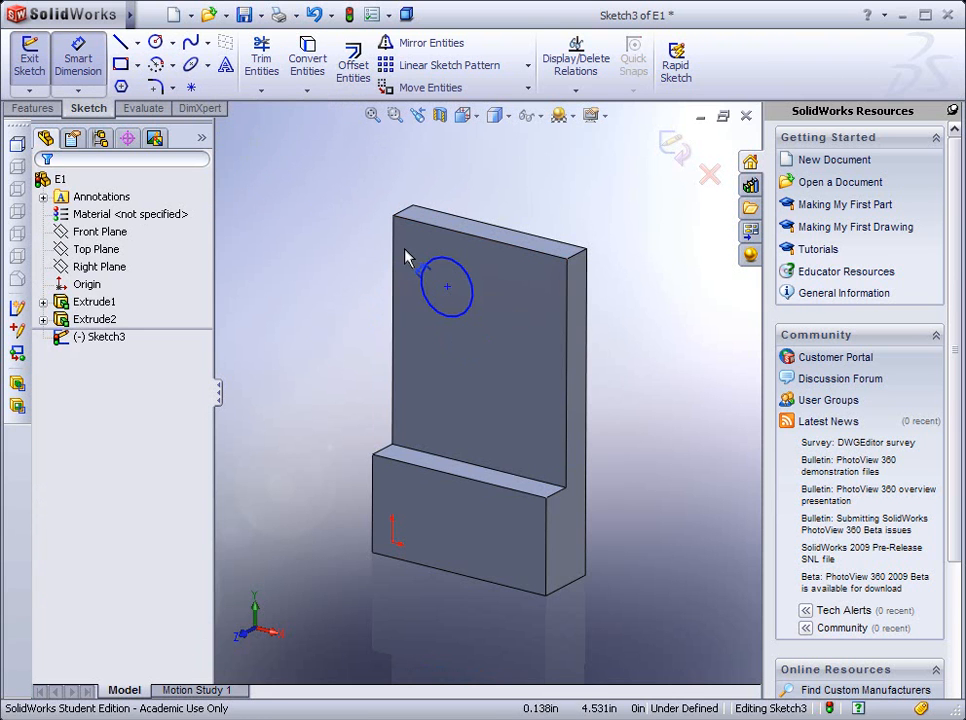
Step: Dimension the circle to 0.750 diameter and 1.000 from the top and left edges
{"action": "left_click", "coordinate": [448, 288]}
{"action": "type", "text": ".75"}
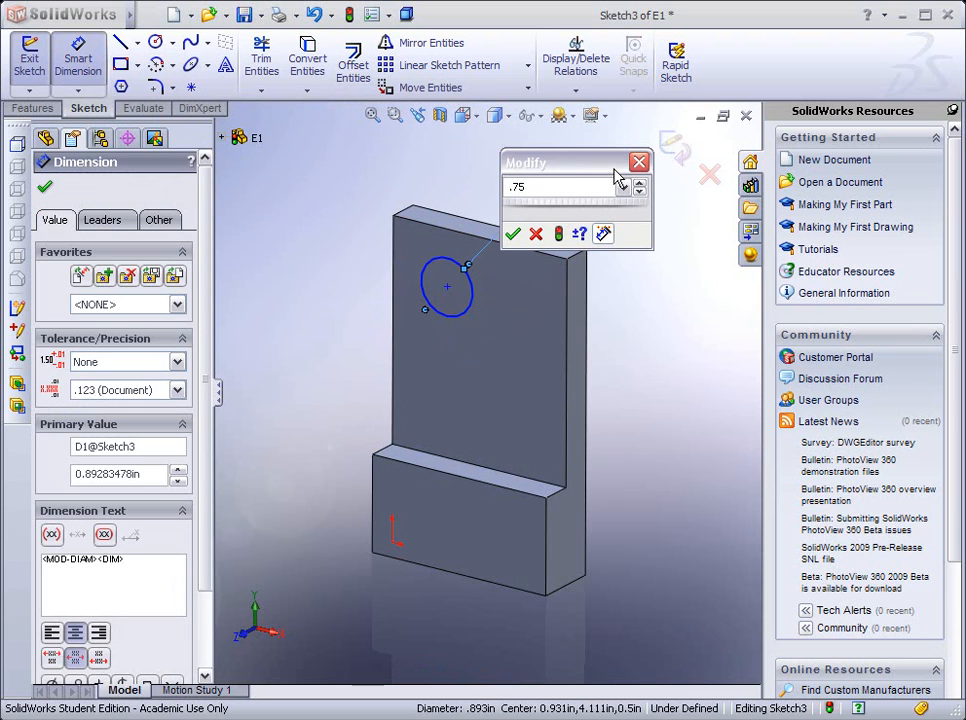
{"action": "left_click", "coordinate": [512, 232]}
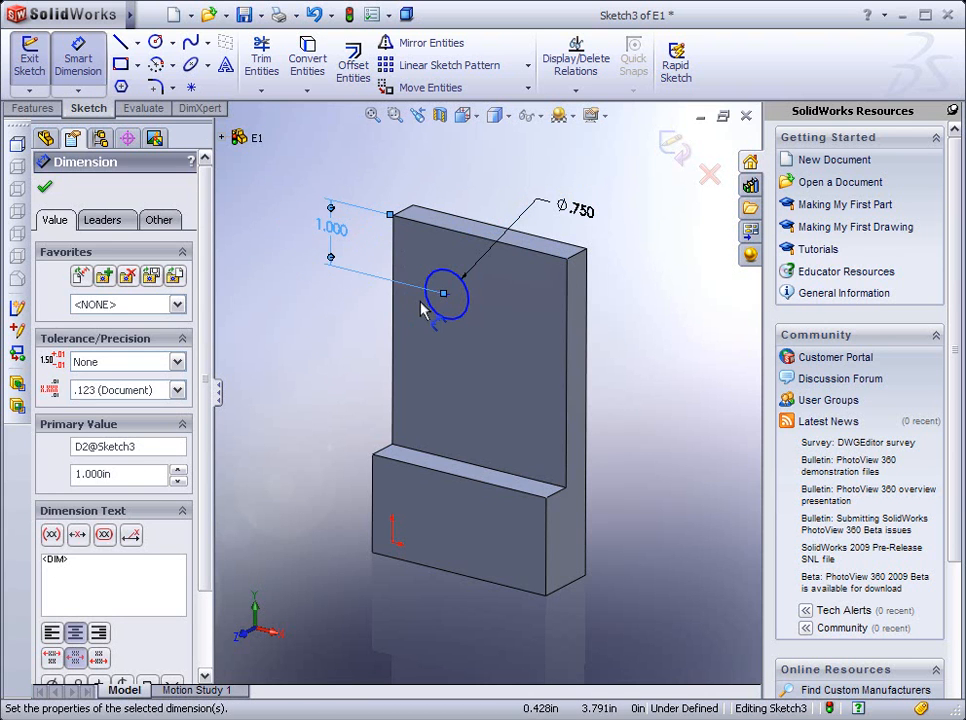
{"action": "left_click", "coordinate": [444, 296]}
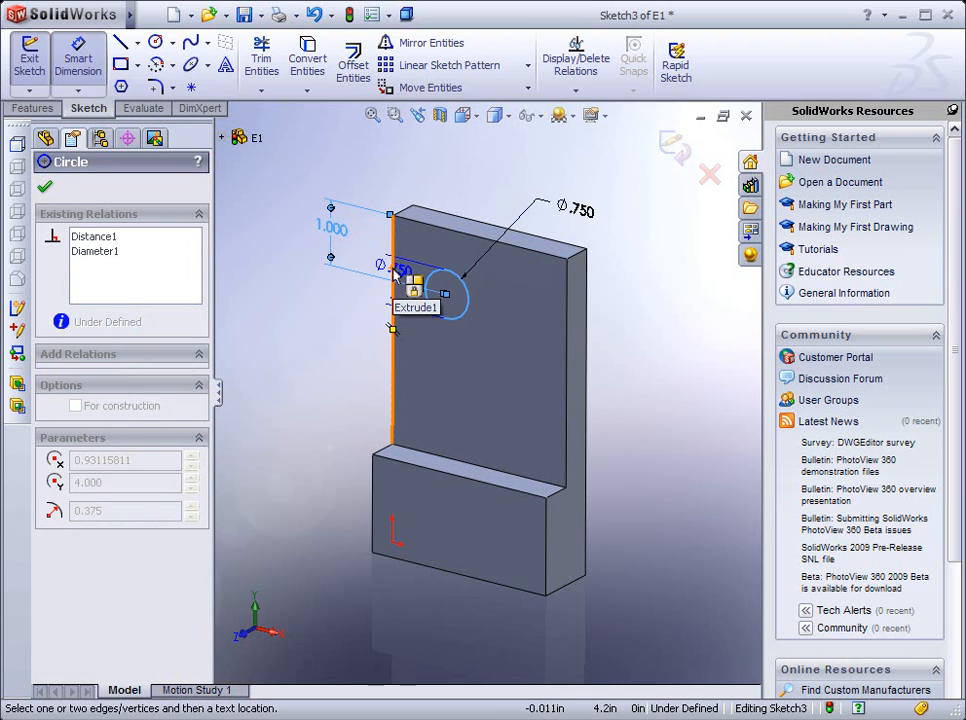
{"action": "left_click", "coordinate": [44, 188]}
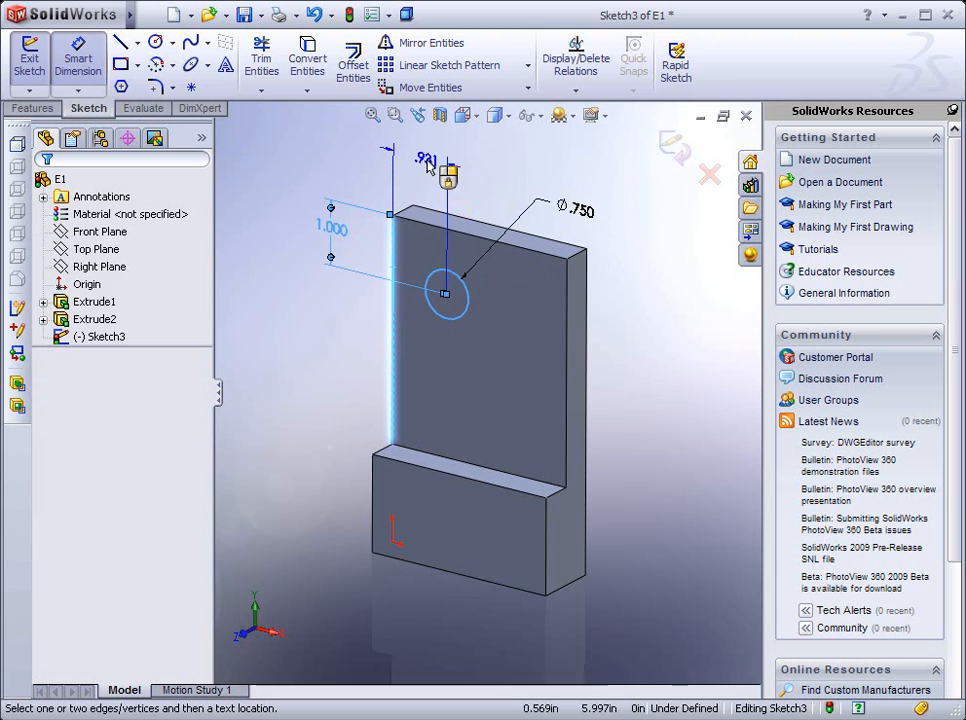
{"action": "left_click", "coordinate": [424, 160]}
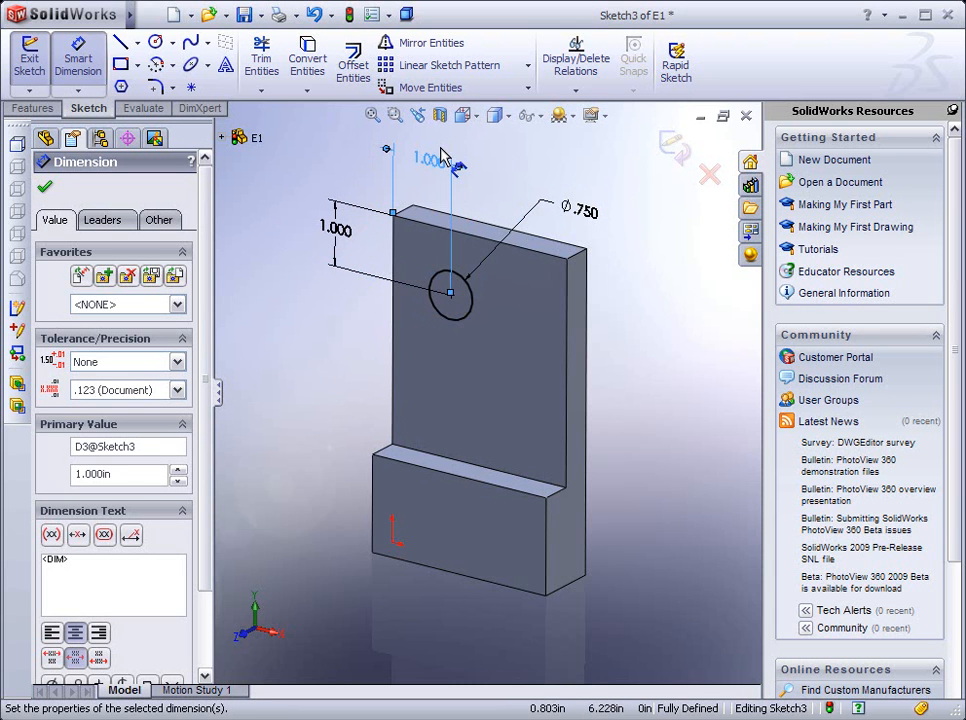
{"action": "mouse_move", "coordinate": [452, 296]}
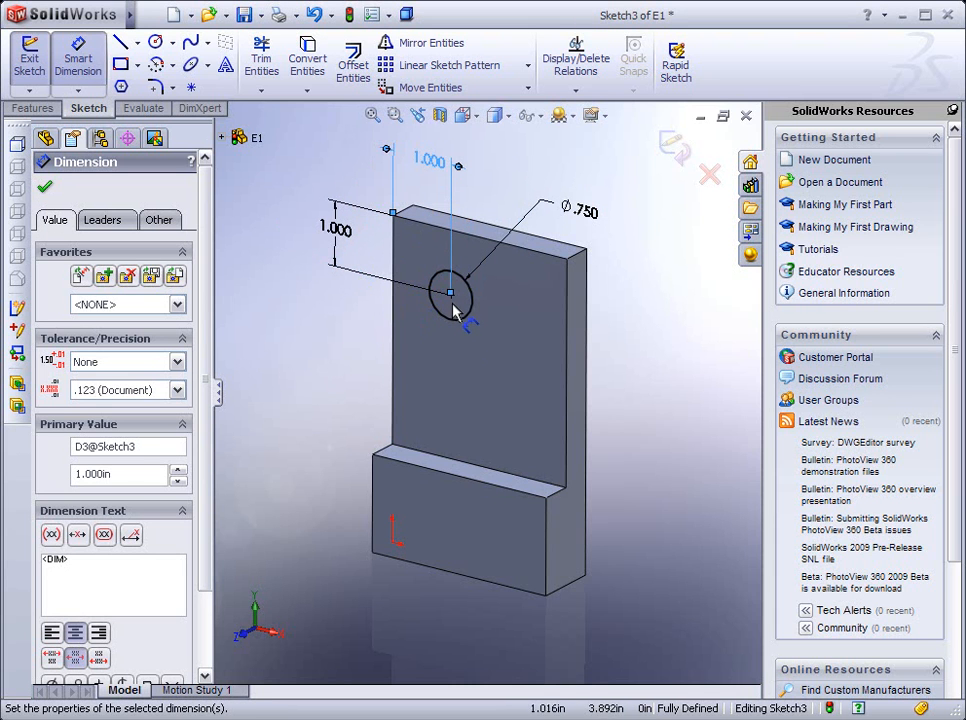
{"action": "mouse_move", "coordinate": [530, 284]}
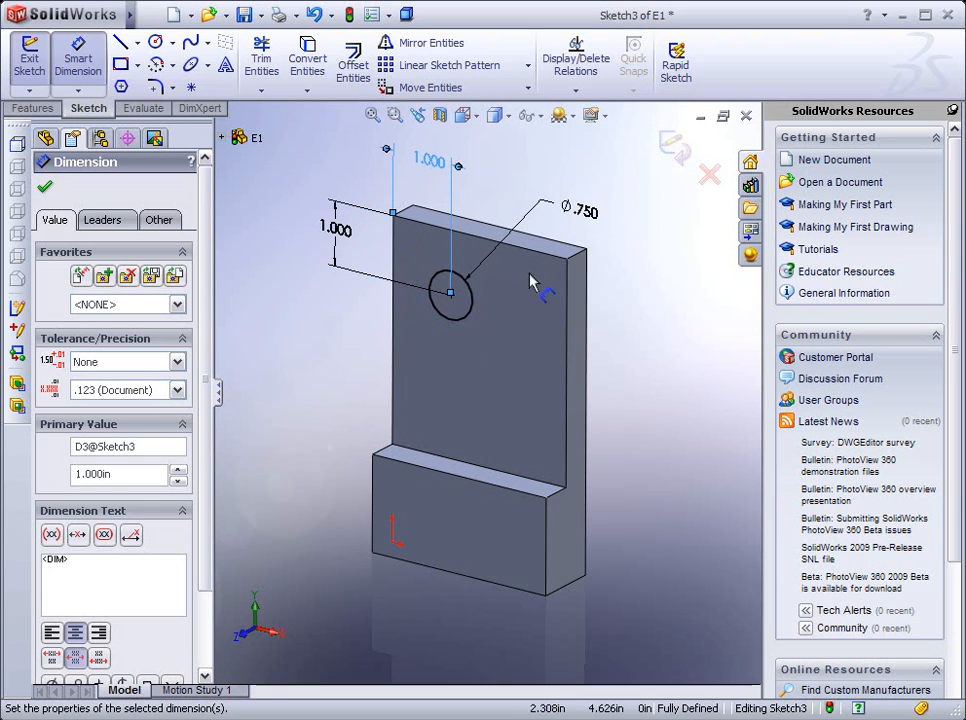
{"action": "mouse_move", "coordinate": [424, 342]}
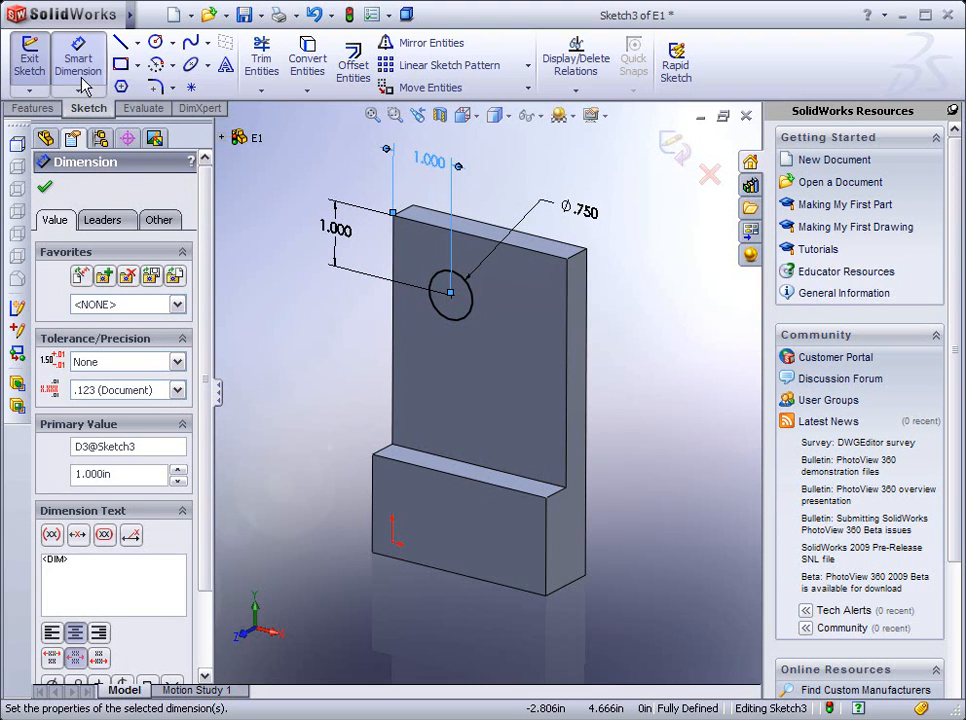
Step: Cut the 0.750 circle Through All the plate as Extrude3
{"action": "left_click", "coordinate": [34, 108]}
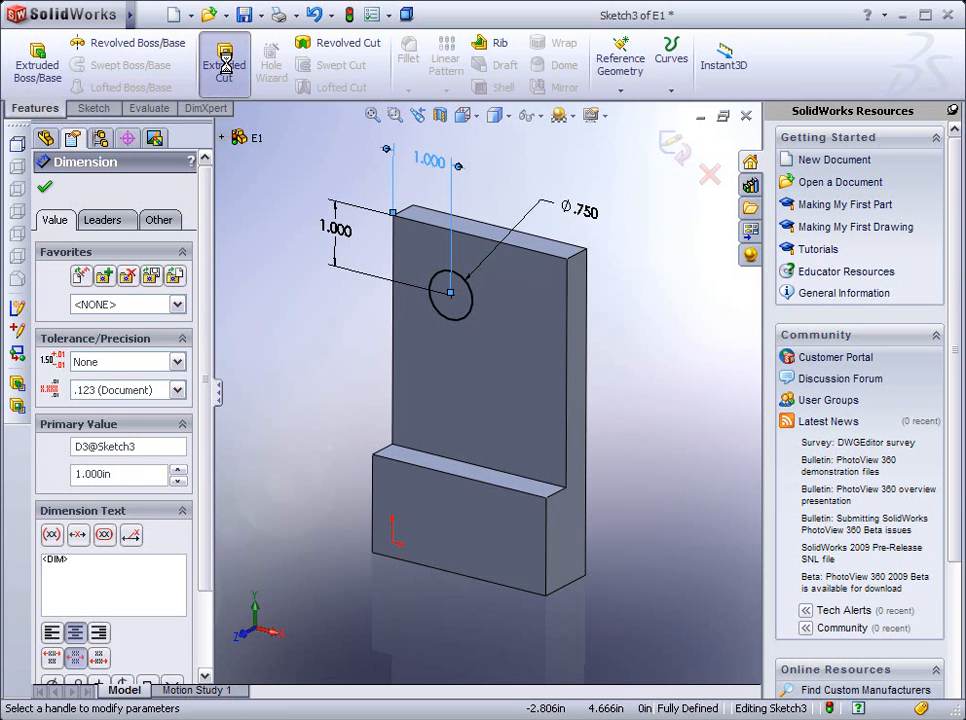
{"action": "left_click", "coordinate": [224, 64]}
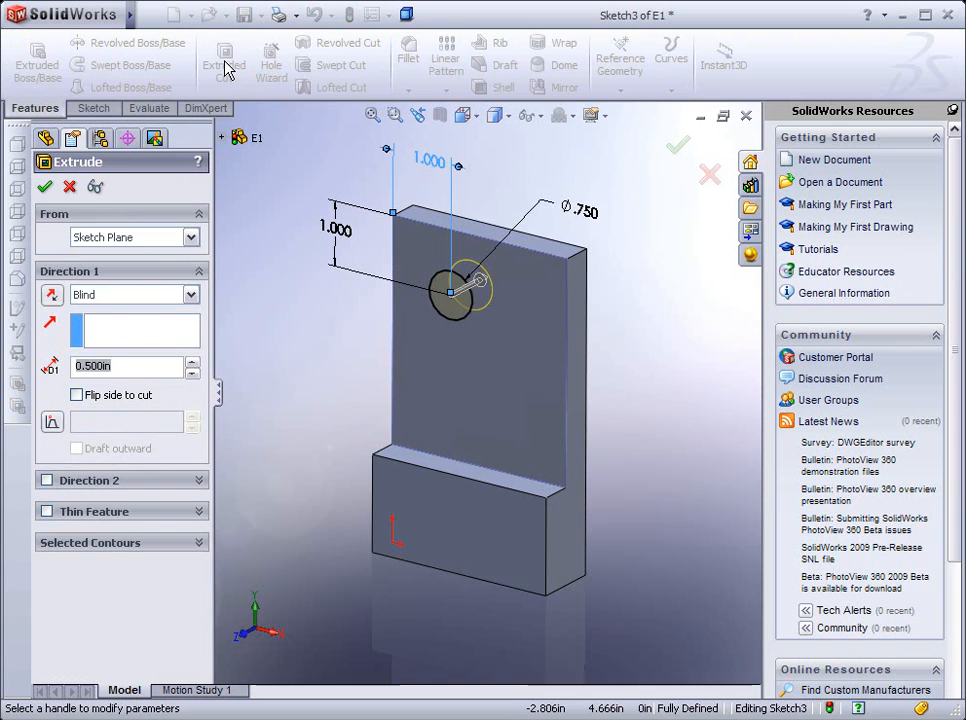
{"action": "mouse_move", "coordinate": [268, 320]}
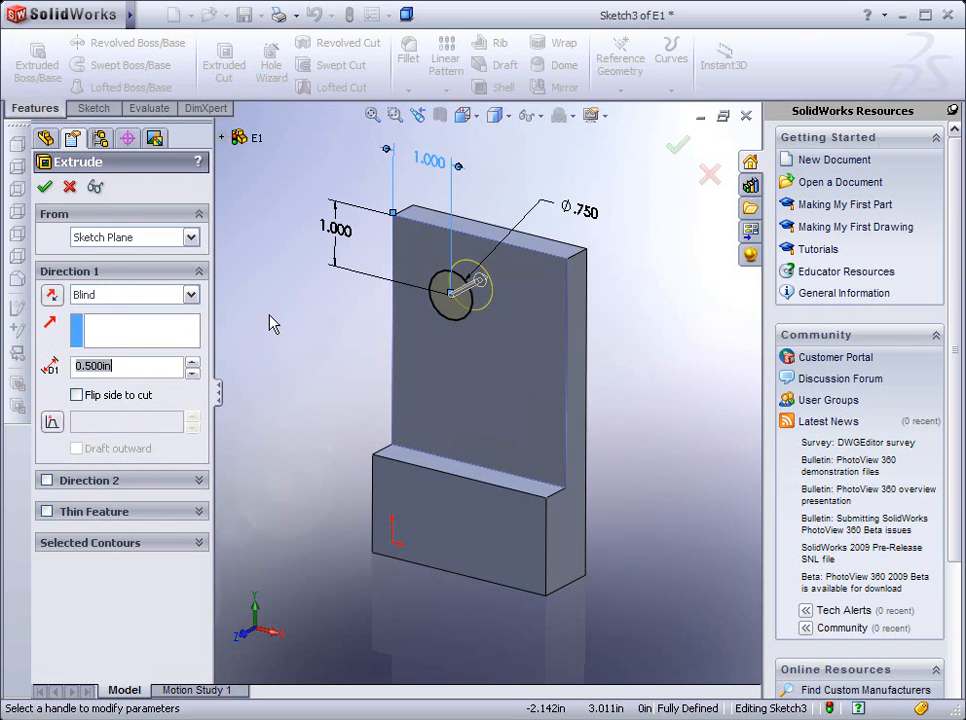
{"action": "mouse_move", "coordinate": [444, 322]}
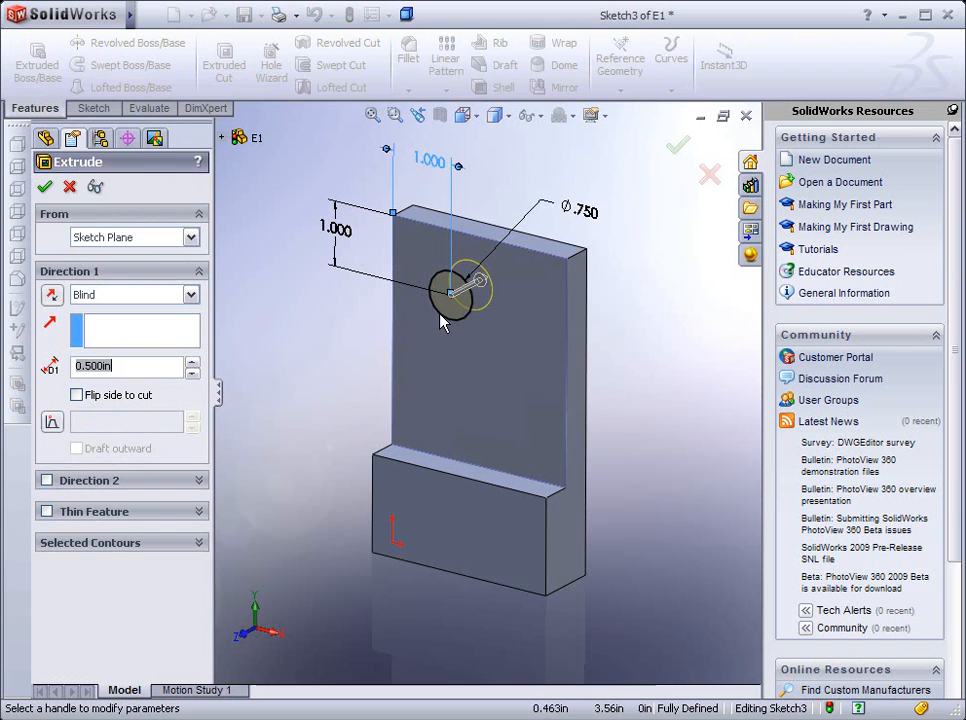
{"action": "mouse_move", "coordinate": [458, 324]}
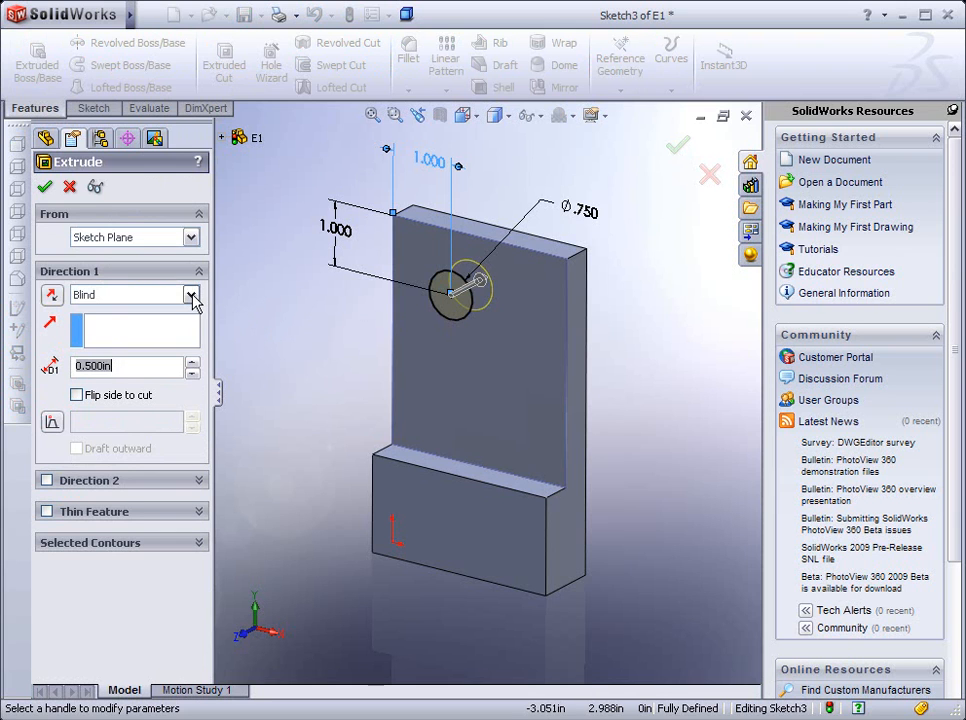
{"action": "left_click", "coordinate": [192, 294]}
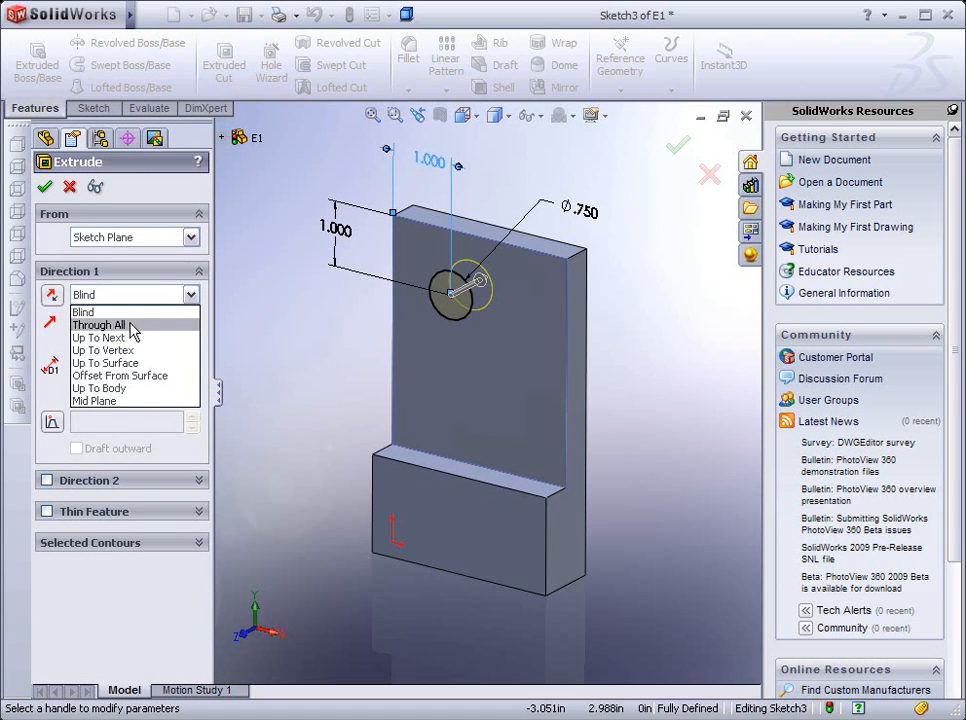
{"action": "left_click", "coordinate": [100, 324]}
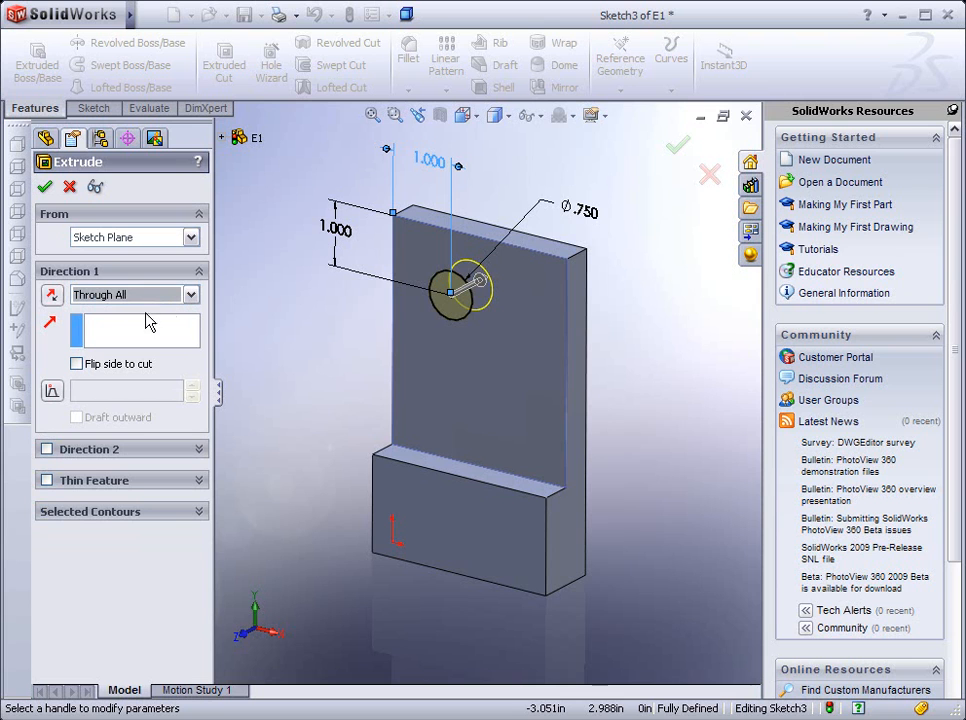
{"action": "mouse_move", "coordinate": [444, 336]}
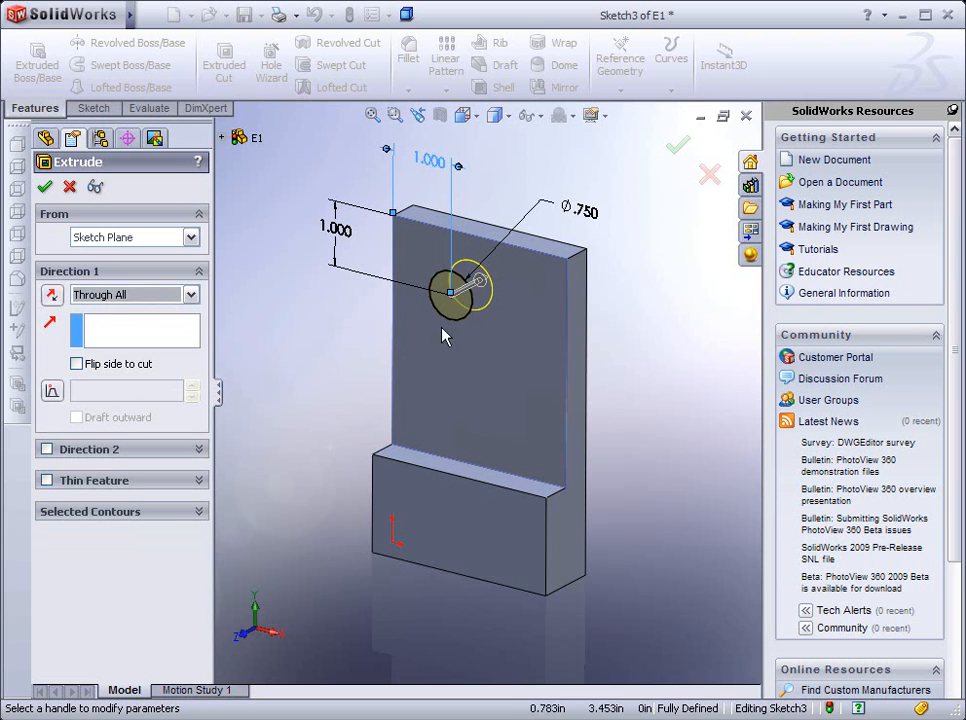
{"action": "mouse_move", "coordinate": [568, 370]}
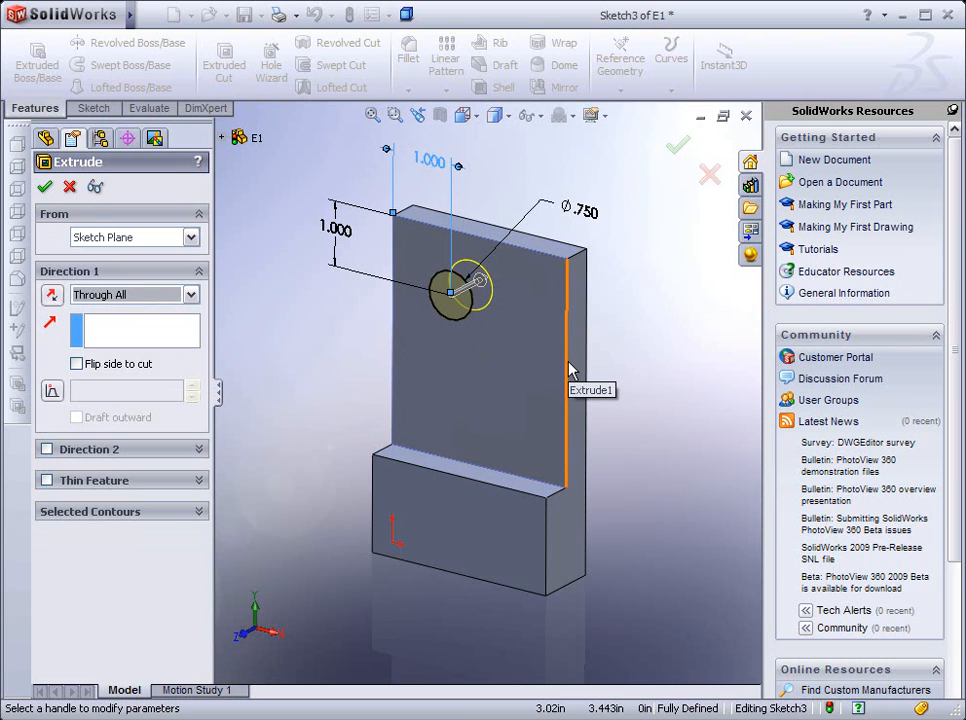
{"action": "mouse_move", "coordinate": [608, 336]}
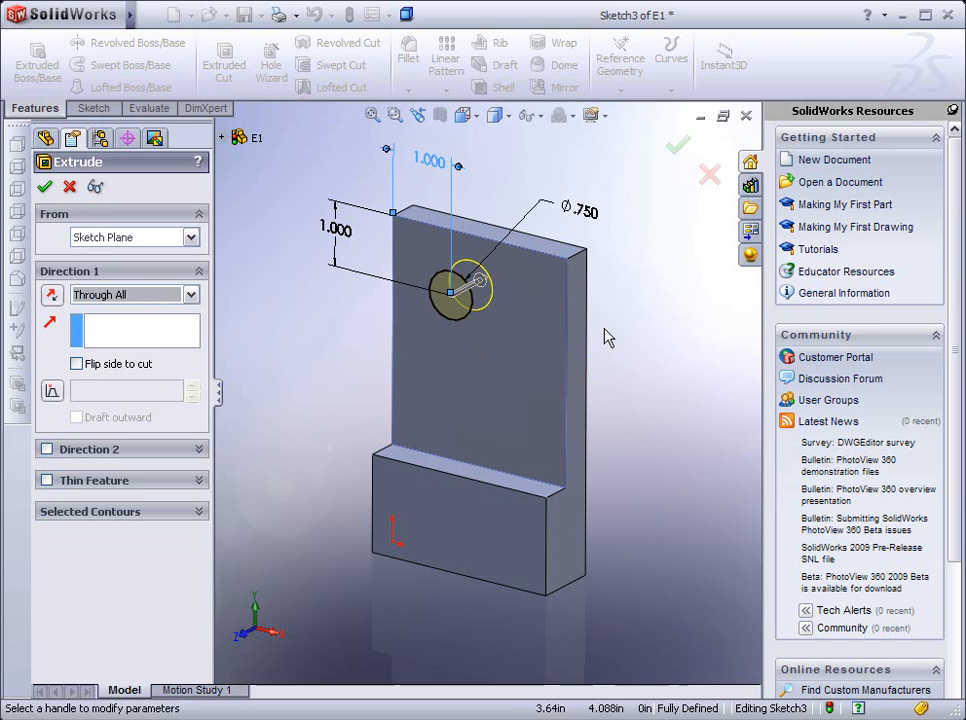
{"action": "mouse_move", "coordinate": [488, 312]}
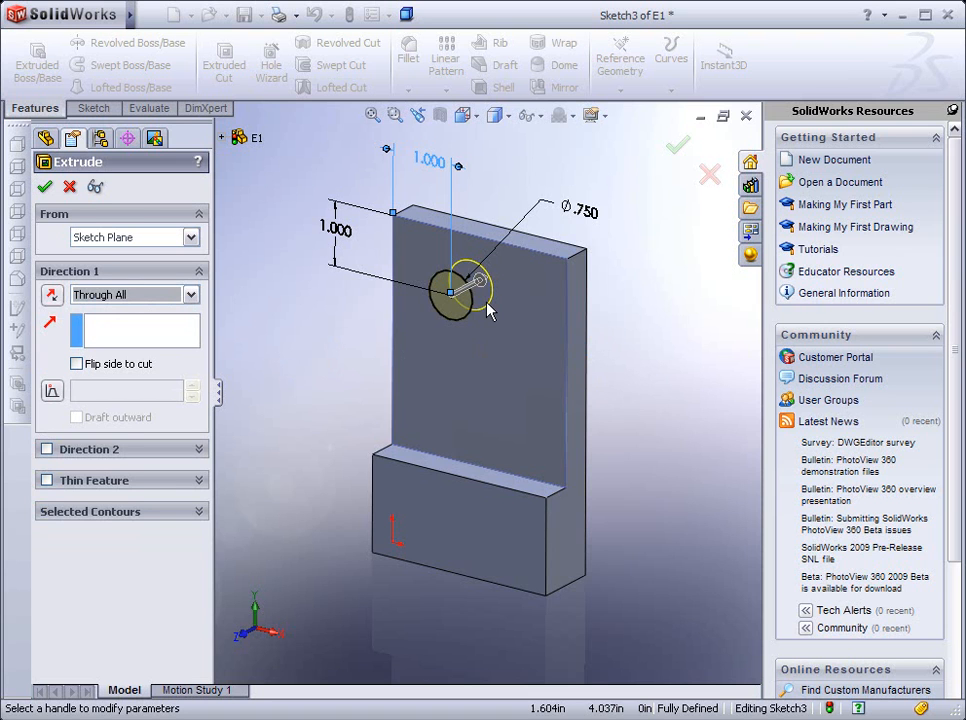
{"action": "mouse_move", "coordinate": [254, 274]}
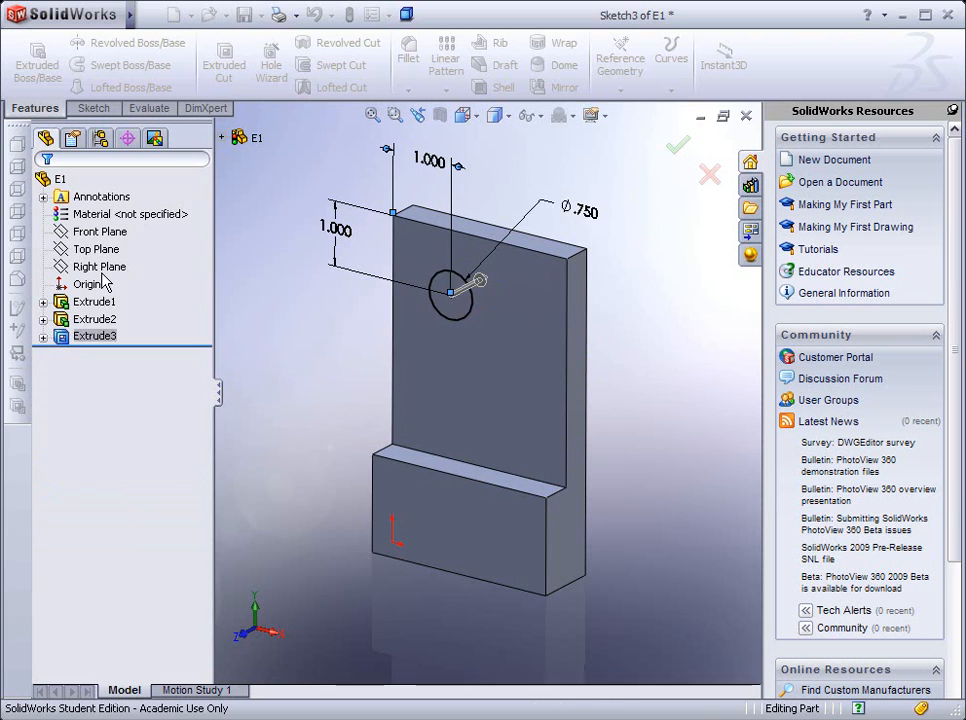
{"action": "left_click", "coordinate": [676, 144]}
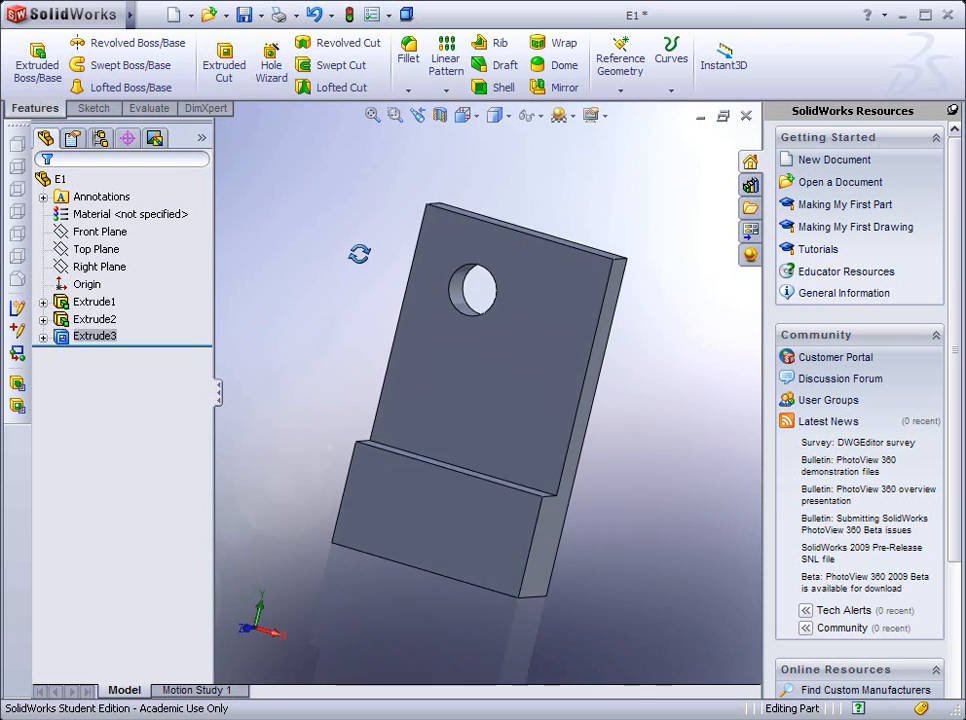
Step: Inspect the new through hole and save part E1
{"action": "left_click_drag", "start_coordinate": [480, 400], "coordinate": [450, 350]}
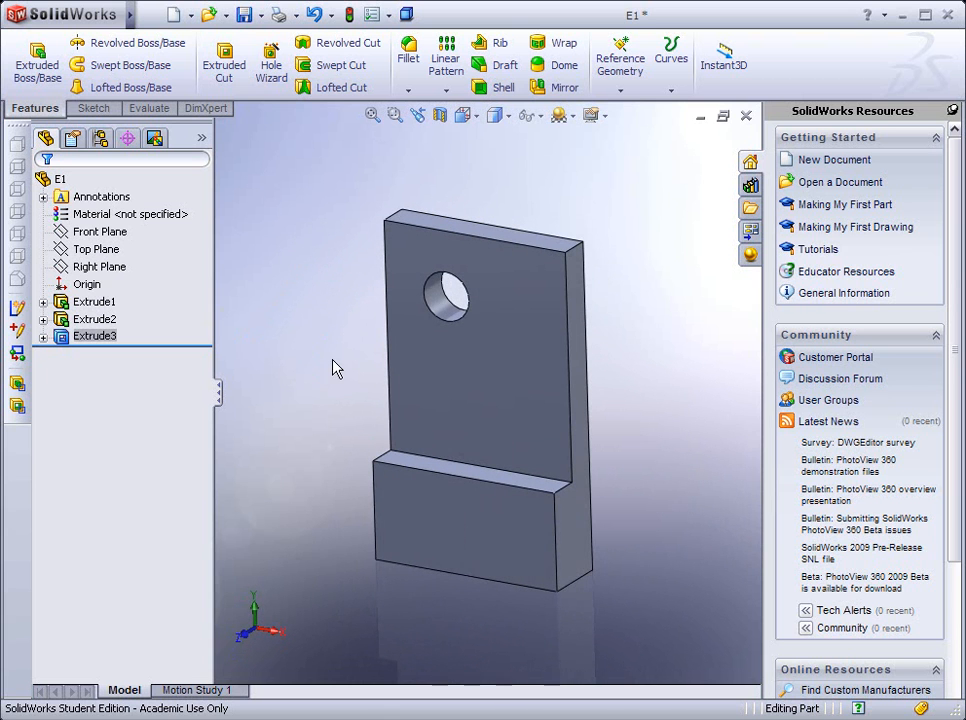
{"action": "left_click", "coordinate": [246, 14]}
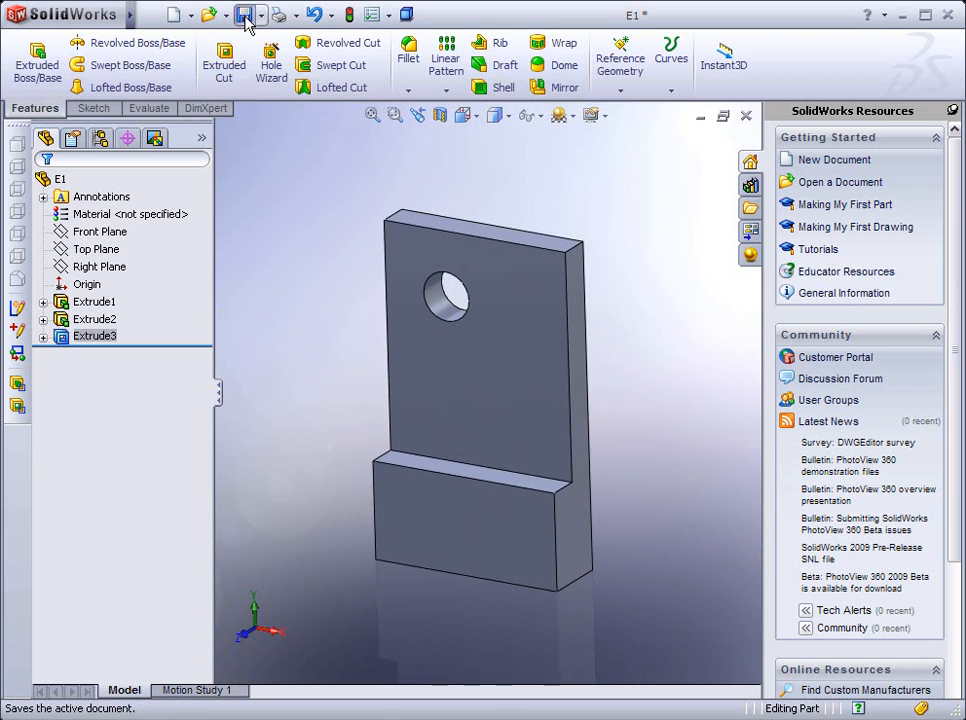
{"action": "mouse_move", "coordinate": [272, 70]}
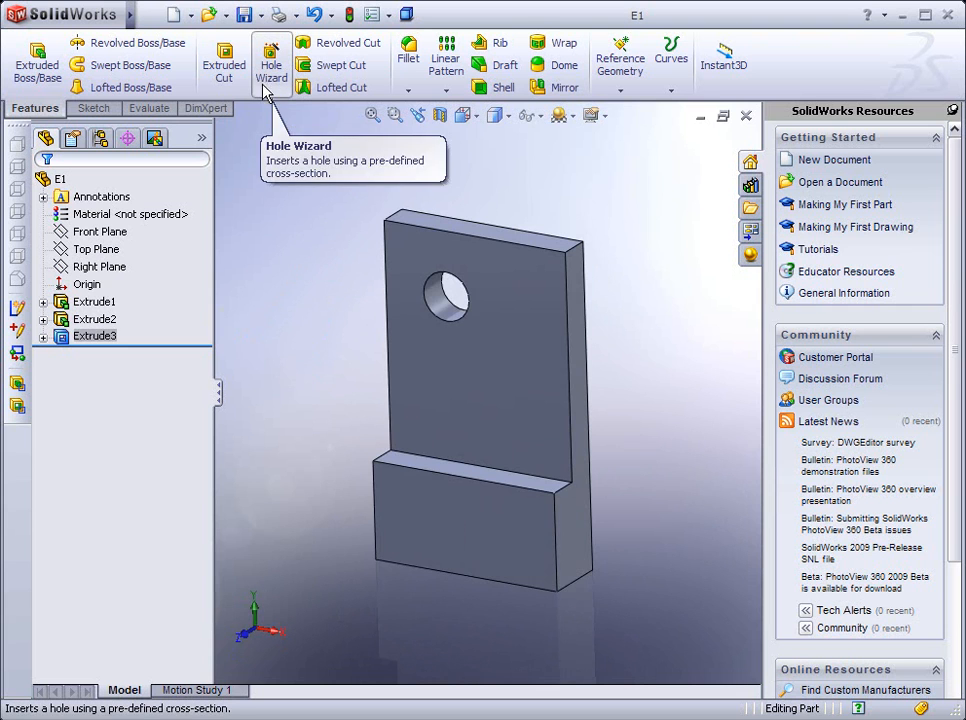
{"action": "mouse_move", "coordinate": [284, 224]}
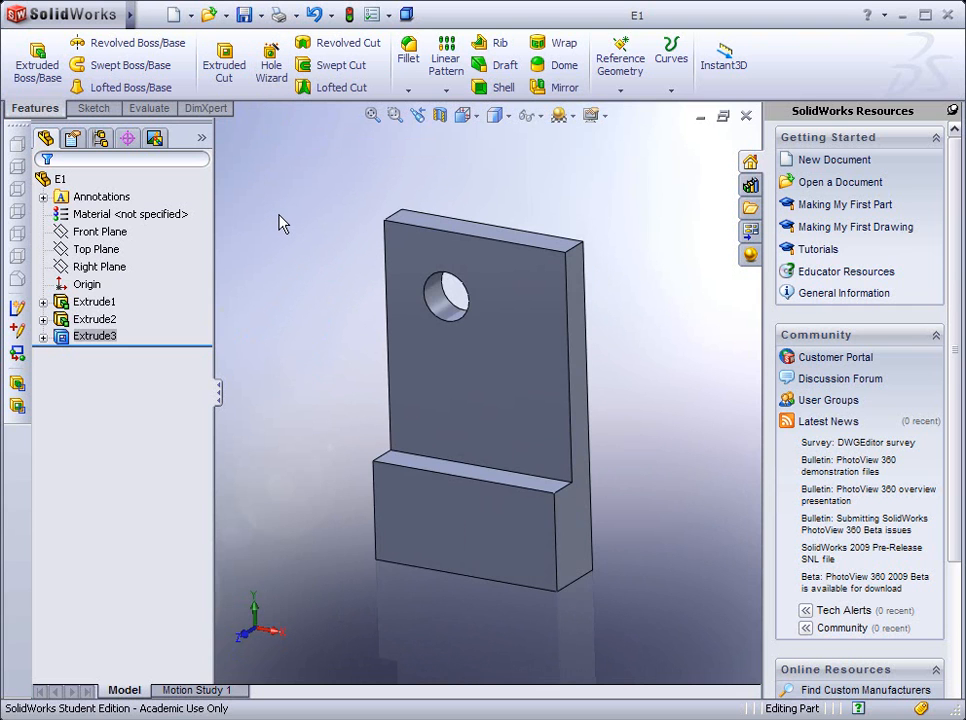